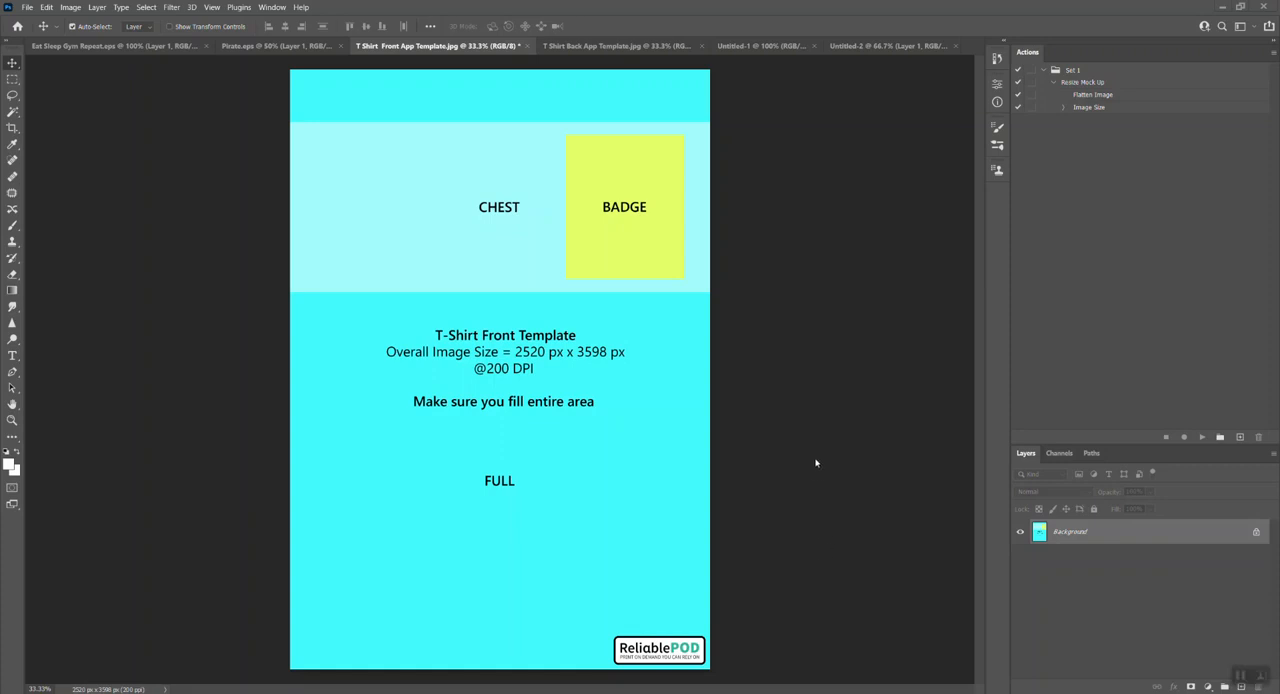
pyautogui.moveTo(789, 381)
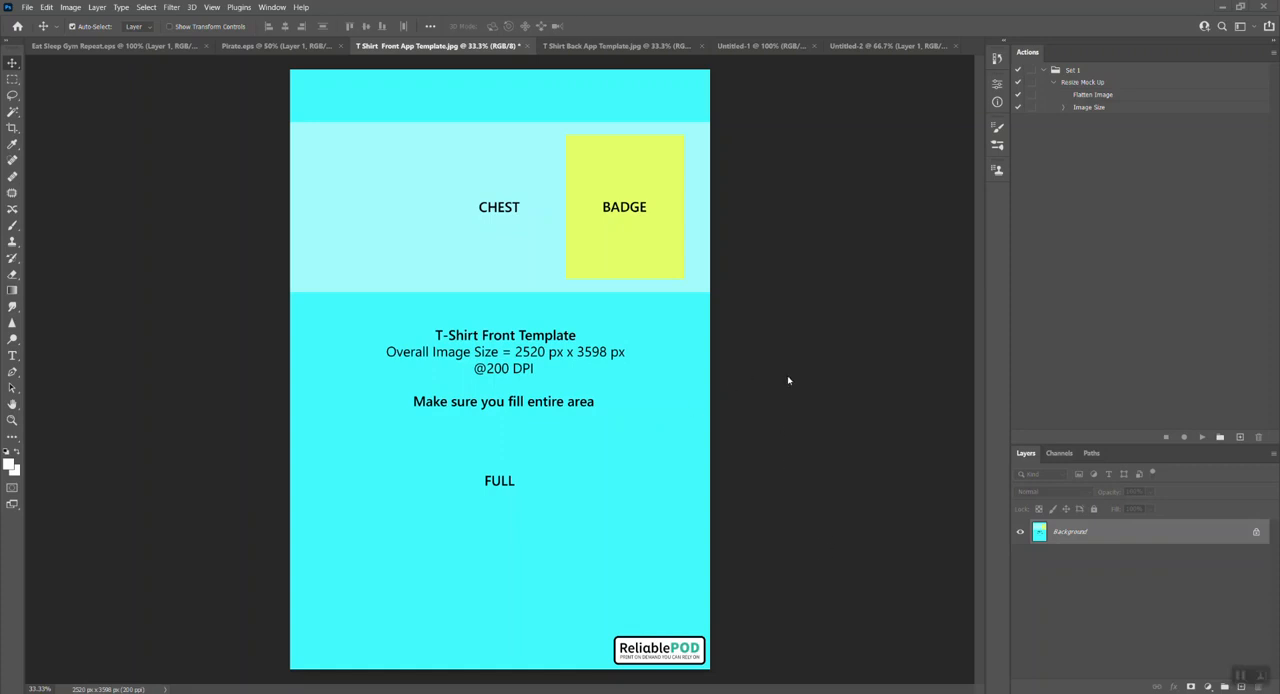
pyautogui.moveTo(780, 307)
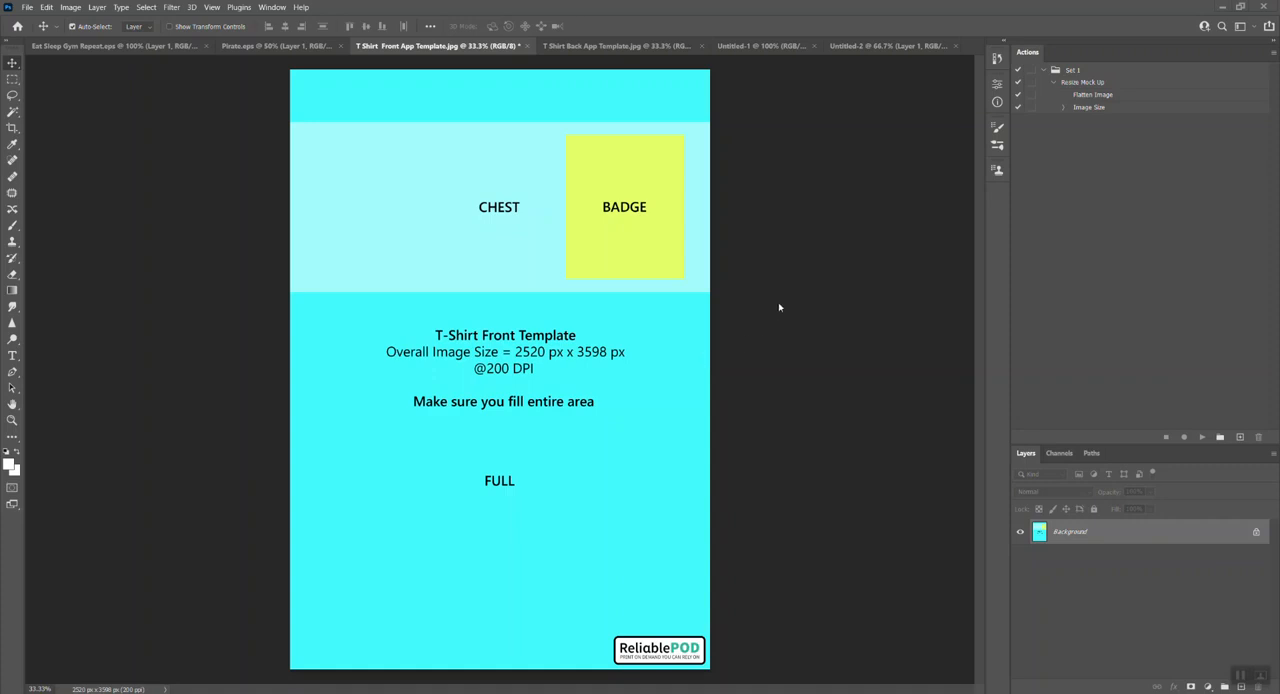
pyautogui.moveTo(786, 280)
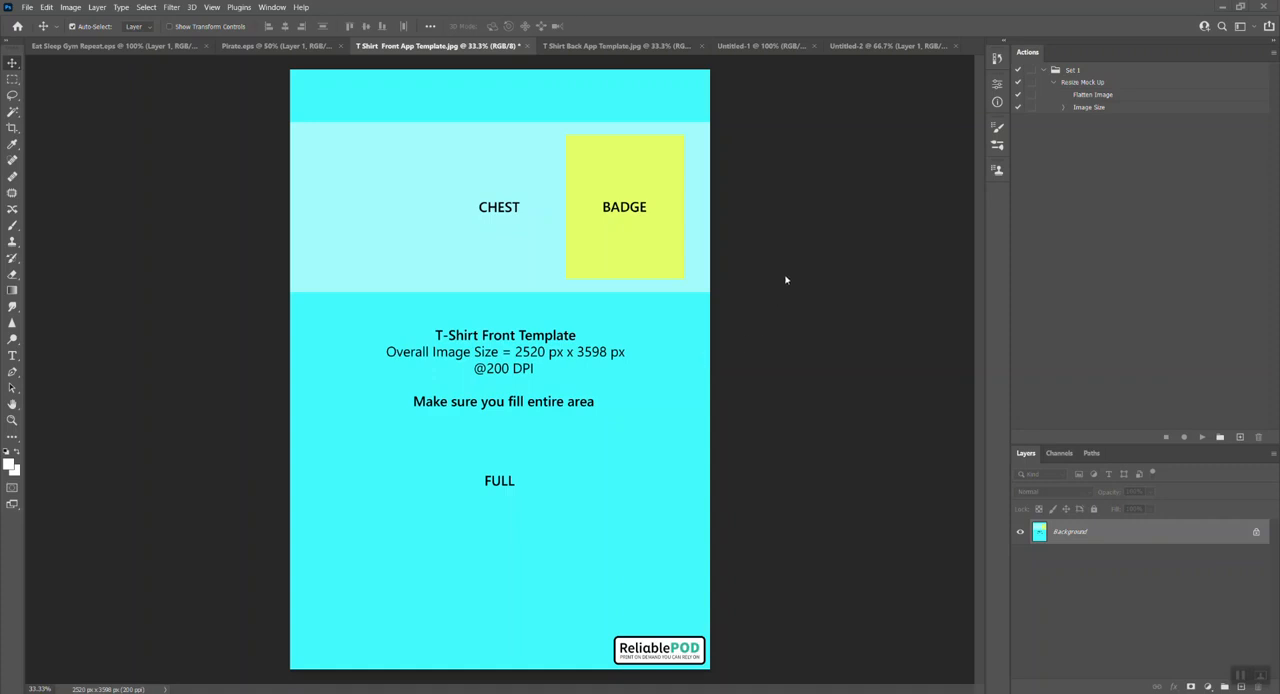
pyautogui.moveTo(784, 279)
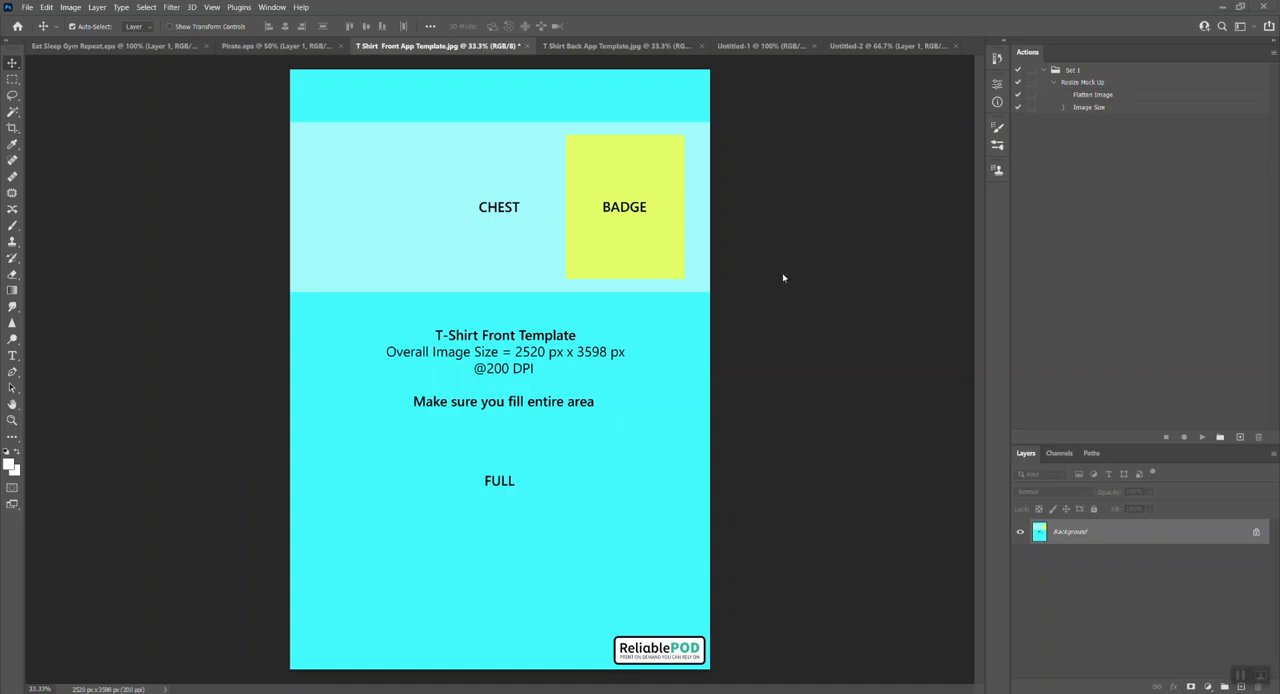
pyautogui.moveTo(790, 291)
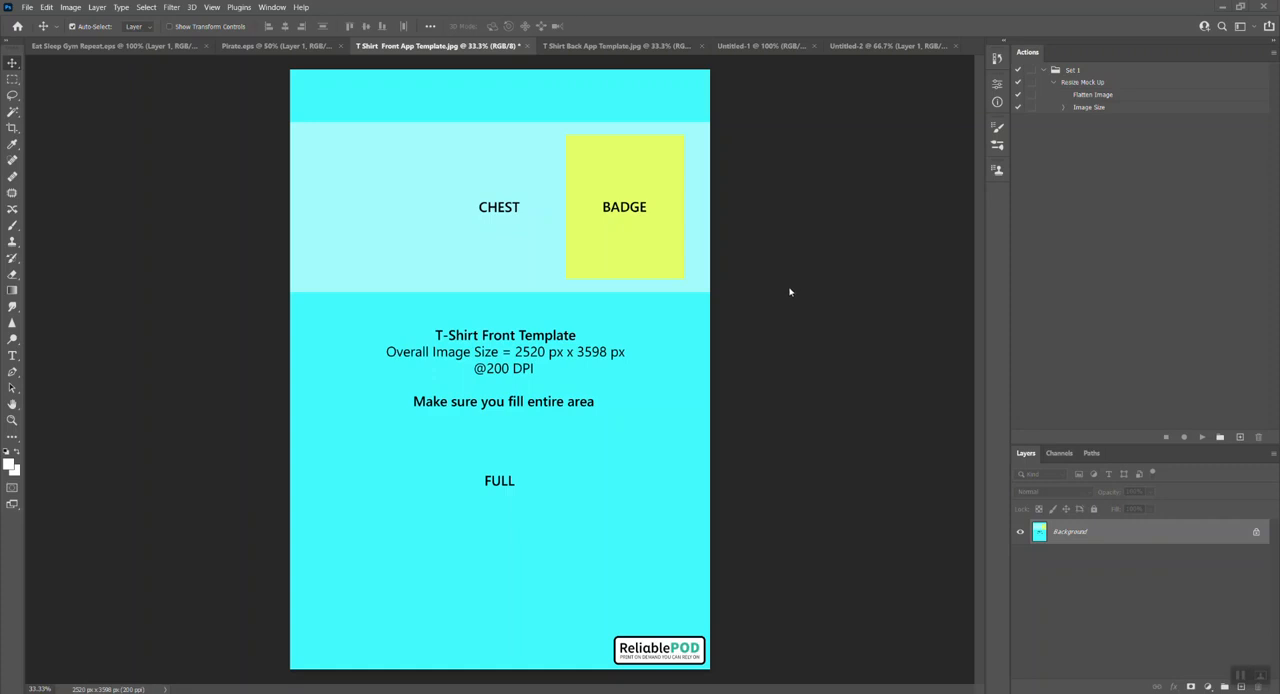
pyautogui.moveTo(744, 390)
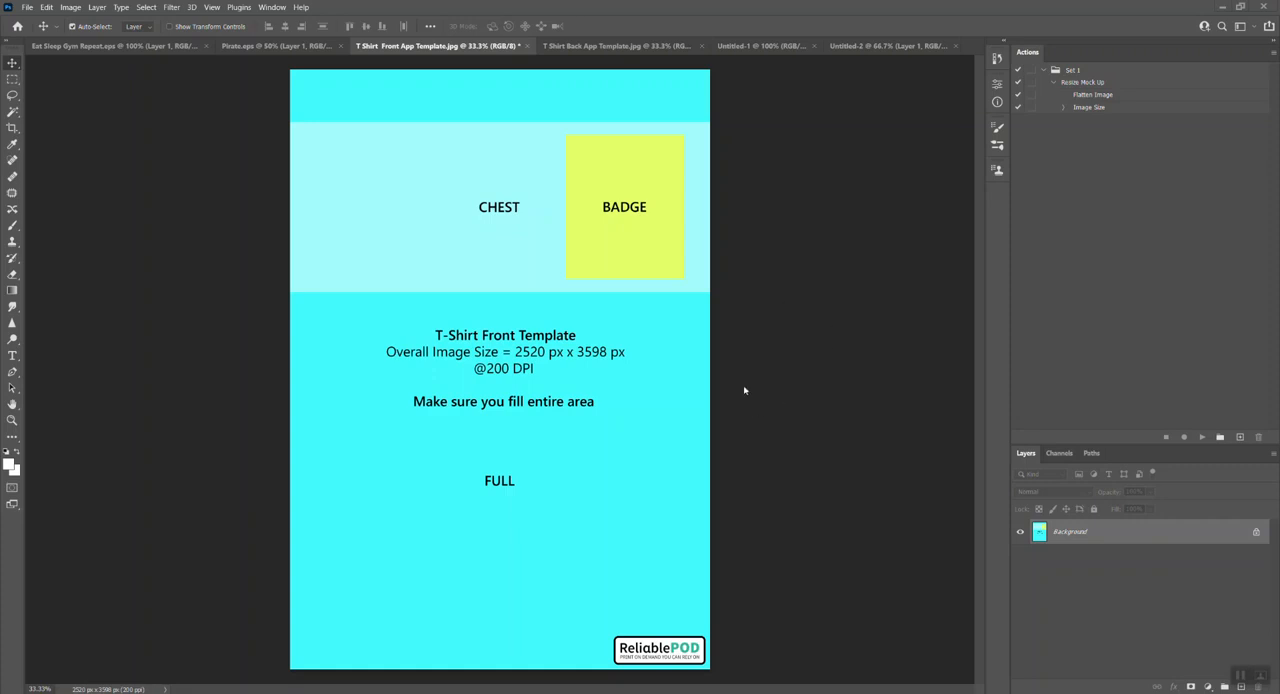
pyautogui.moveTo(752, 520)
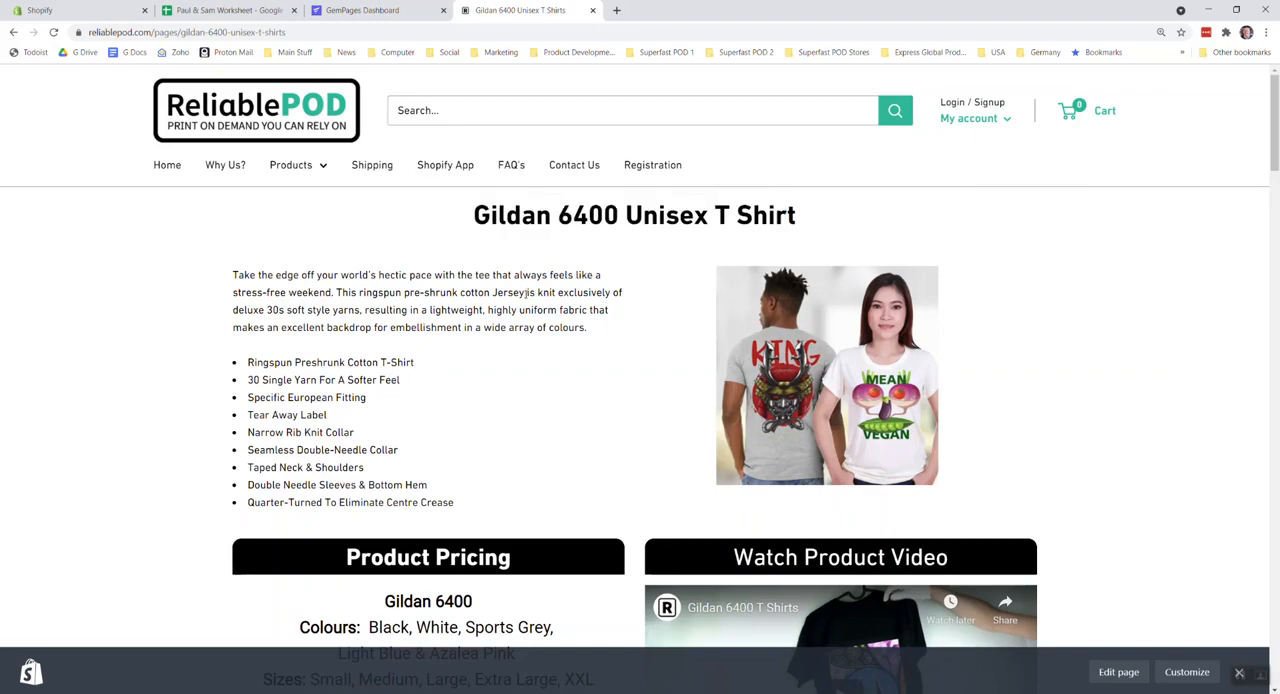
# - Scroll the Gildan 6400 product page down to the front and back T-shirt template downloads
pyautogui.scroll(-3)
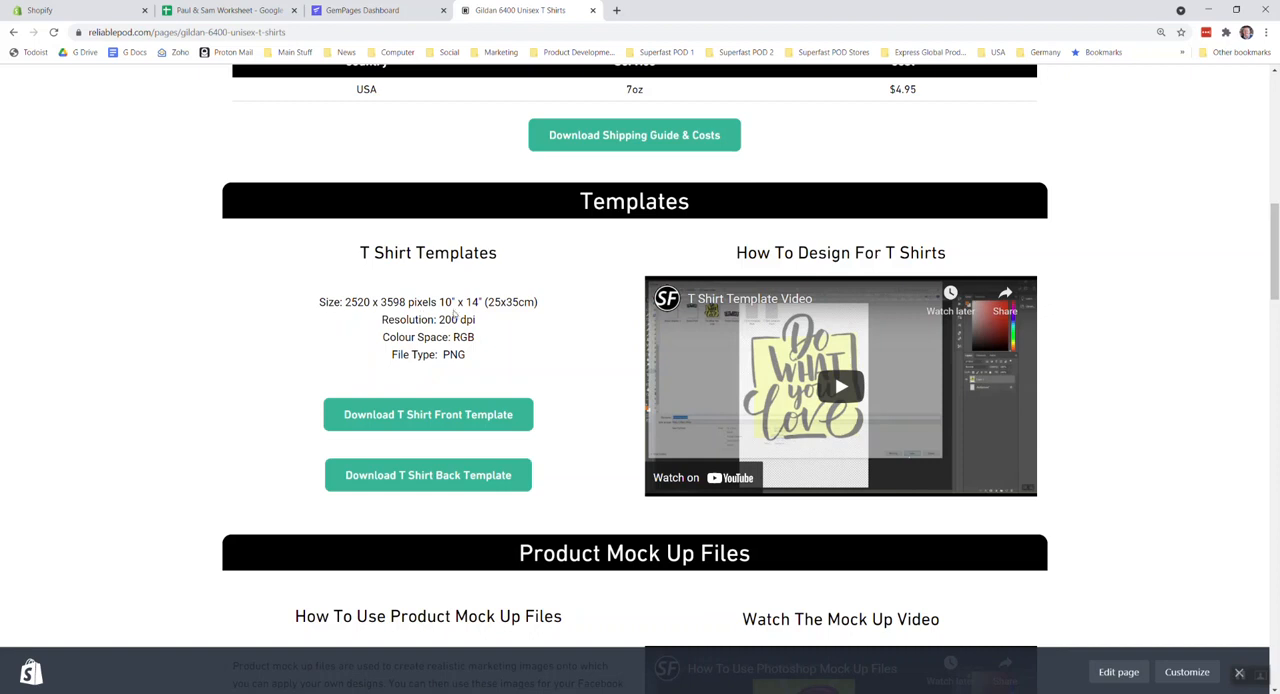
pyautogui.moveTo(491, 371)
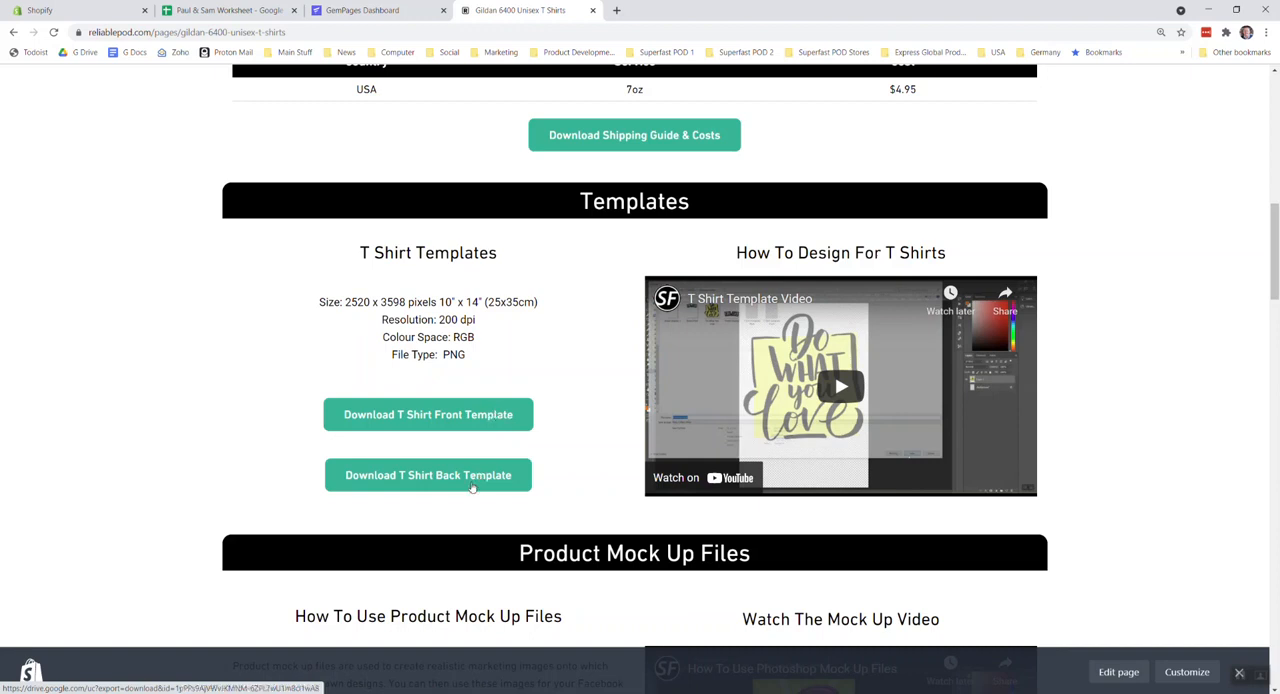
pyautogui.moveTo(634, 470)
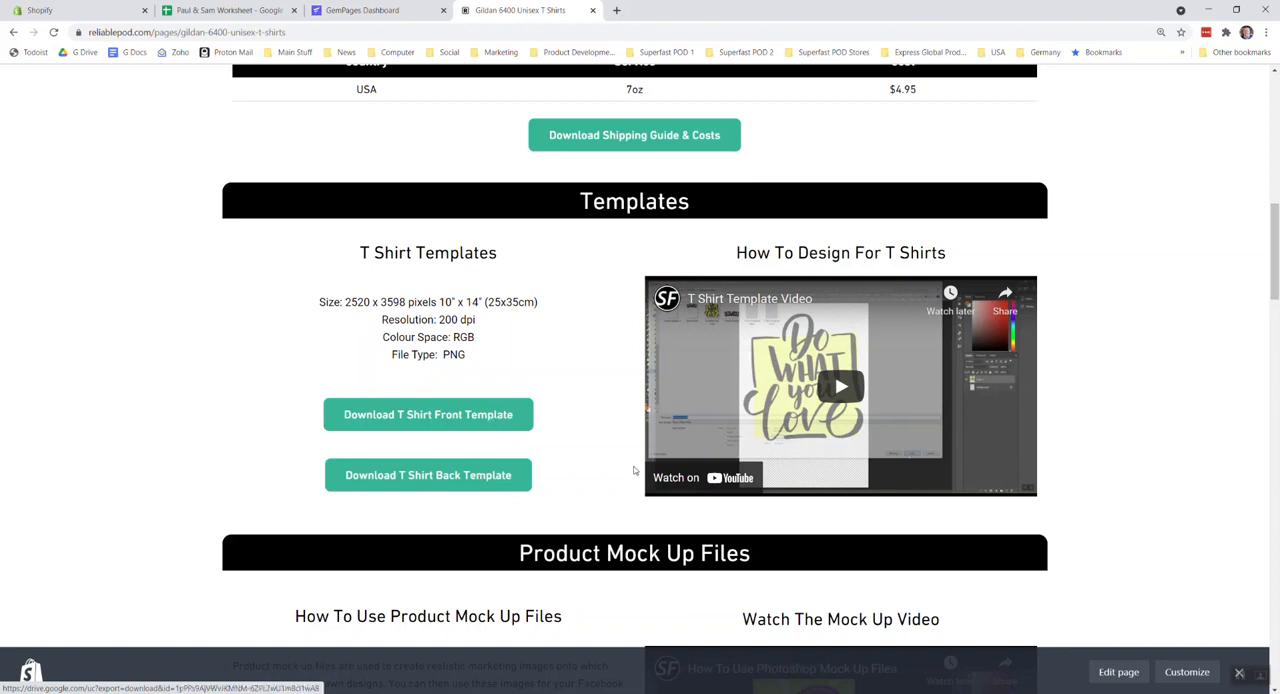
pyautogui.moveTo(695, 382)
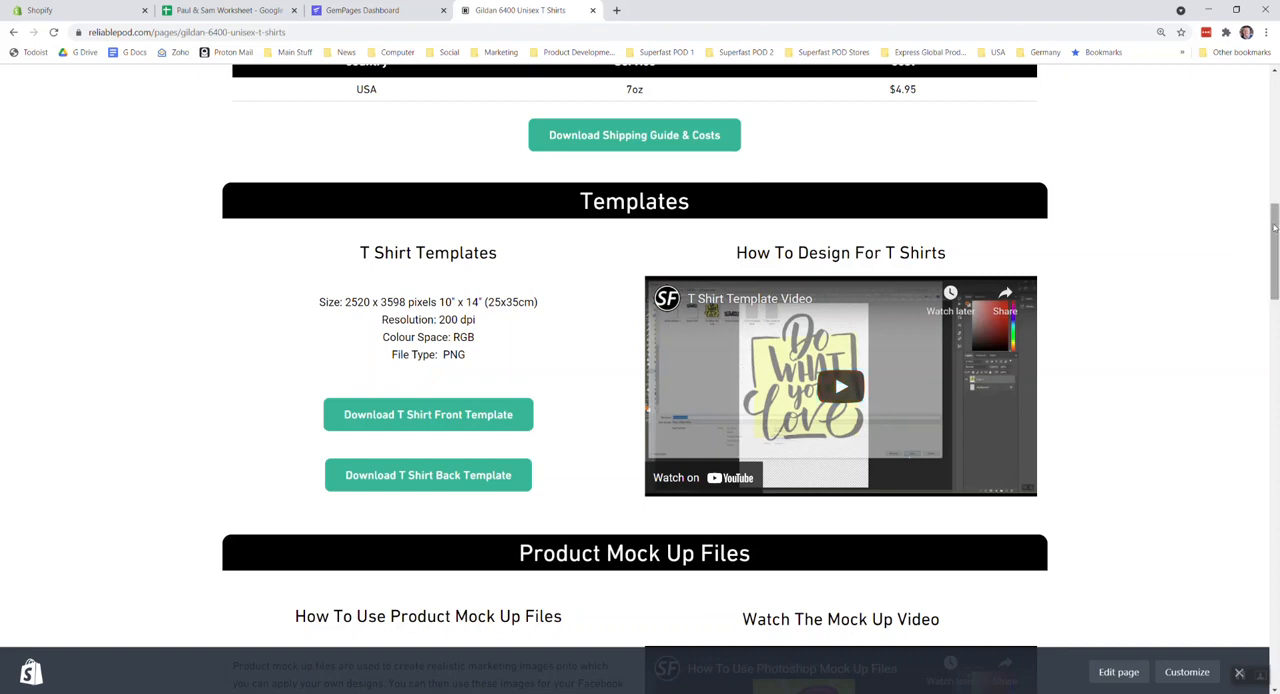
pyautogui.scroll(-3)
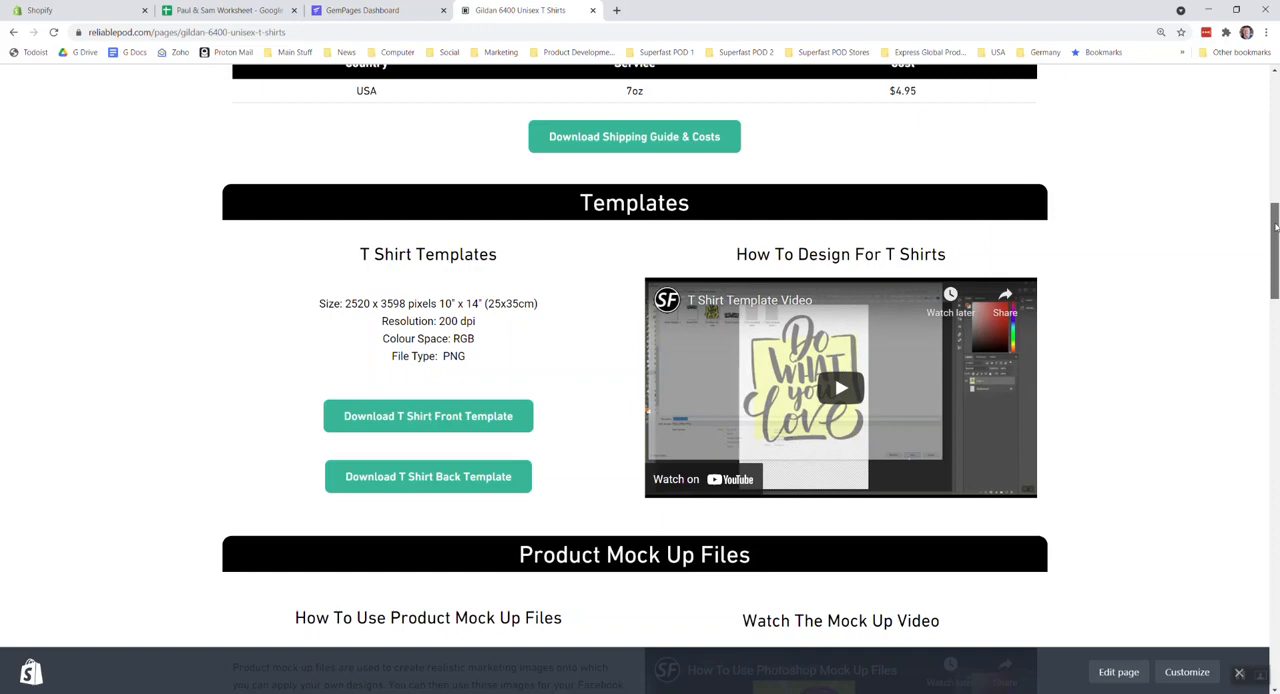
pyautogui.scroll(-3)
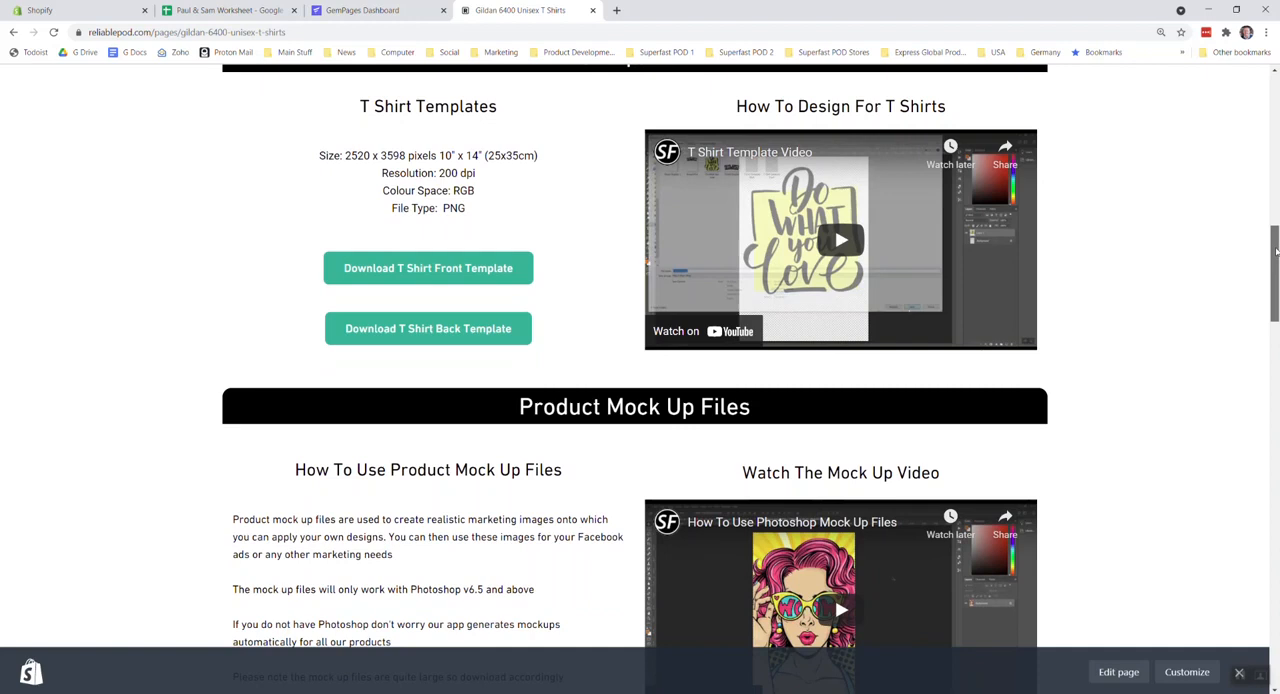
pyautogui.scroll(-3)
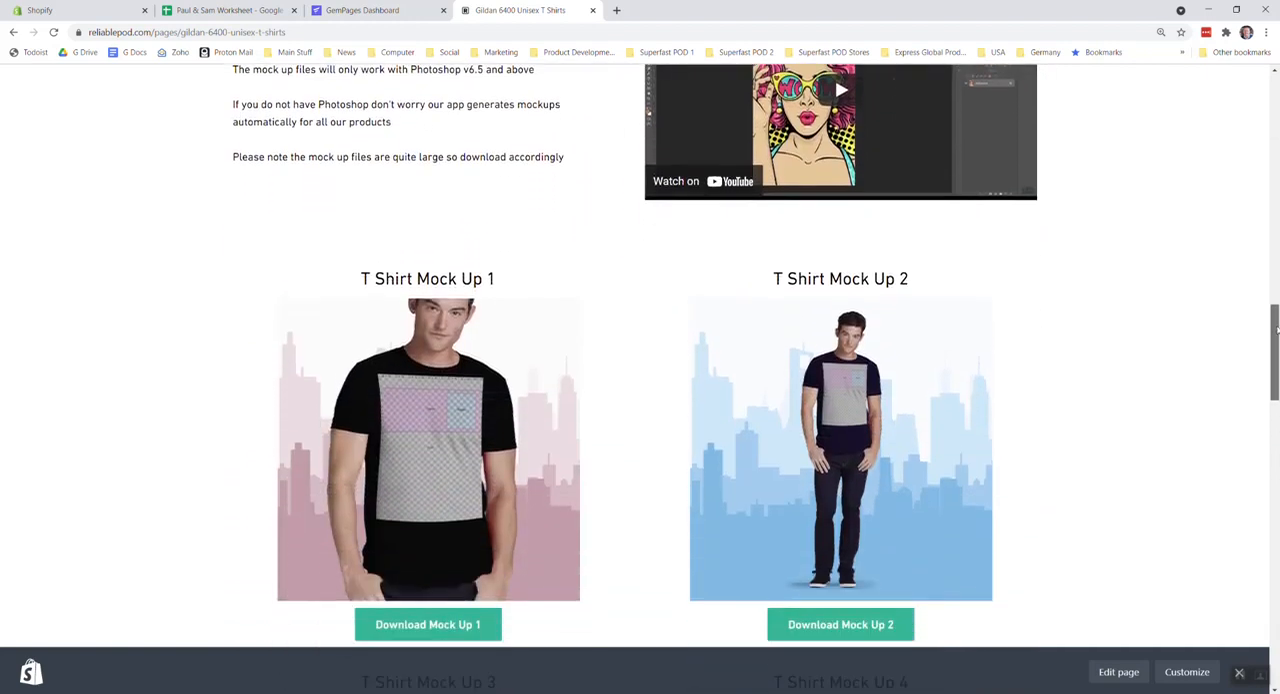
pyautogui.scroll(-3)
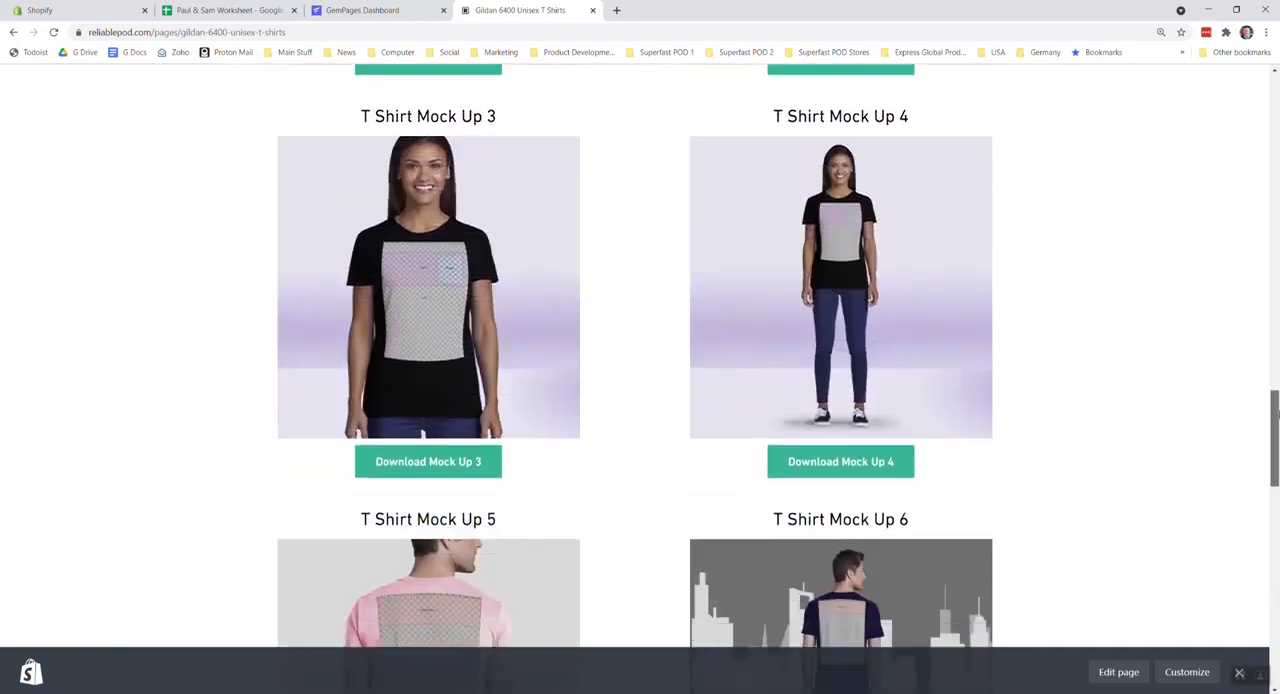
pyautogui.scroll(-3)
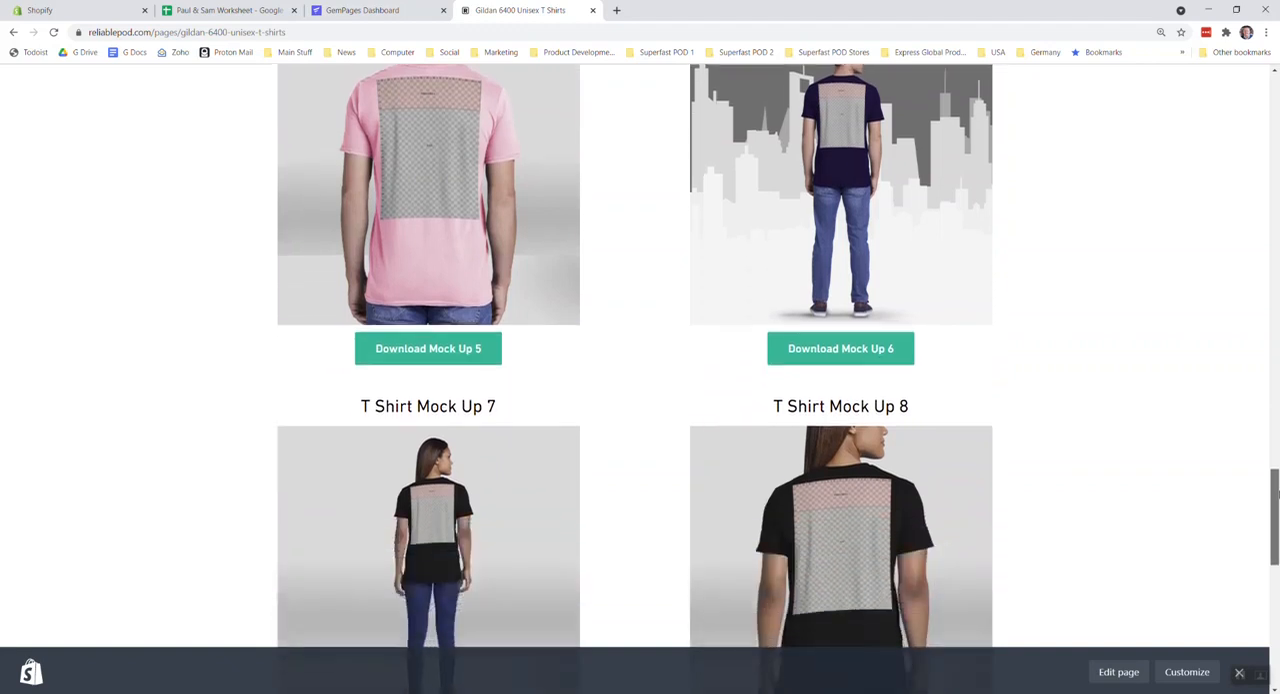
pyautogui.scroll(-3)
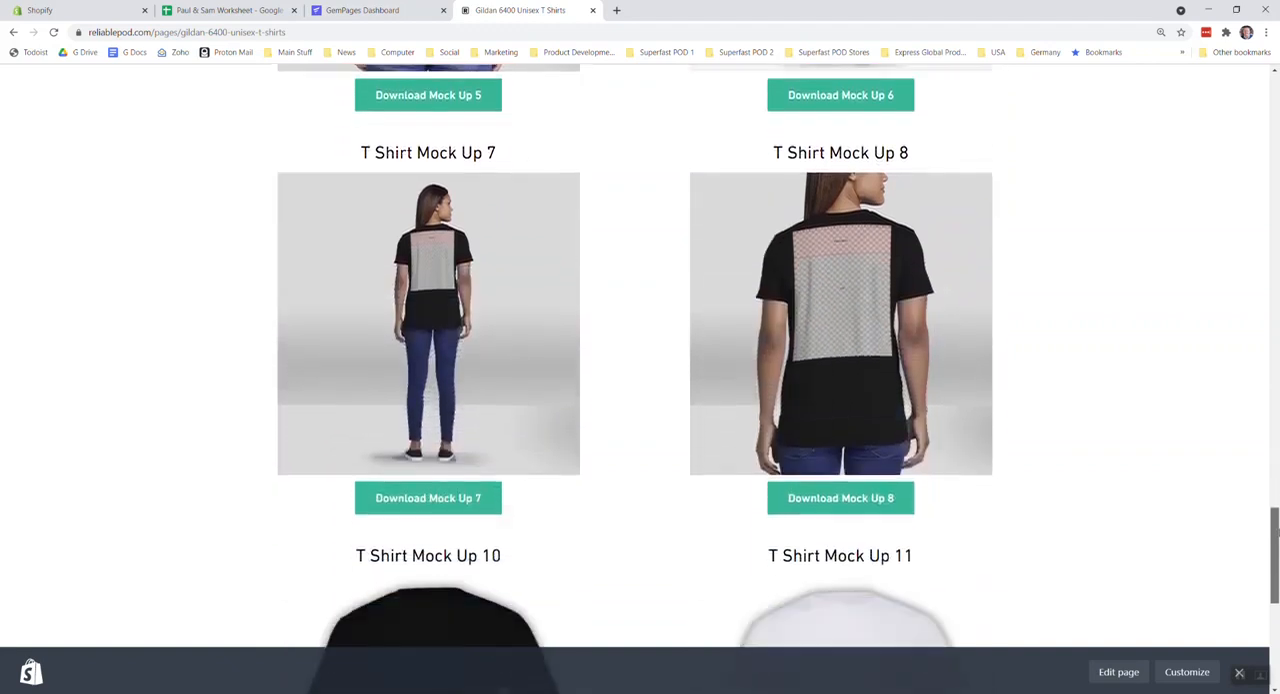
pyautogui.scroll(-3)
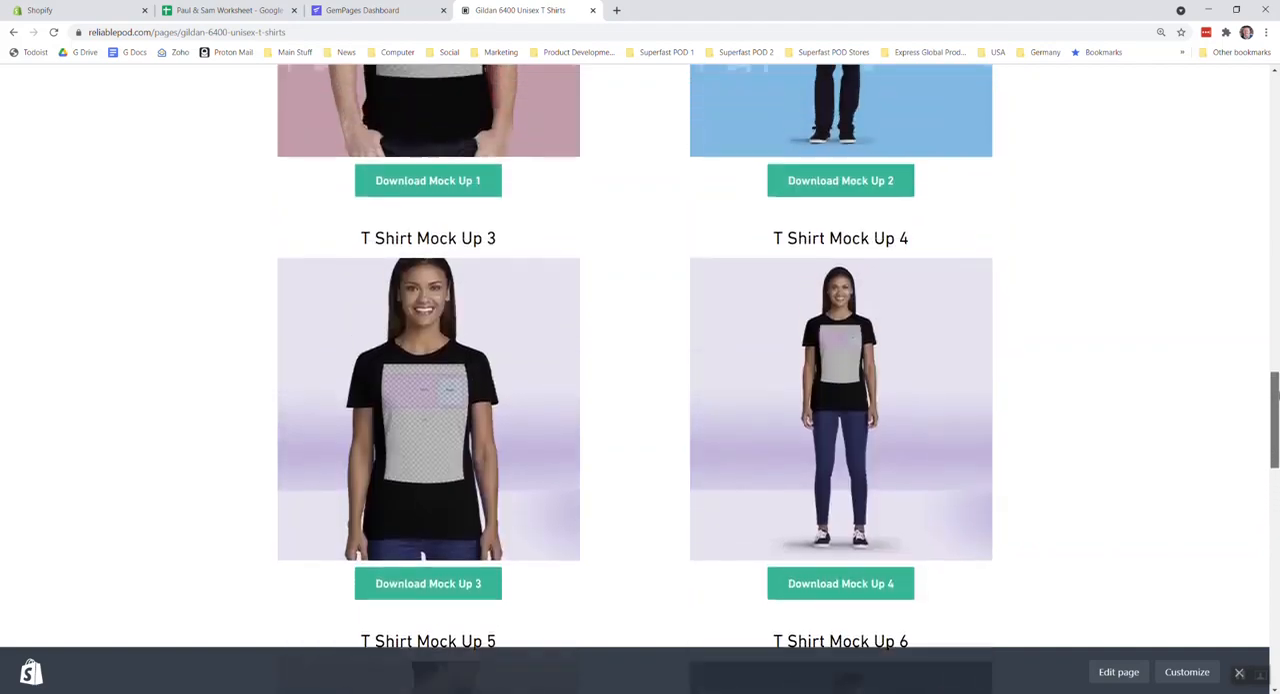
pyautogui.scroll(3)
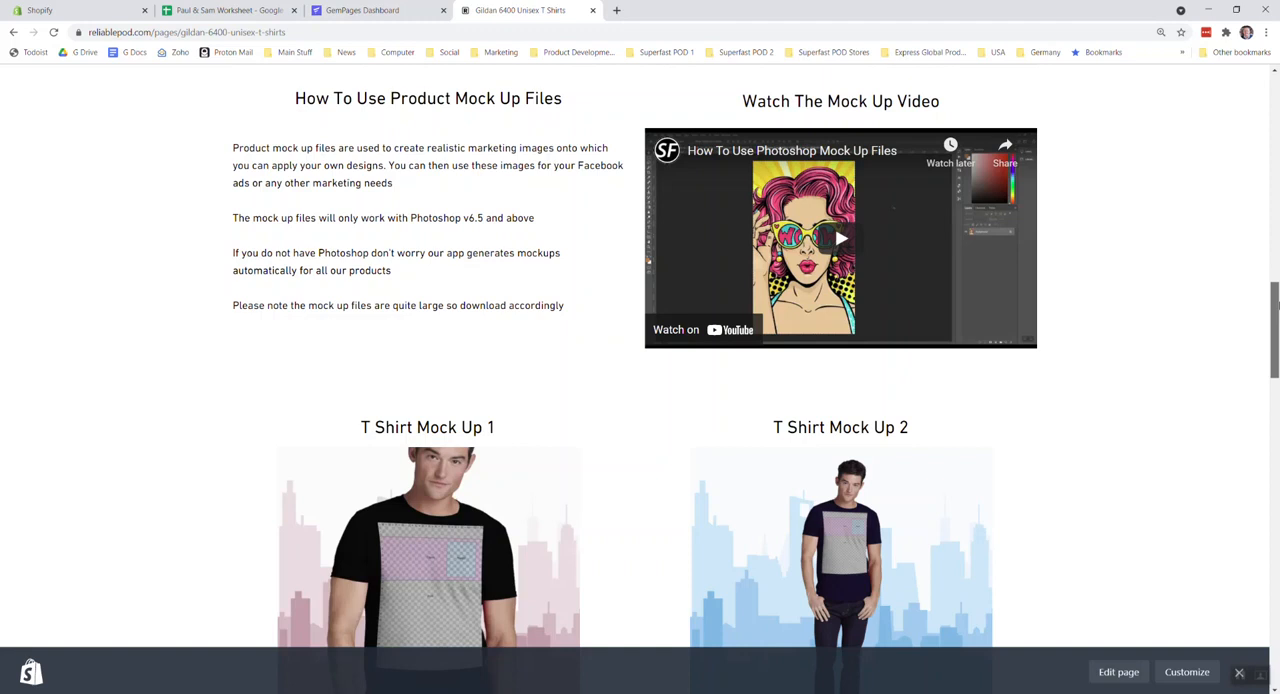
pyautogui.scroll(-3)
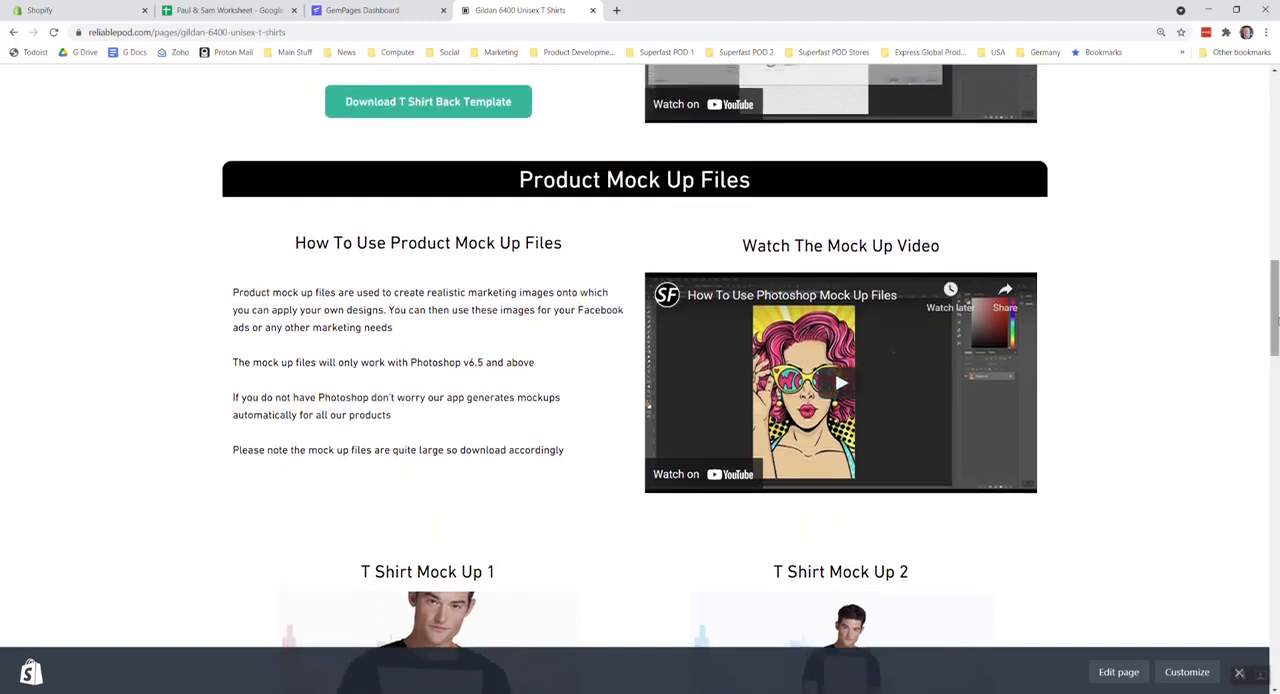
pyautogui.scroll(3)
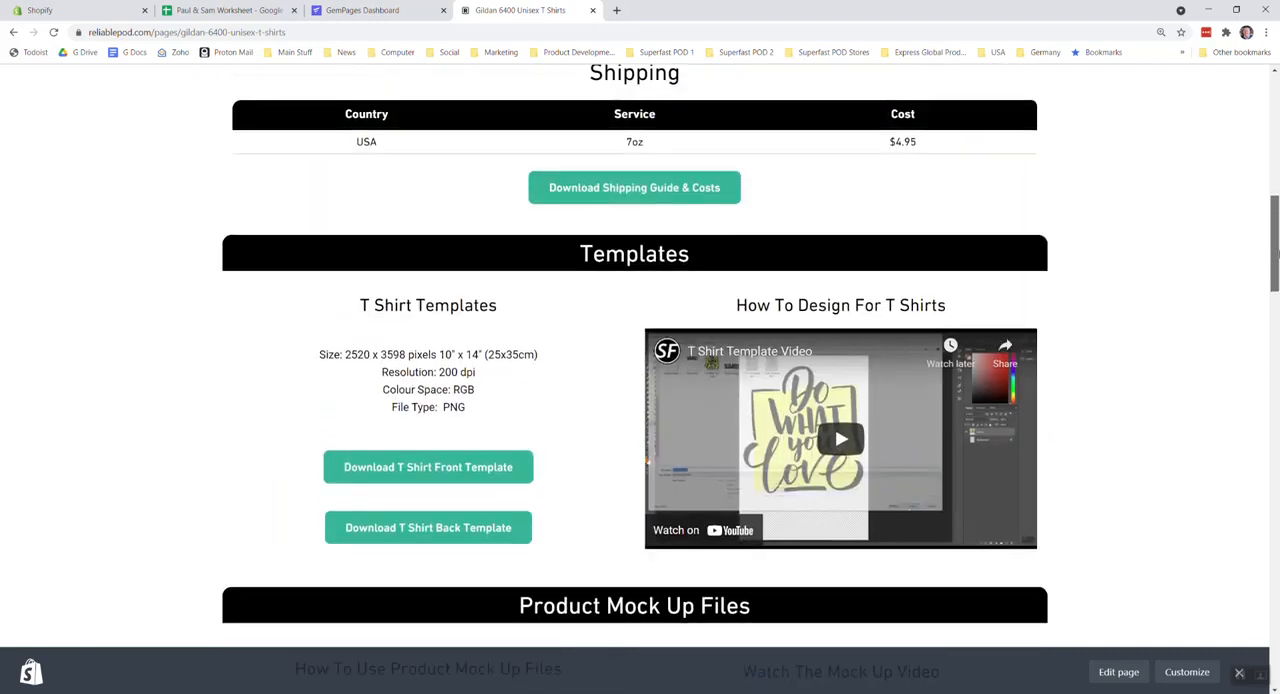
pyautogui.scroll(-3)
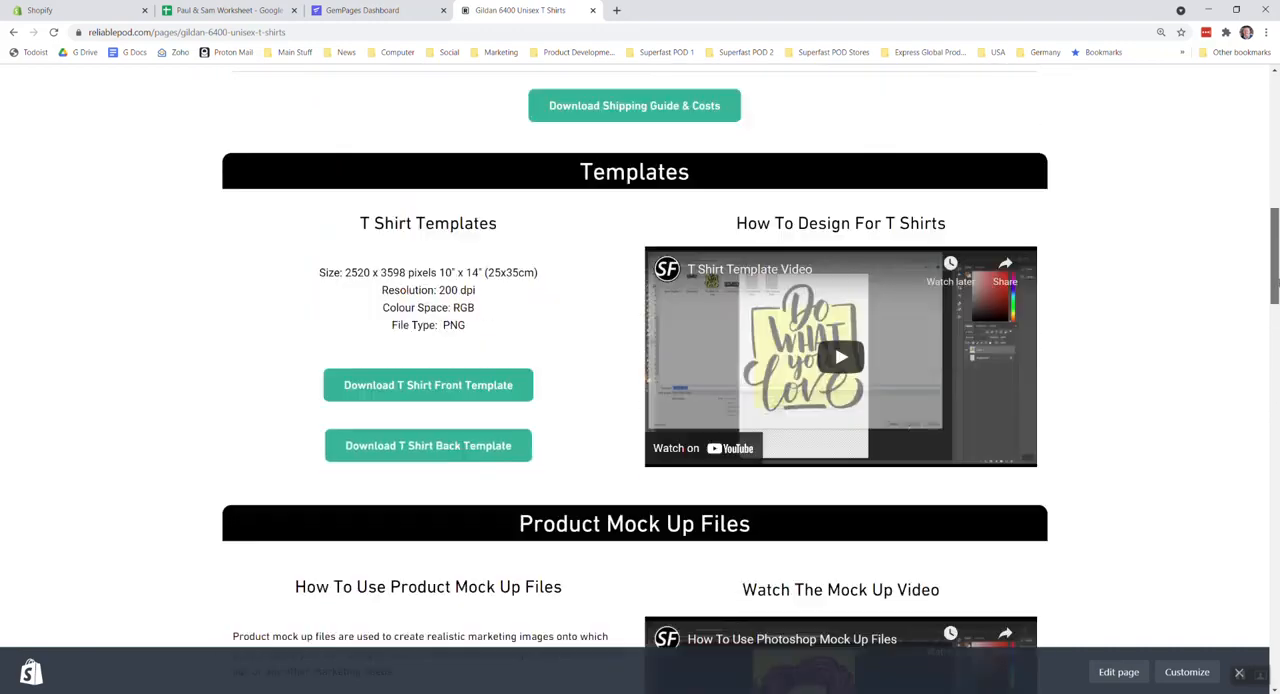
pyautogui.scroll(-3)
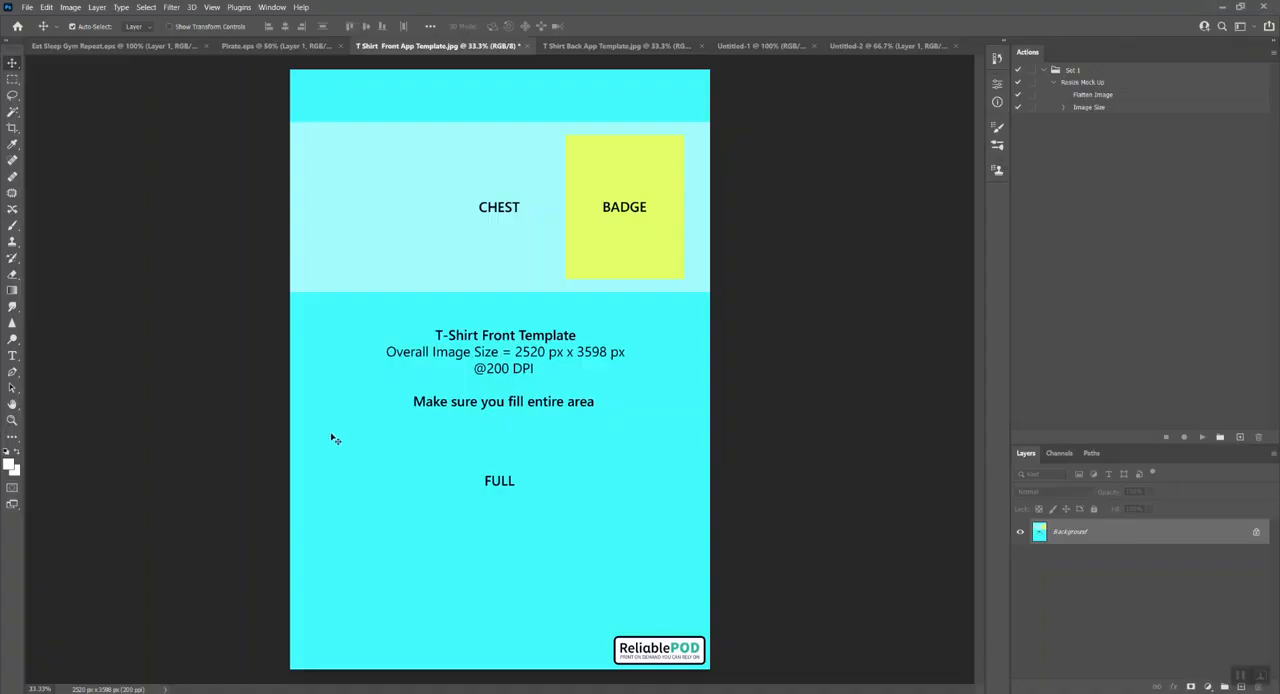
pyautogui.moveTo(127, 643)
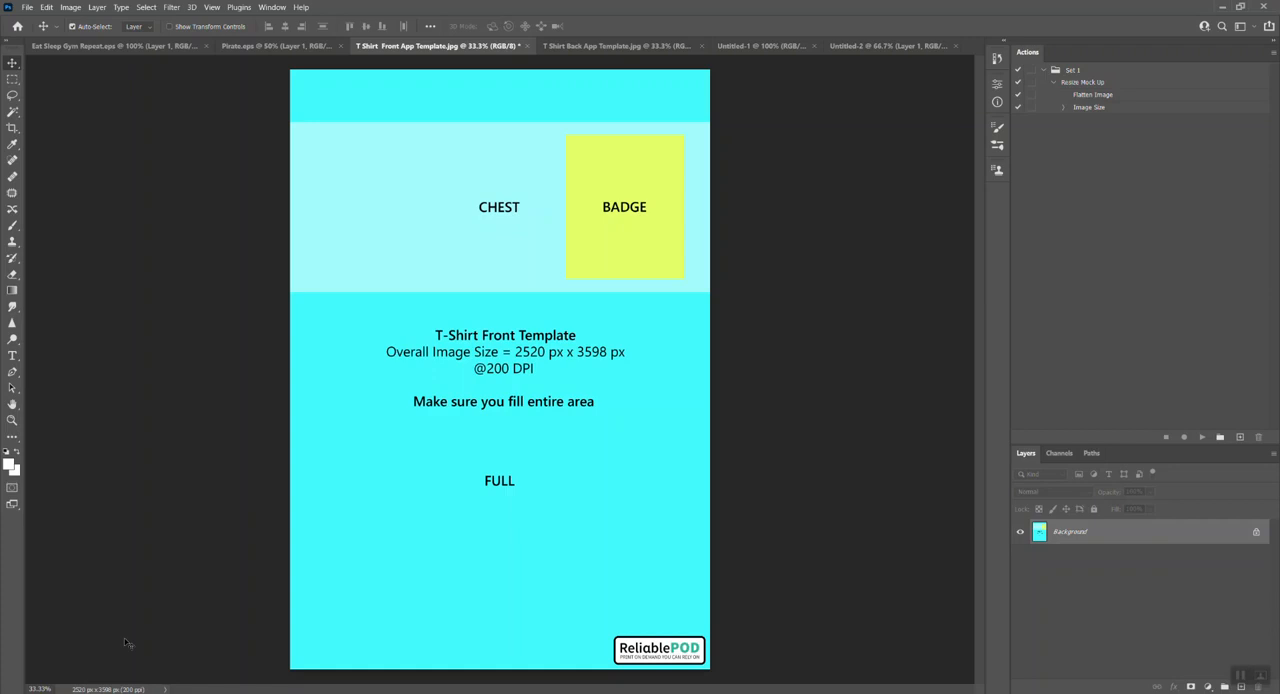
pyautogui.moveTo(141, 524)
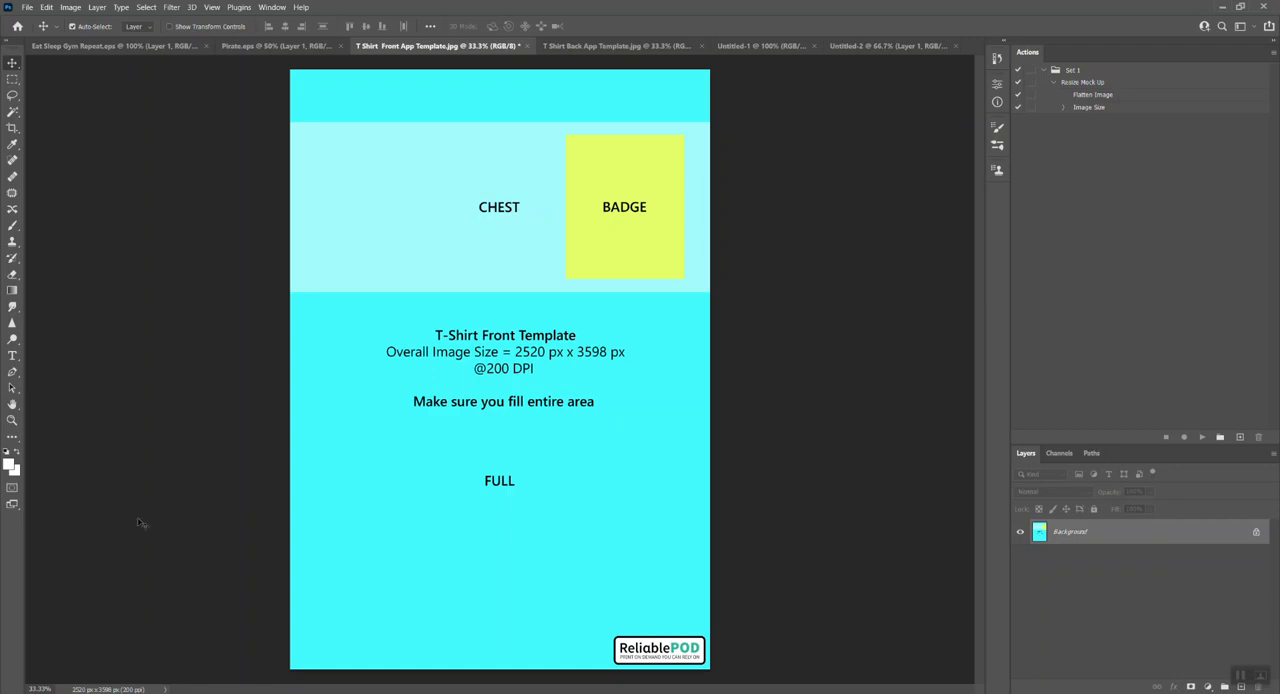
pyautogui.moveTo(124, 512)
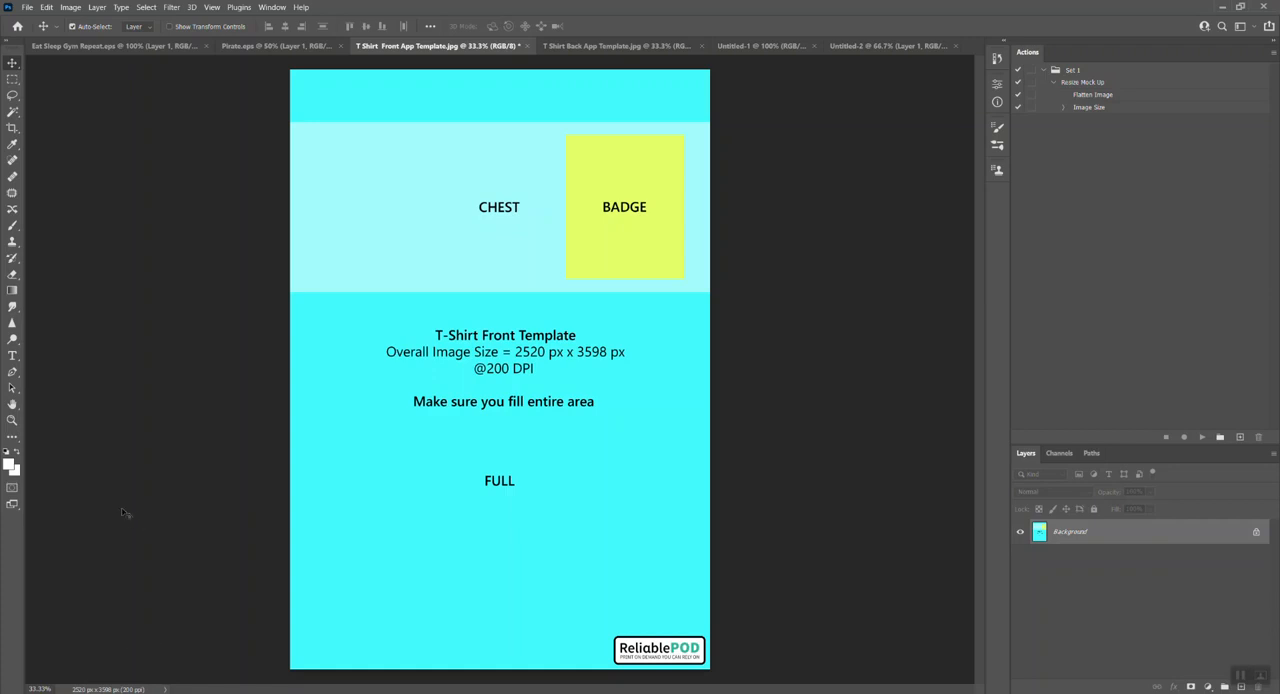
pyautogui.moveTo(483, 330)
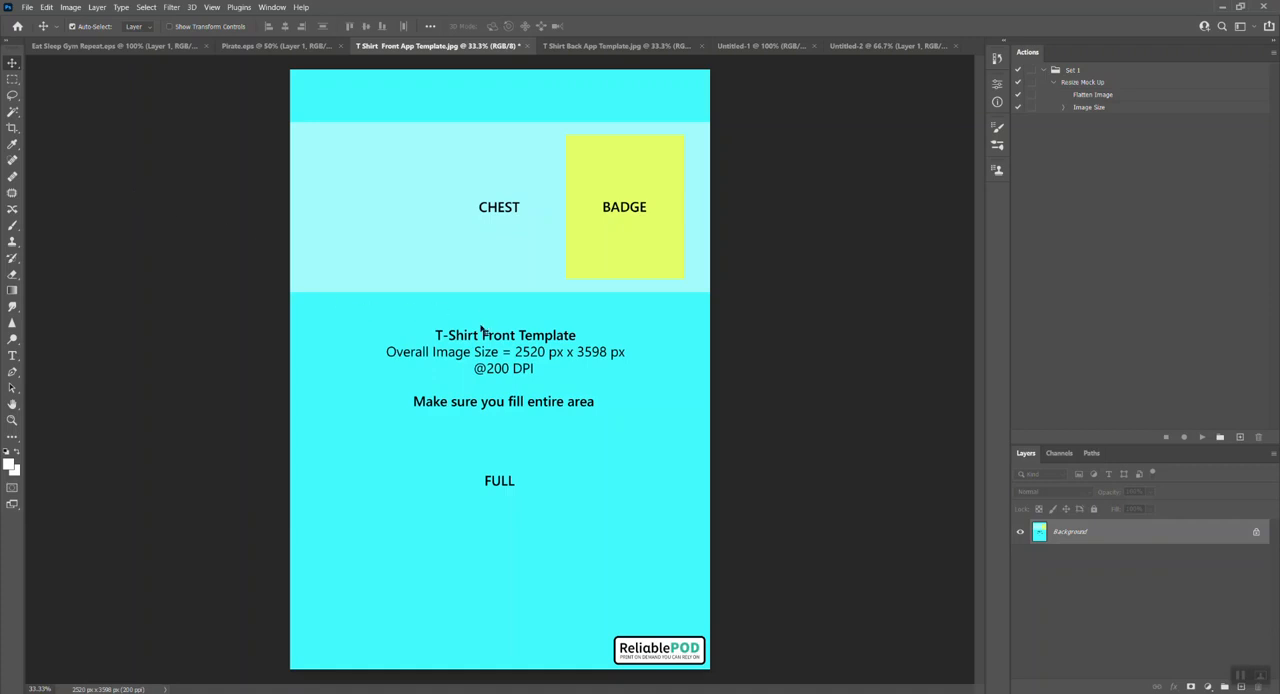
pyautogui.moveTo(525, 365)
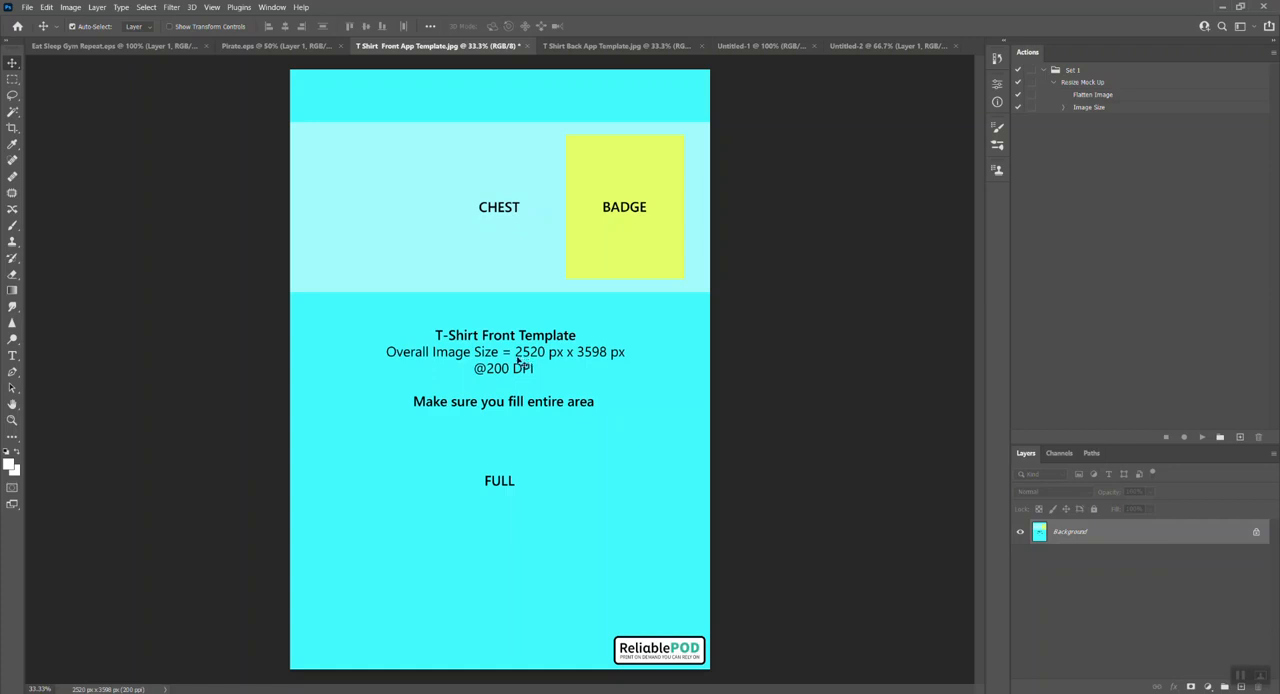
pyautogui.moveTo(310, 70)
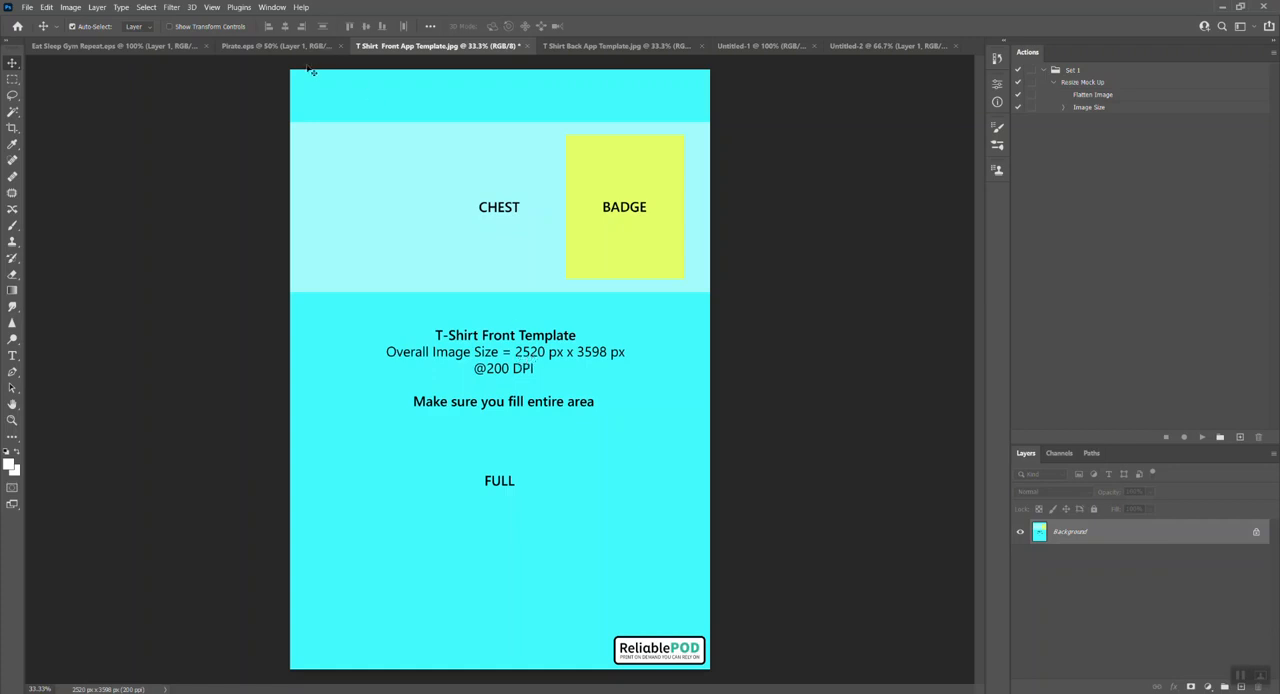
pyautogui.moveTo(528, 500)
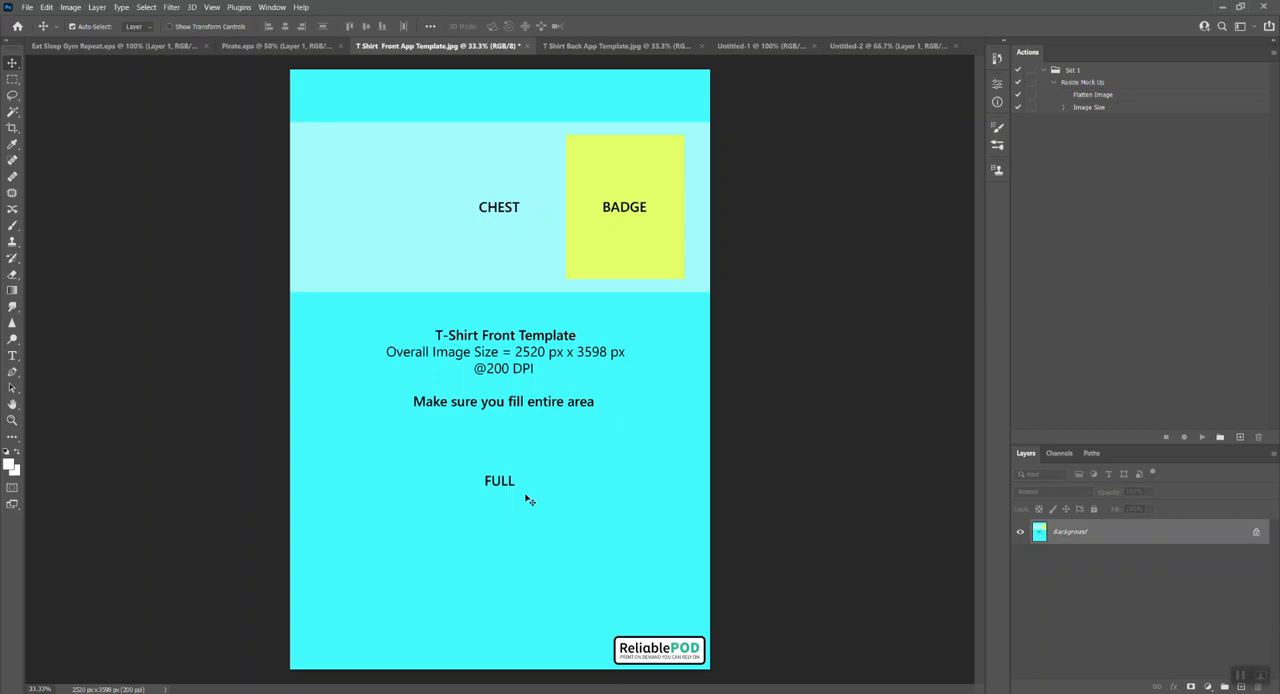
pyautogui.moveTo(537, 370)
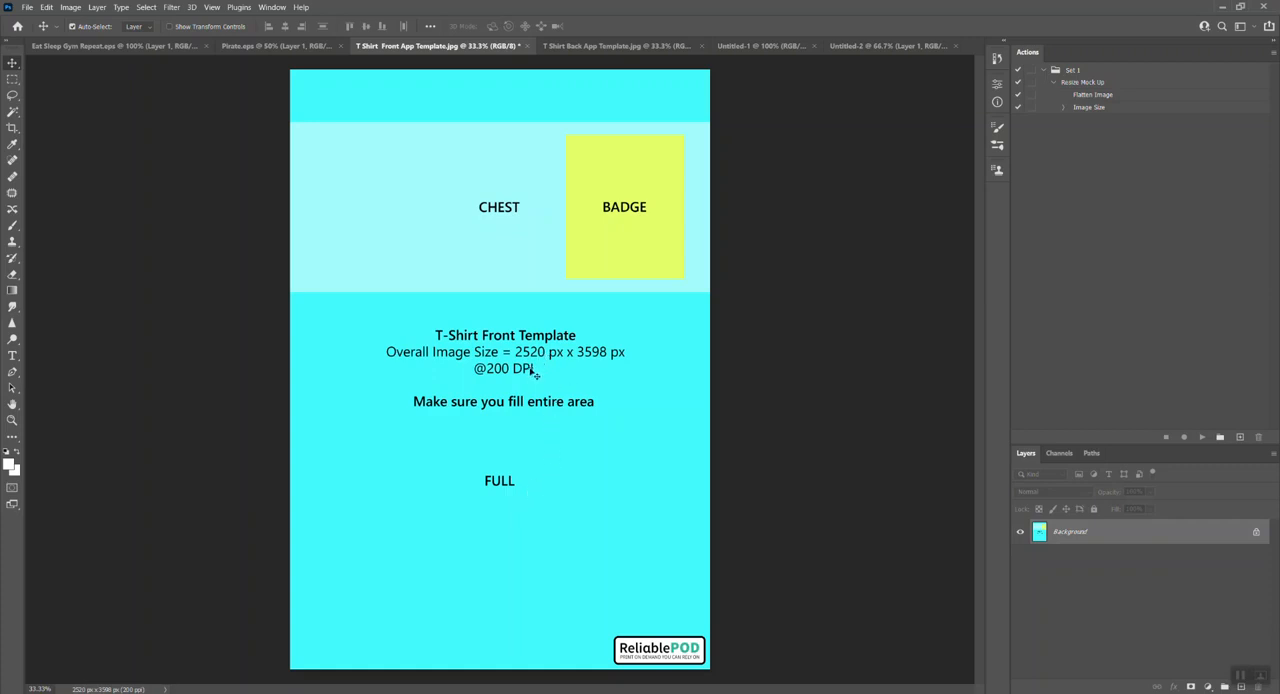
pyautogui.moveTo(545, 365)
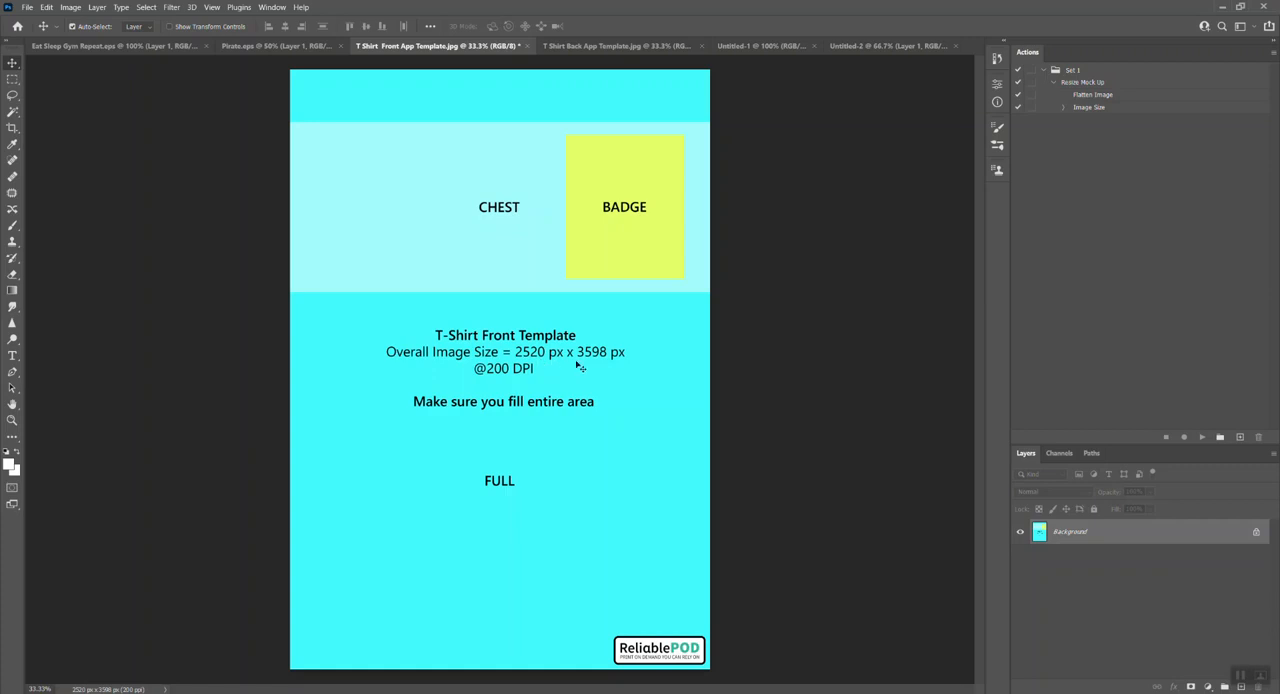
pyautogui.moveTo(600, 364)
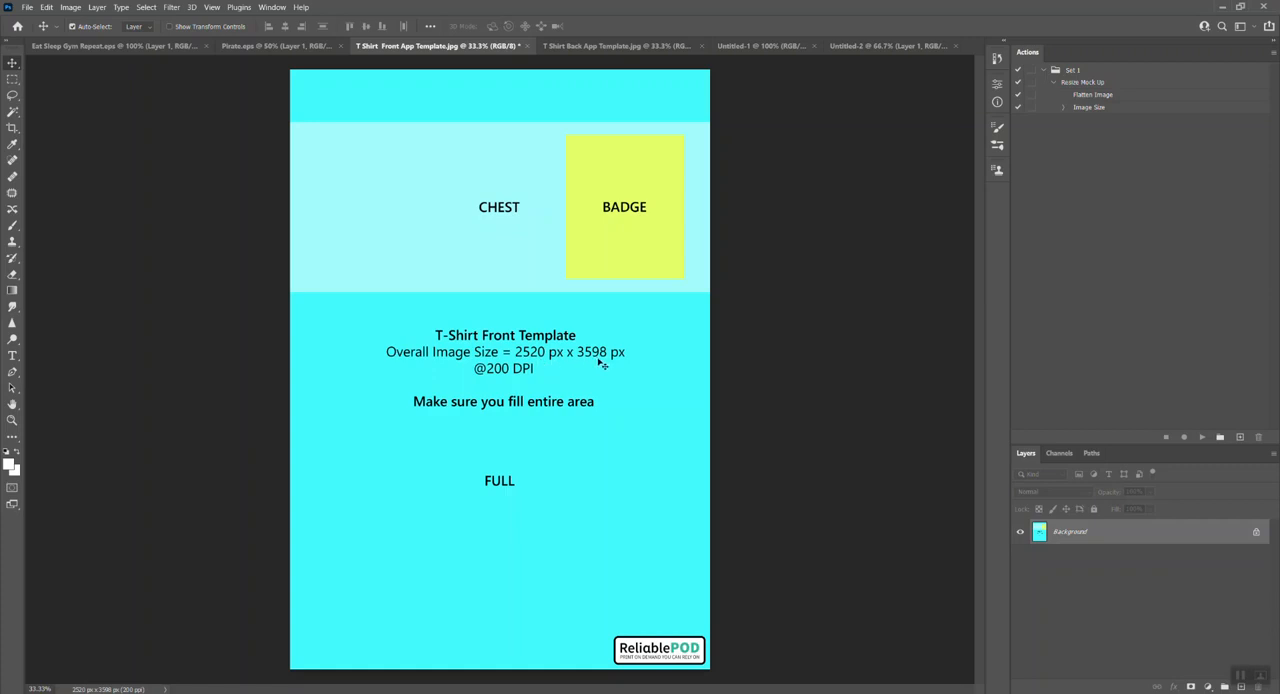
pyautogui.moveTo(625, 365)
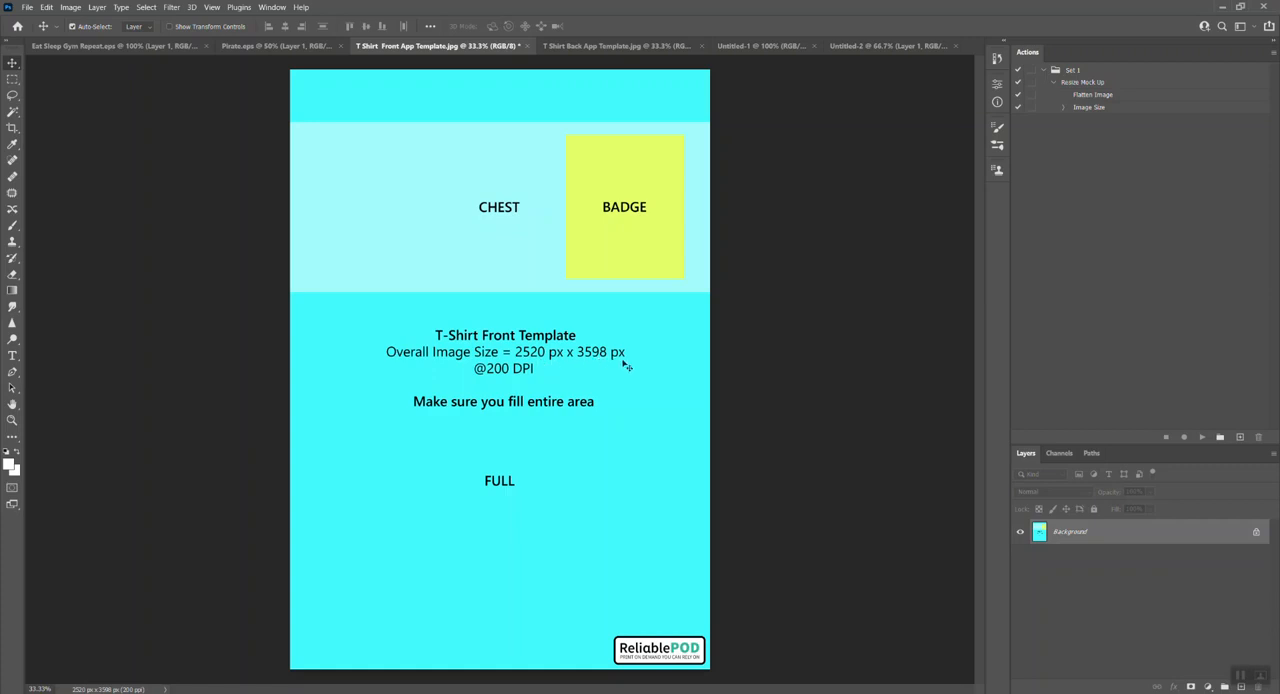
pyautogui.moveTo(537, 370)
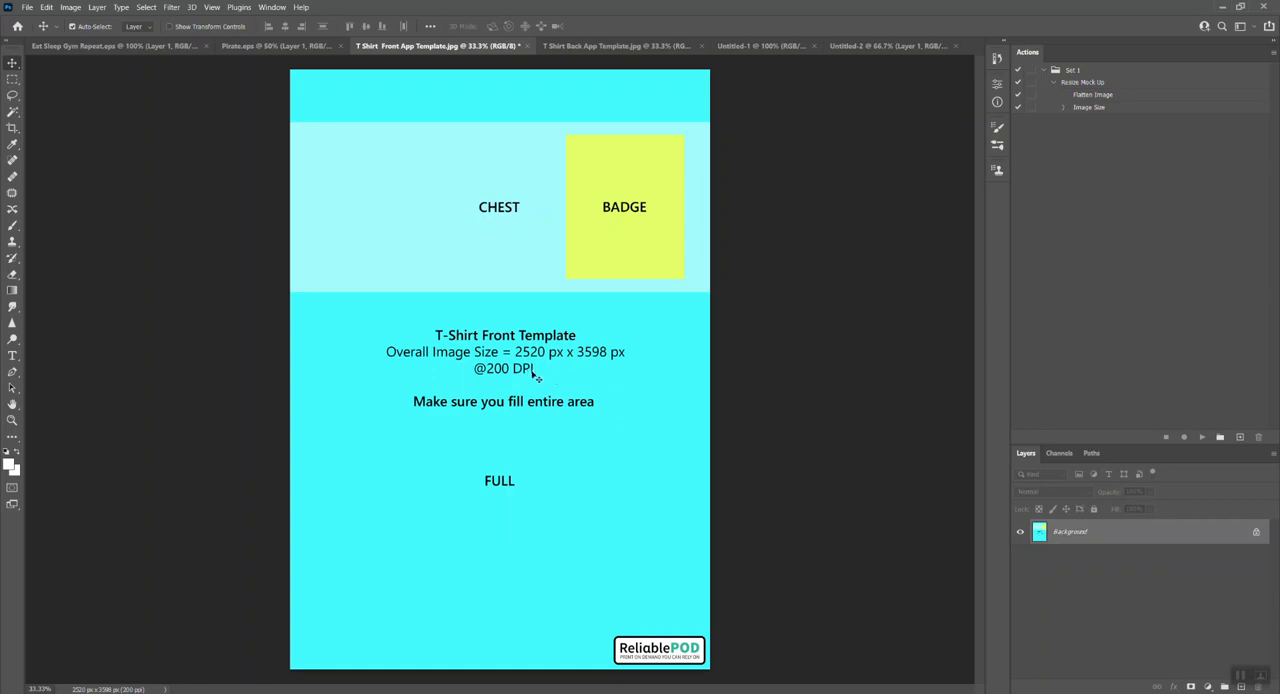
pyautogui.moveTo(325, 176)
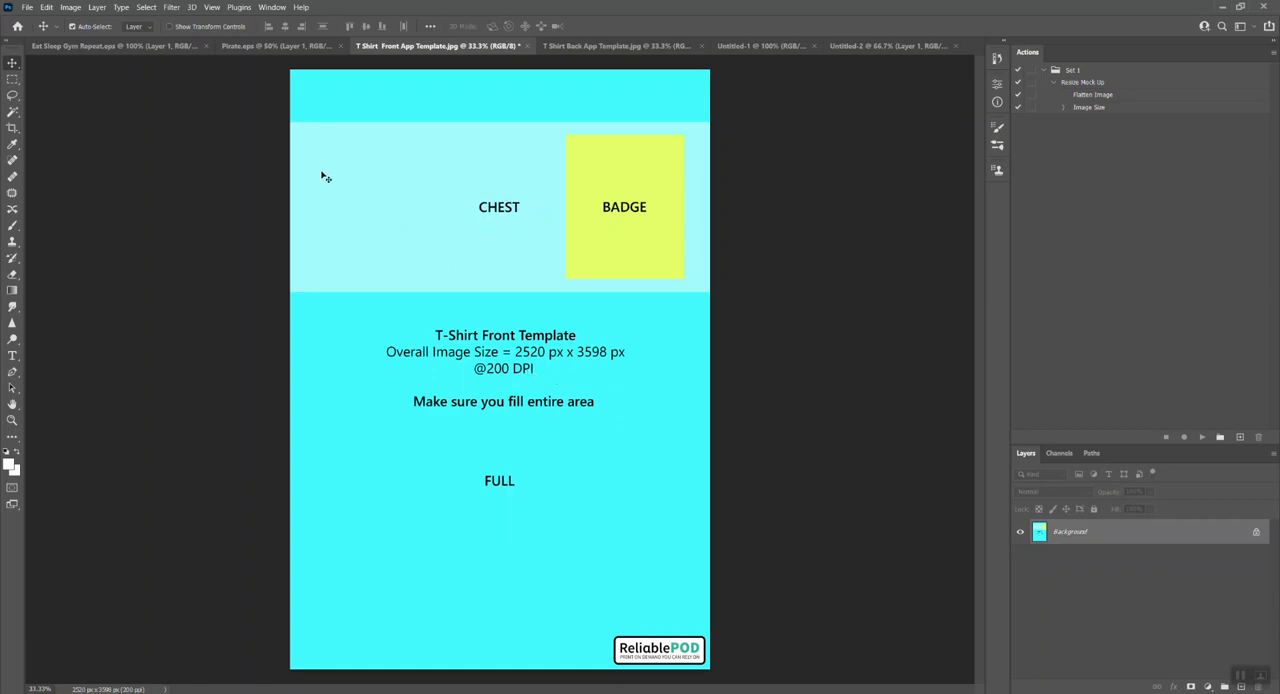
pyautogui.moveTo(290, 80)
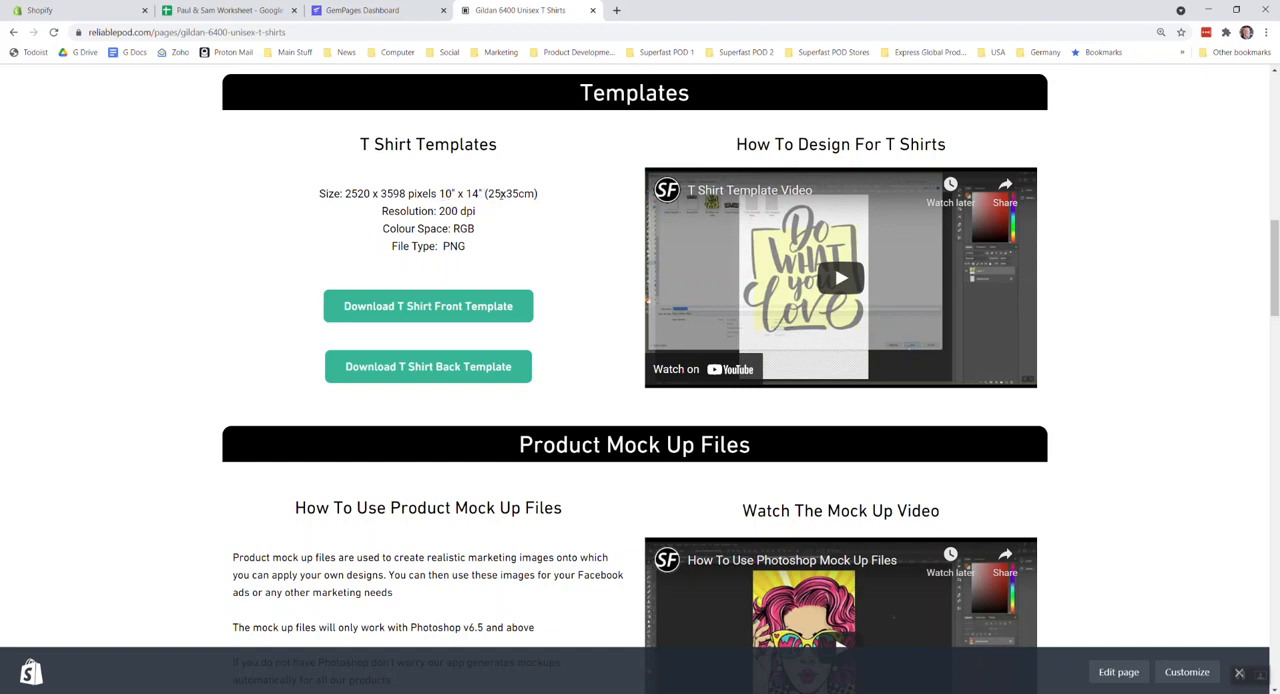
pyautogui.moveTo(518, 194)
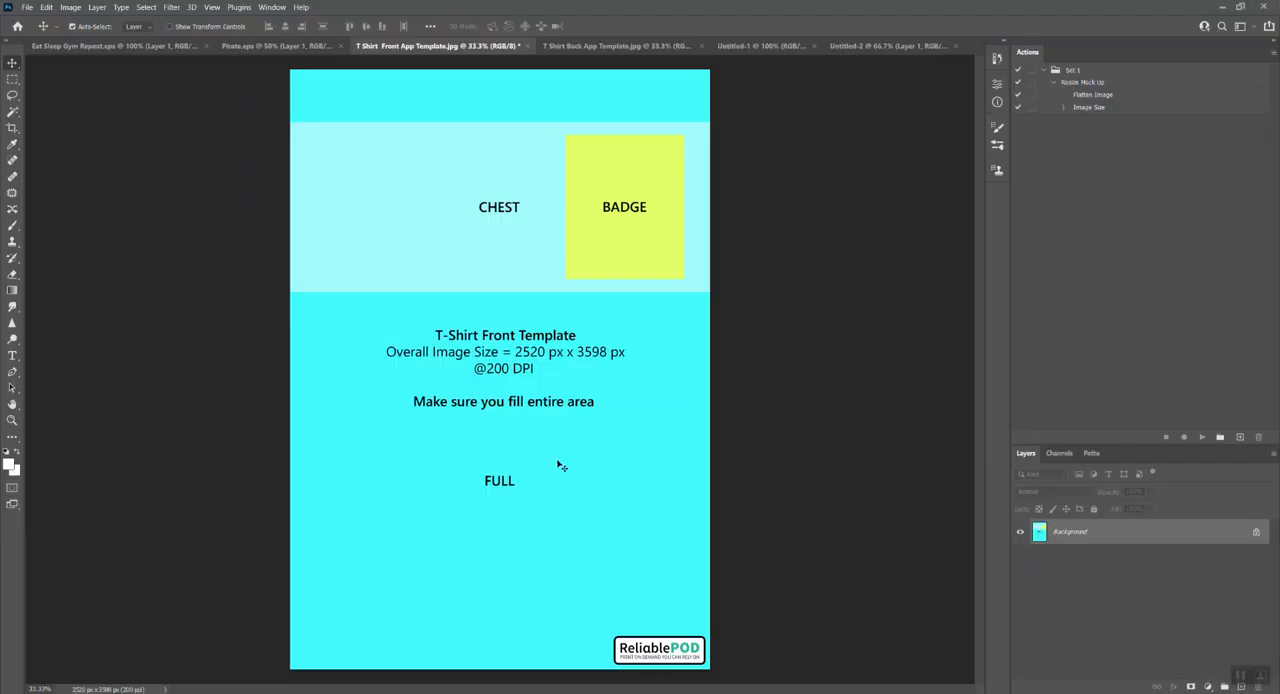
pyautogui.moveTo(538, 465)
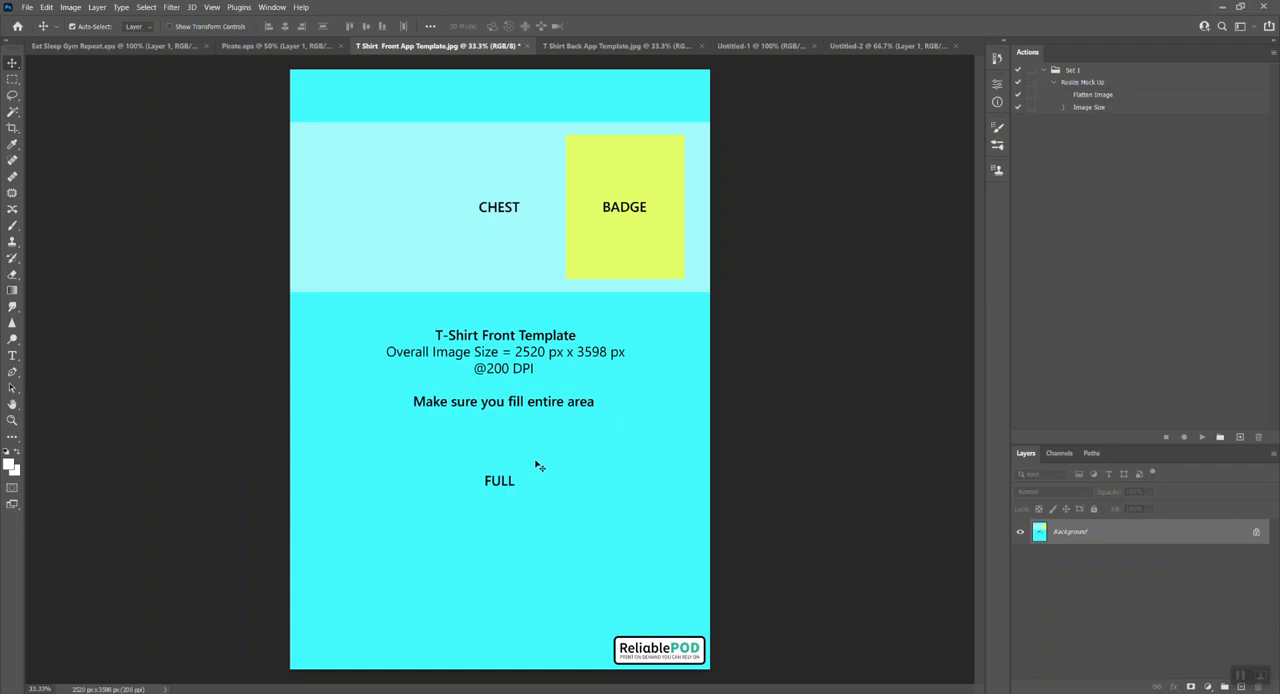
pyautogui.moveTo(589, 479)
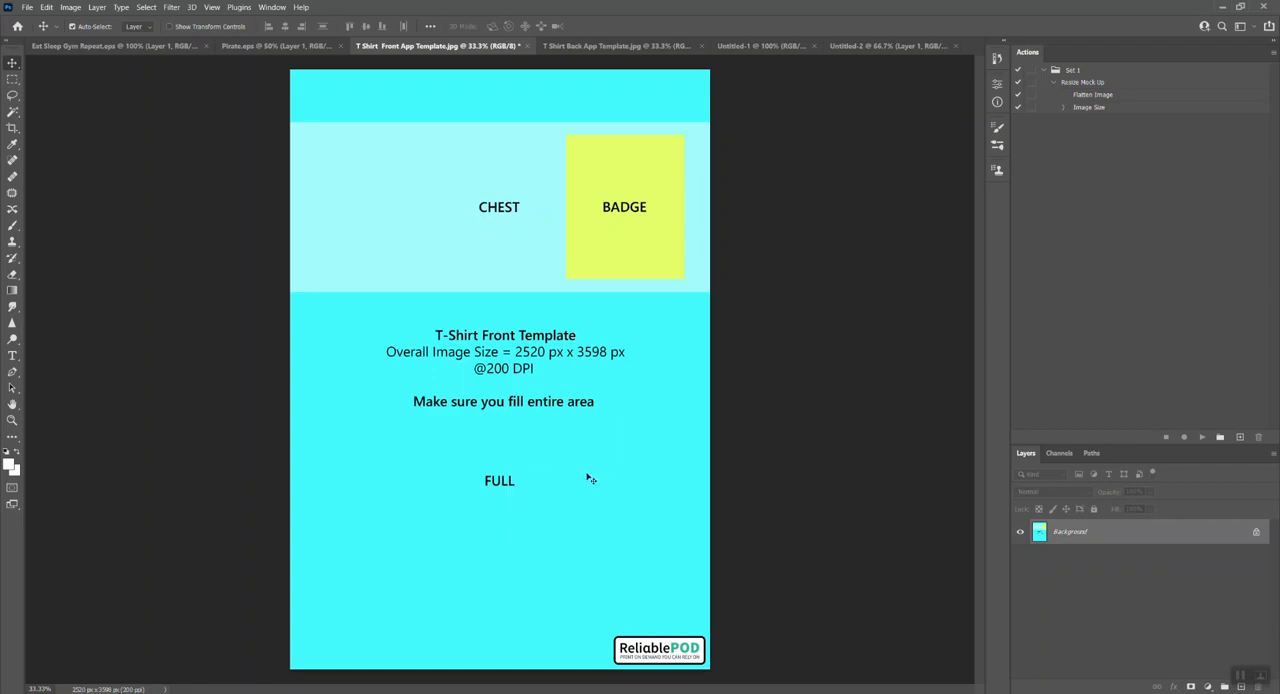
pyautogui.moveTo(678, 366)
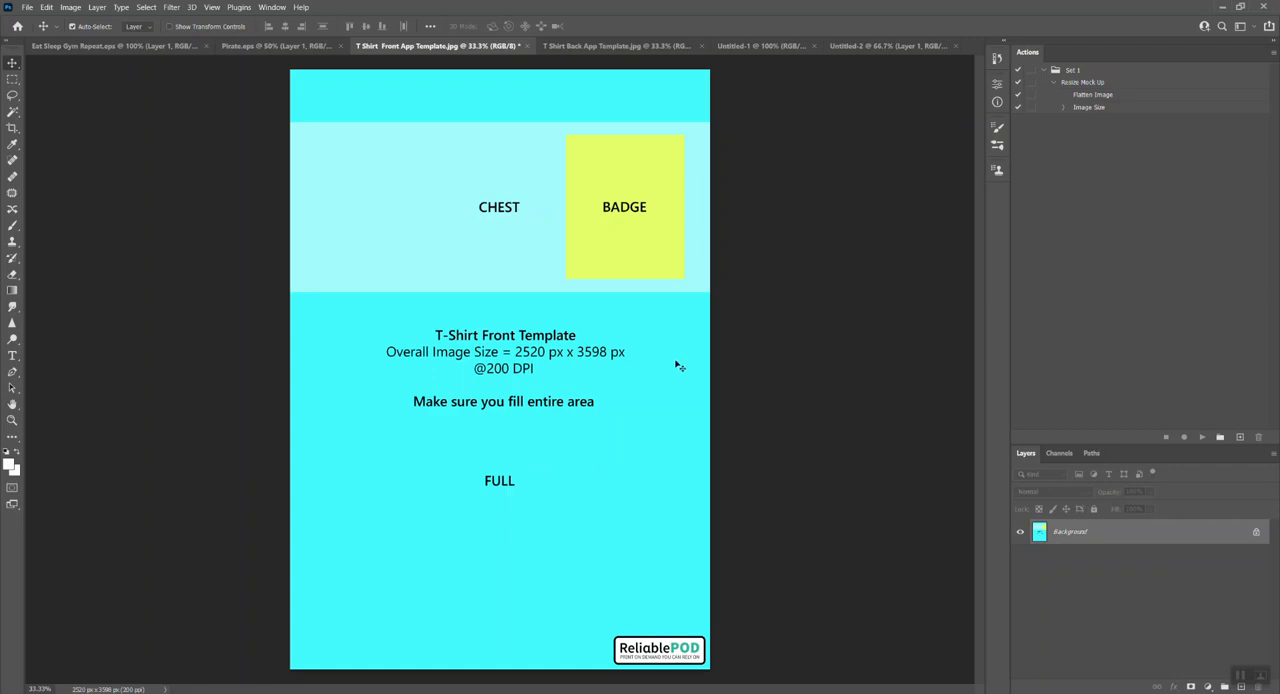
pyautogui.moveTo(760, 323)
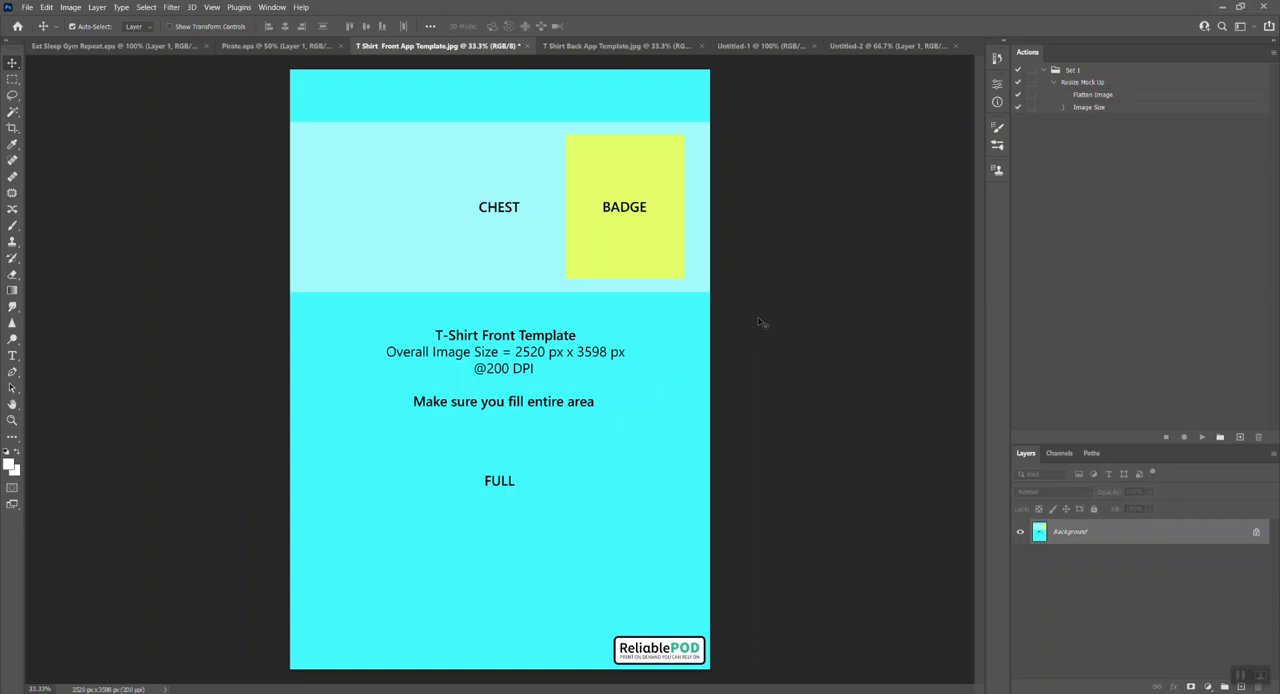
pyautogui.moveTo(758, 322)
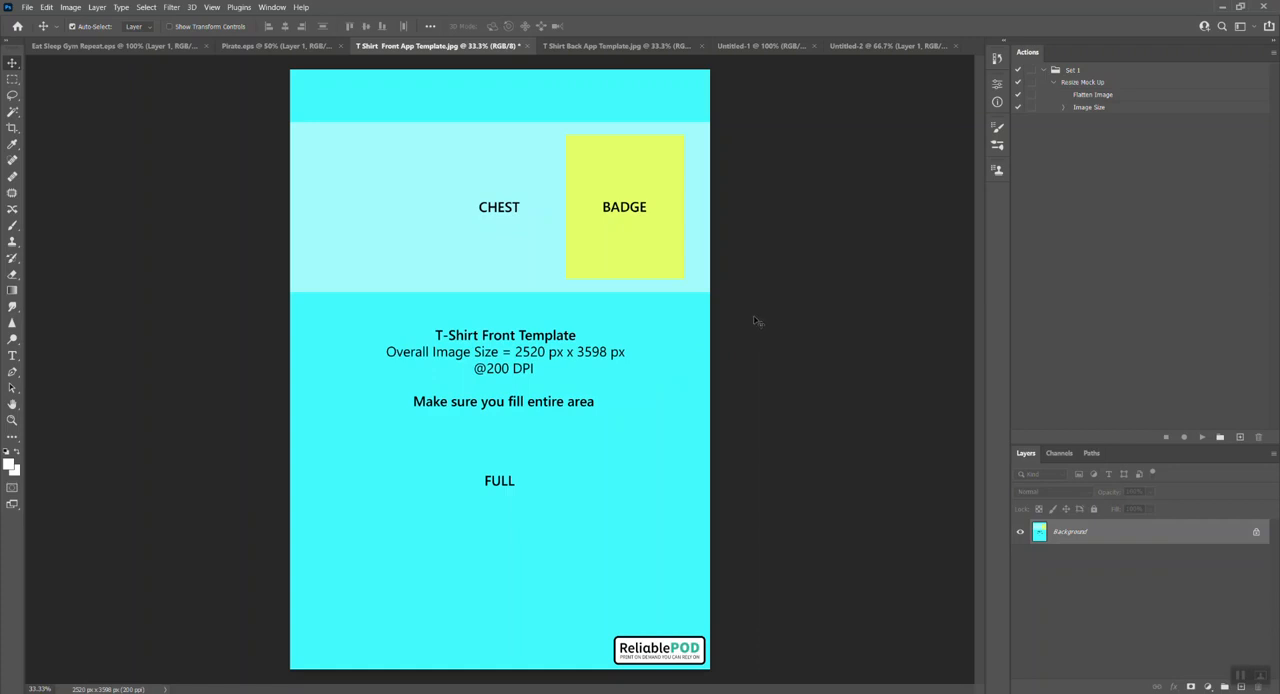
pyautogui.moveTo(710, 400)
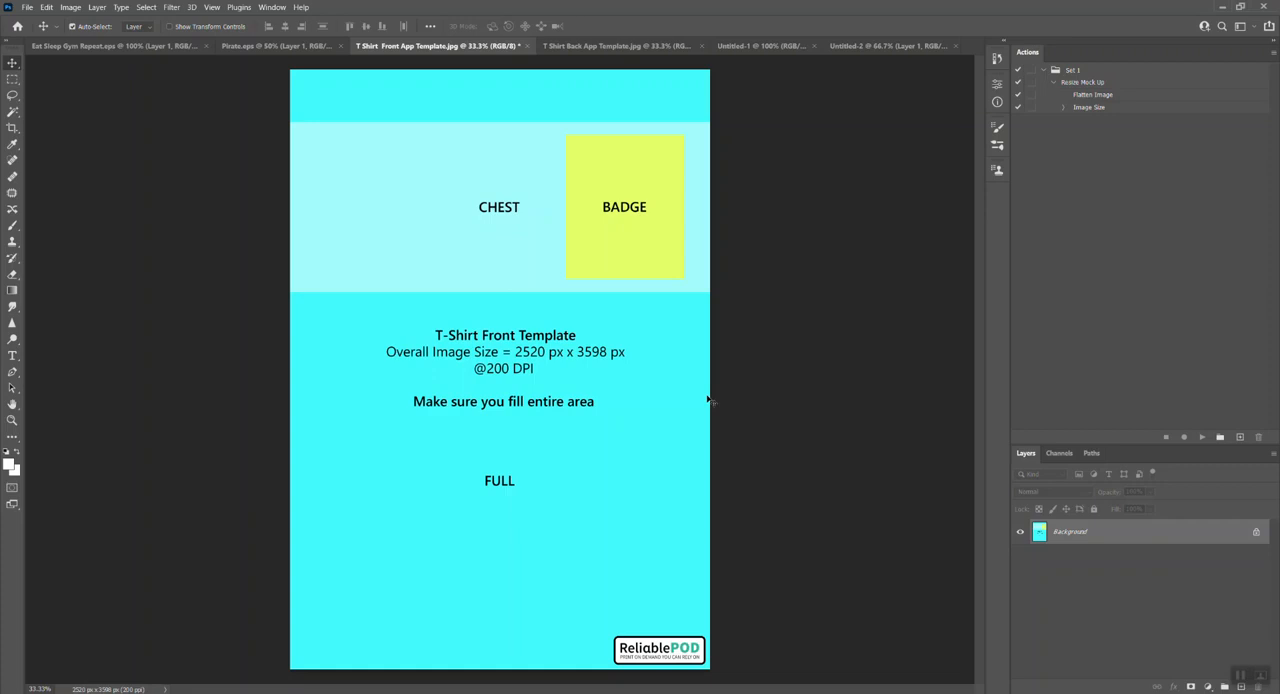
pyautogui.moveTo(688, 487)
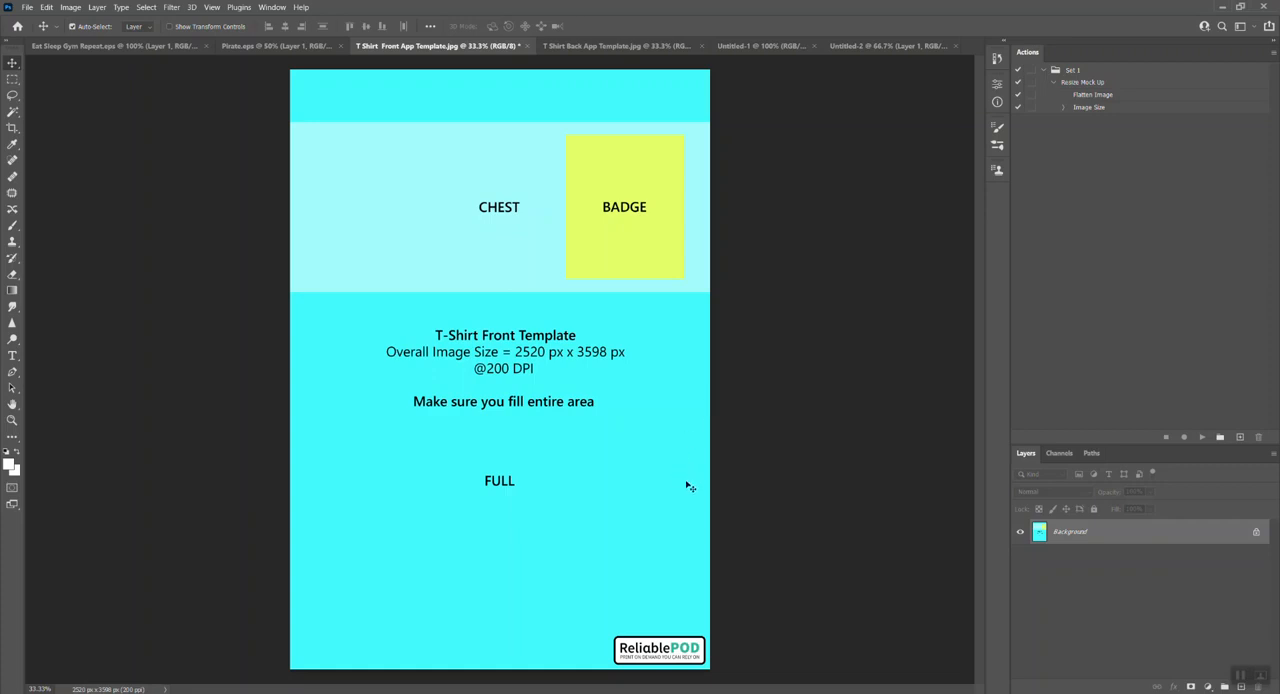
pyautogui.moveTo(790, 386)
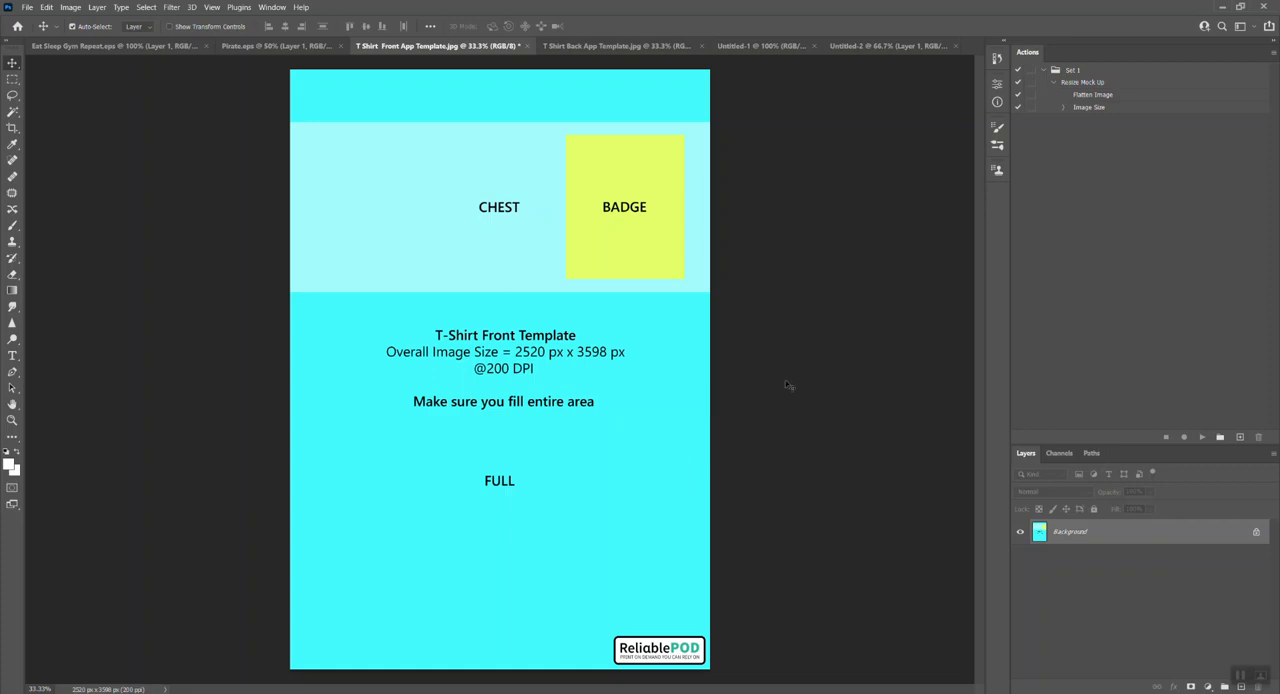
pyautogui.moveTo(600, 143)
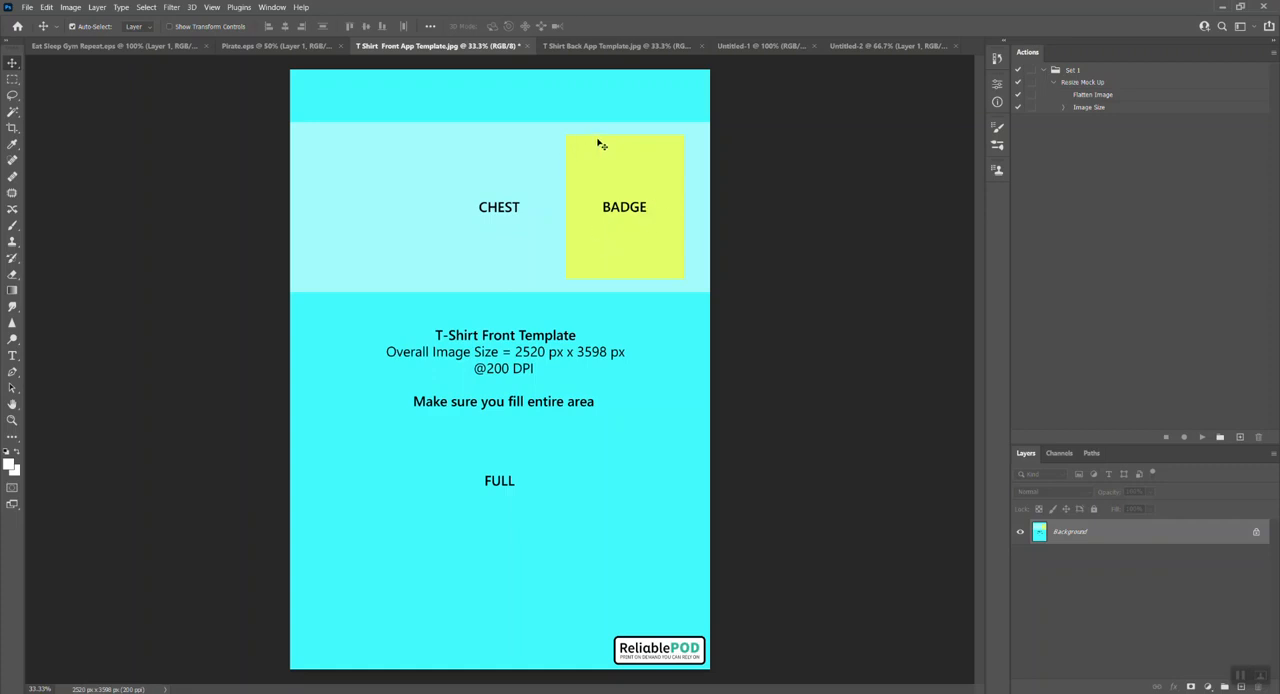
pyautogui.moveTo(635, 229)
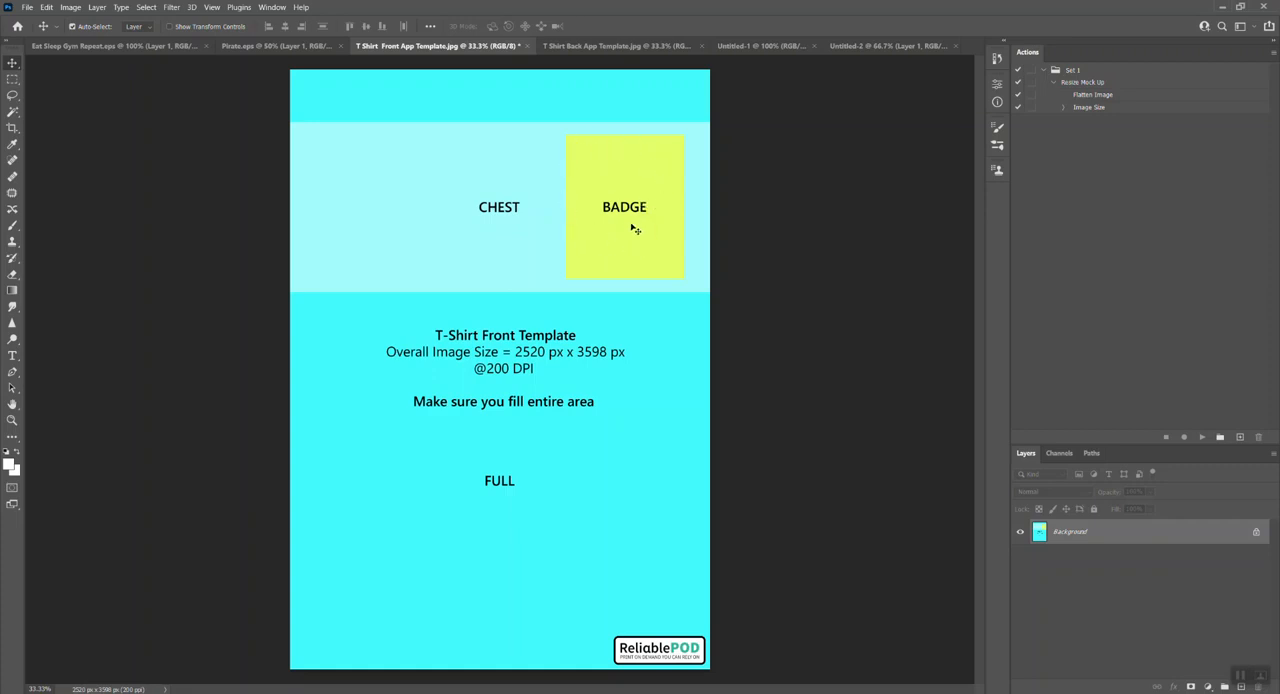
pyautogui.moveTo(365, 130)
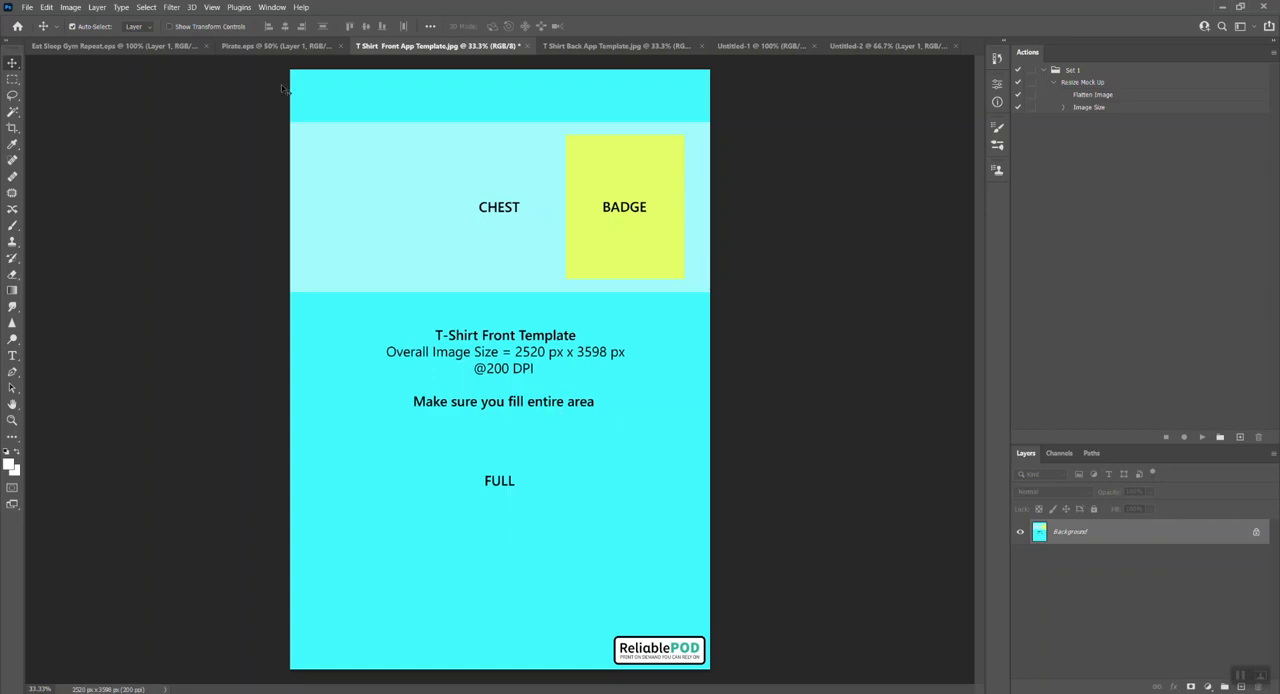
pyautogui.moveTo(450, 608)
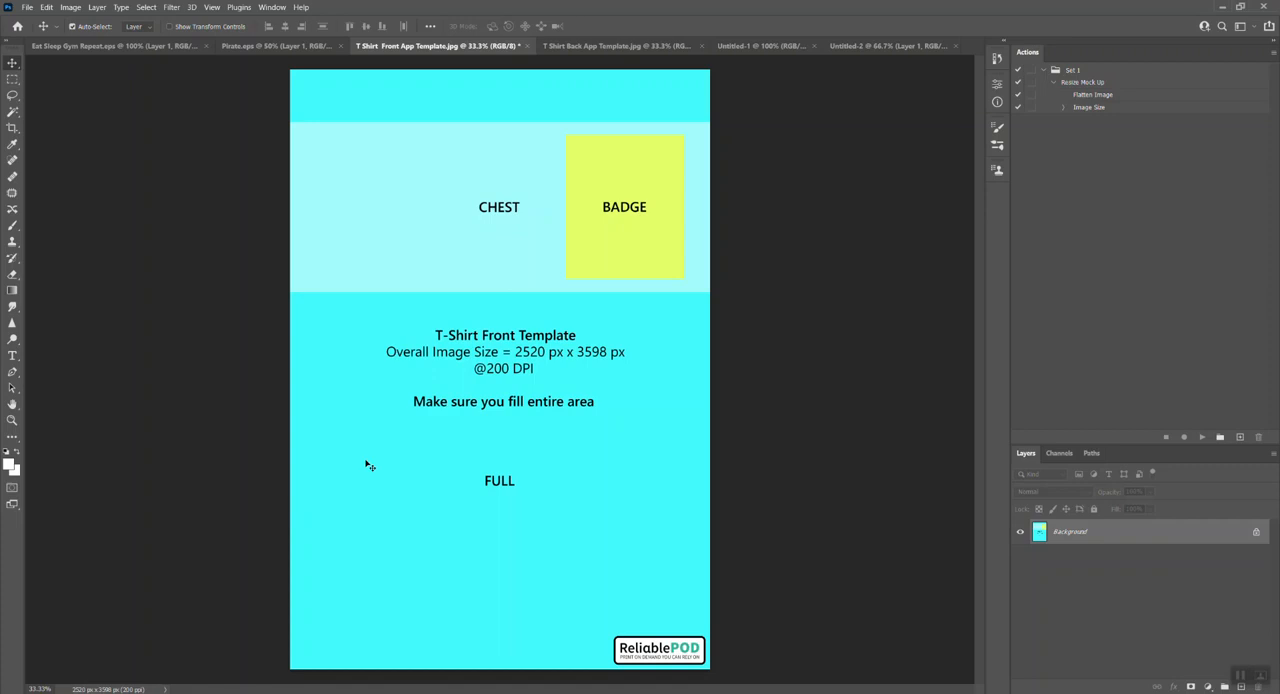
pyautogui.moveTo(556, 393)
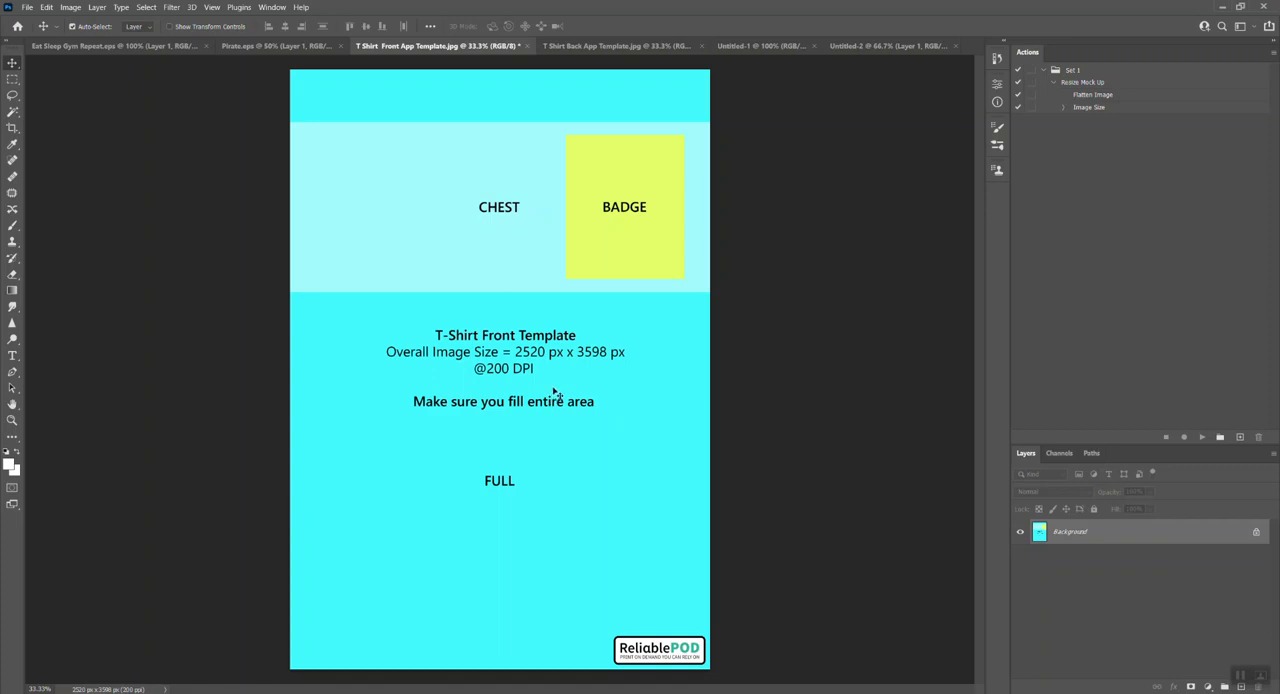
pyautogui.moveTo(577, 420)
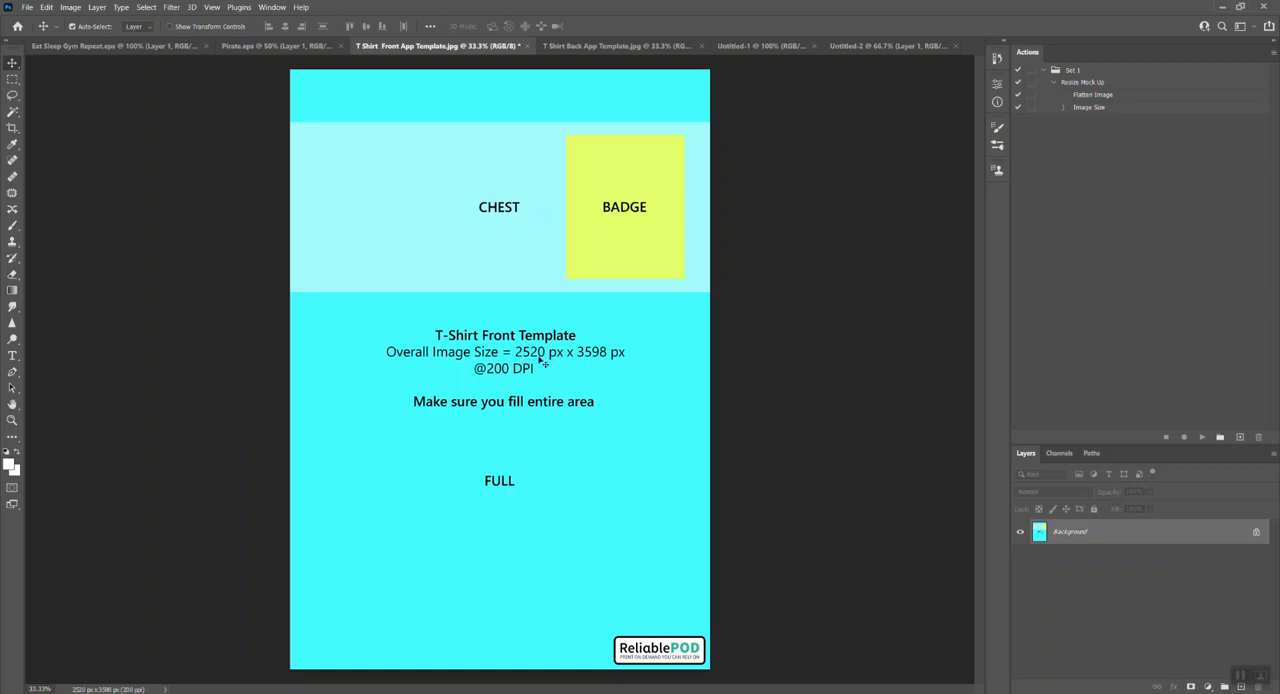
pyautogui.moveTo(617, 362)
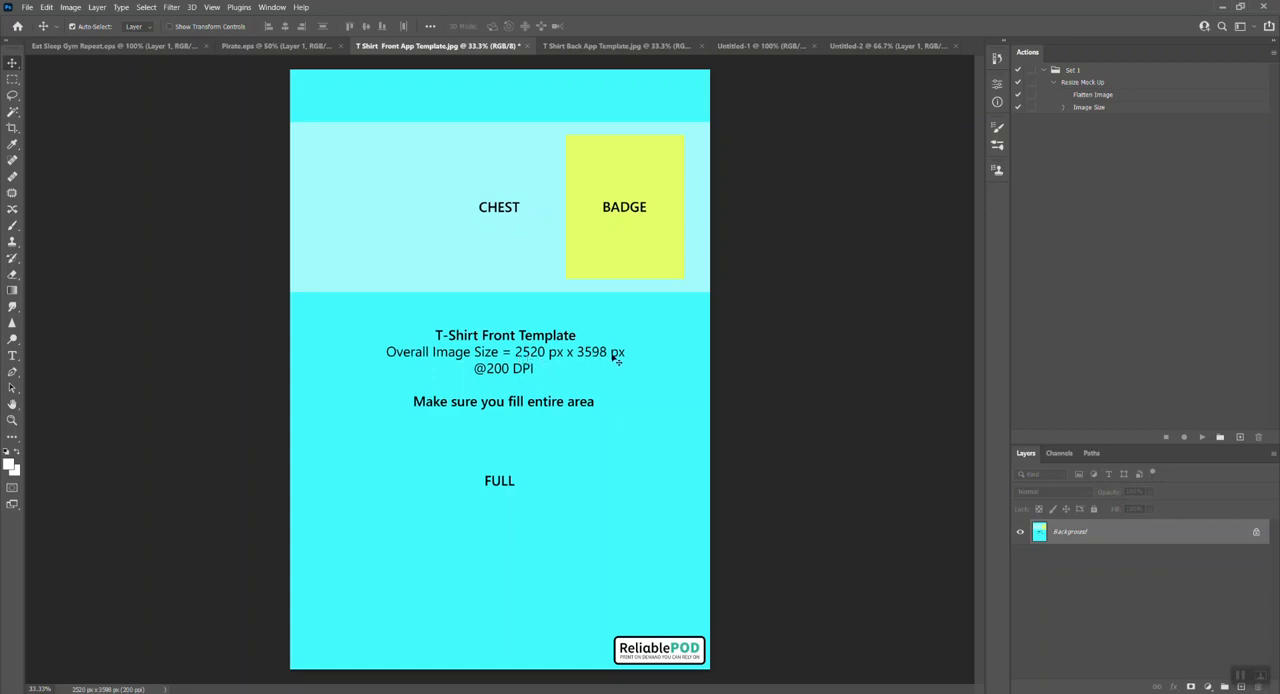
pyautogui.moveTo(611, 362)
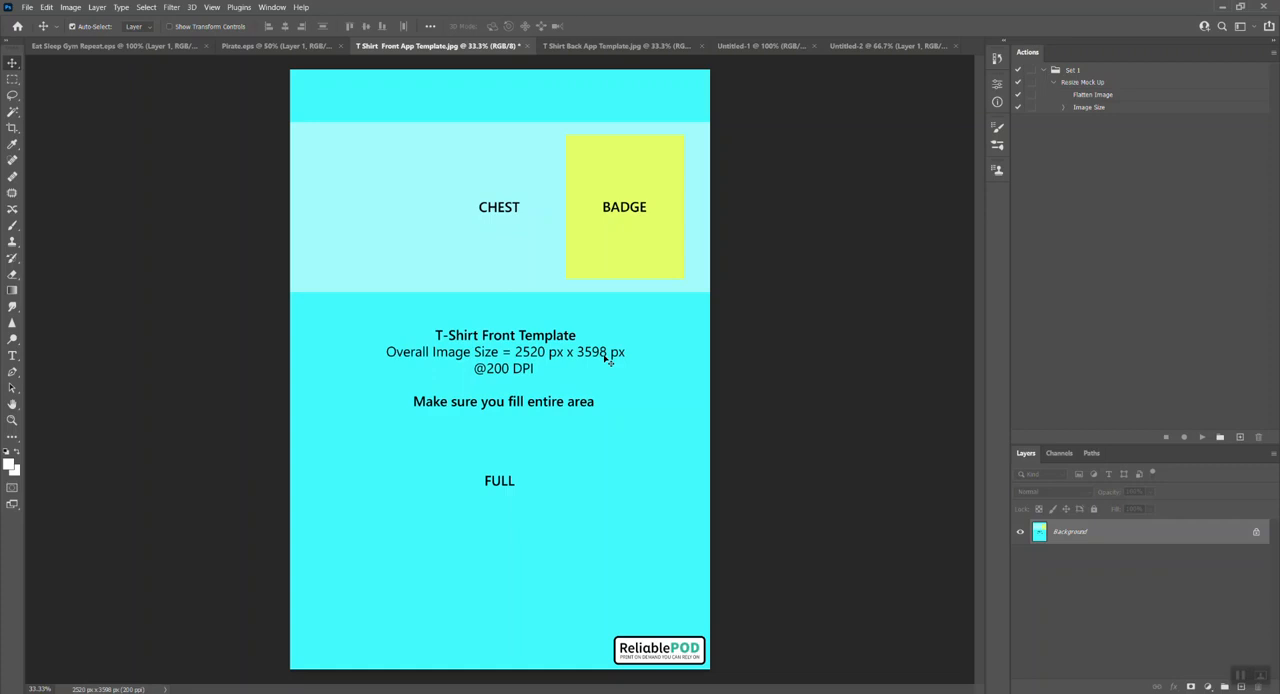
pyautogui.moveTo(585, 362)
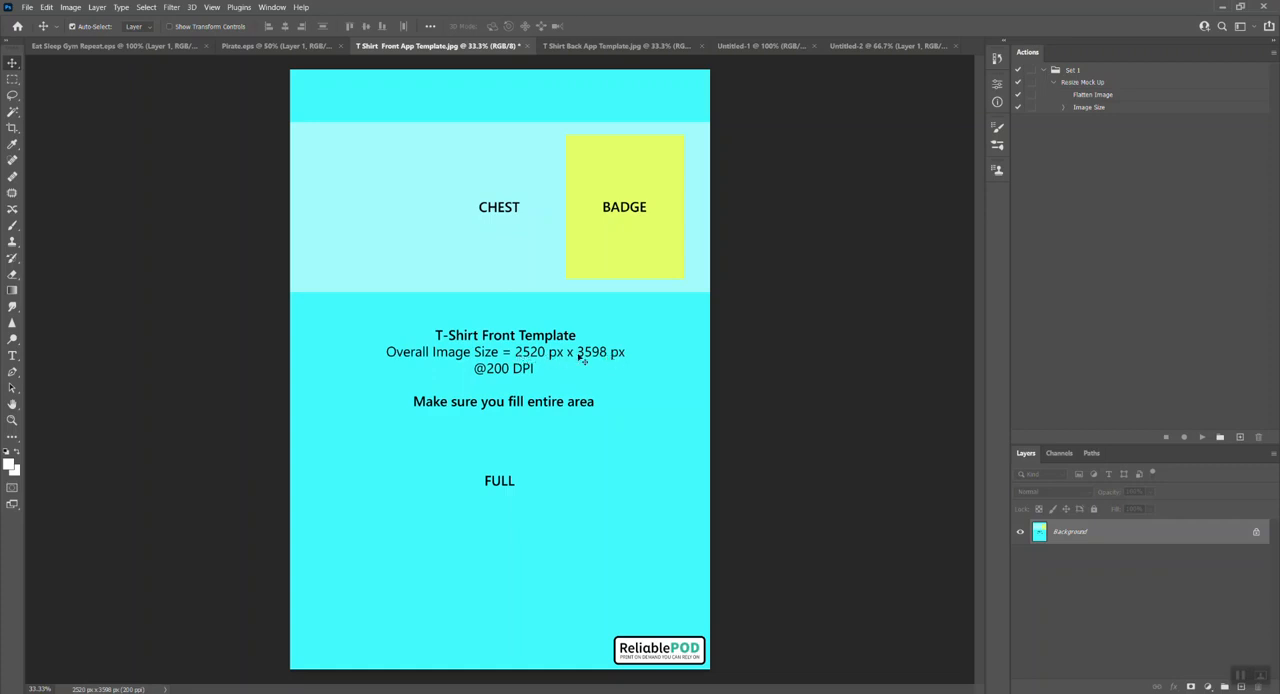
pyautogui.moveTo(587, 362)
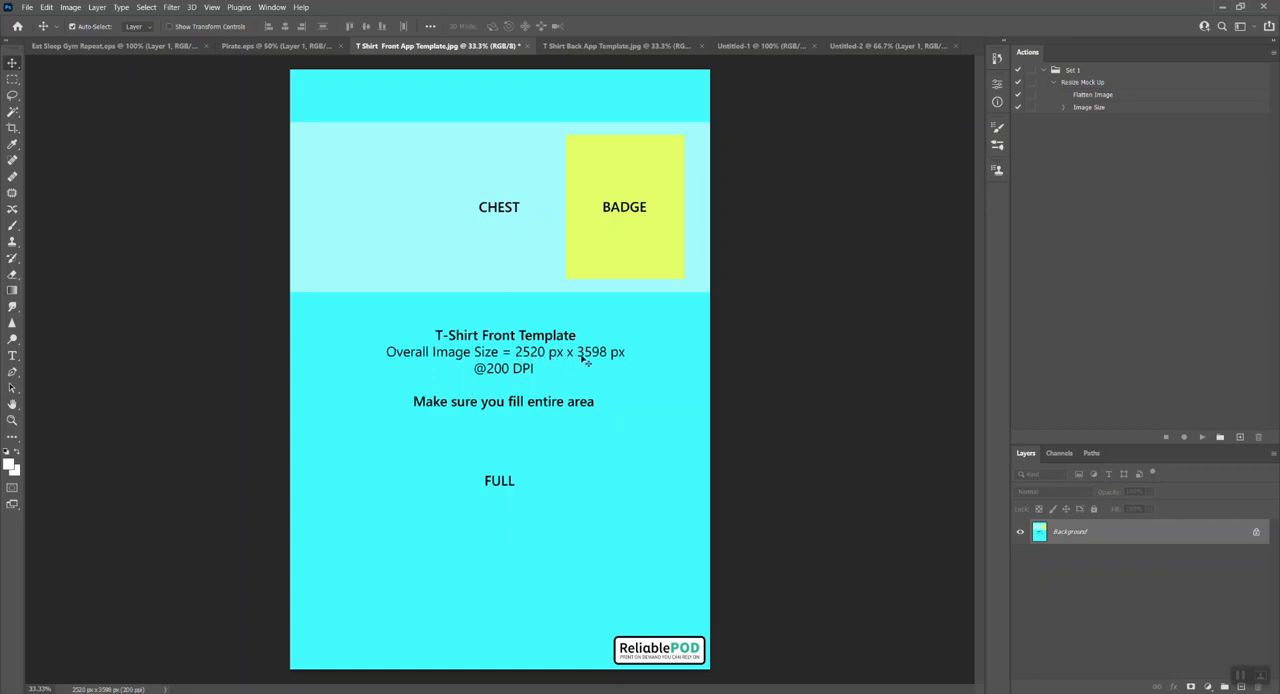
pyautogui.moveTo(618, 180)
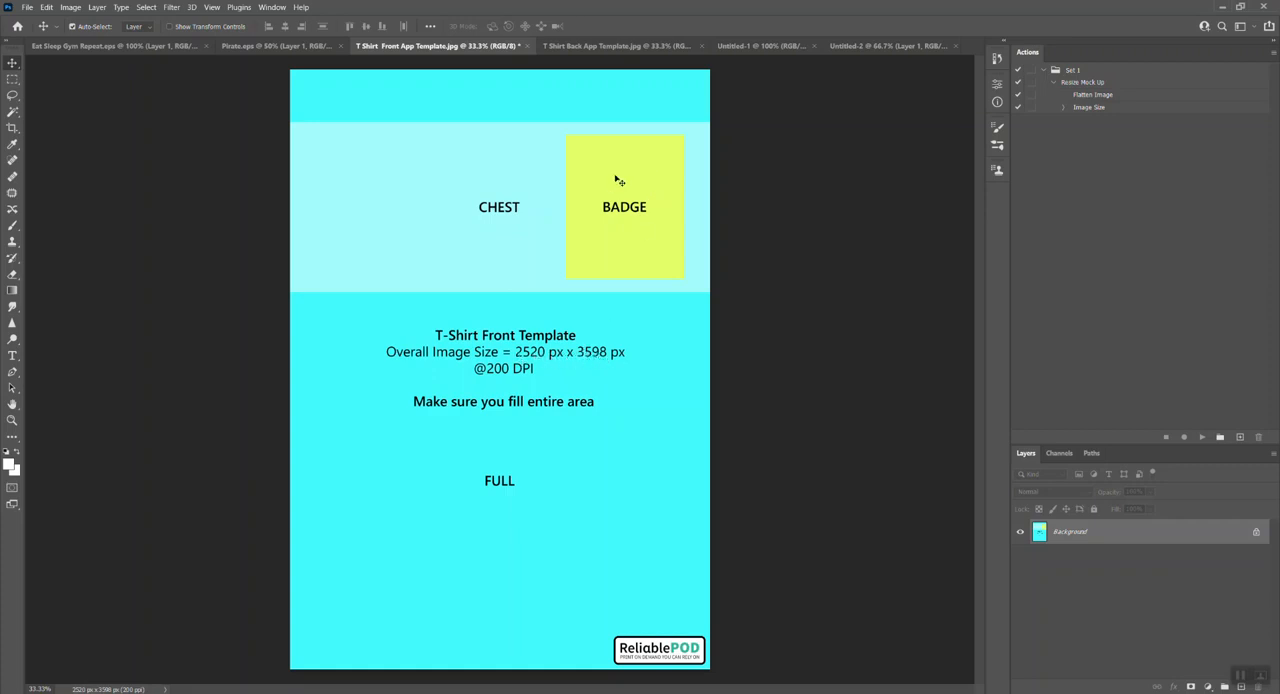
pyautogui.moveTo(632, 209)
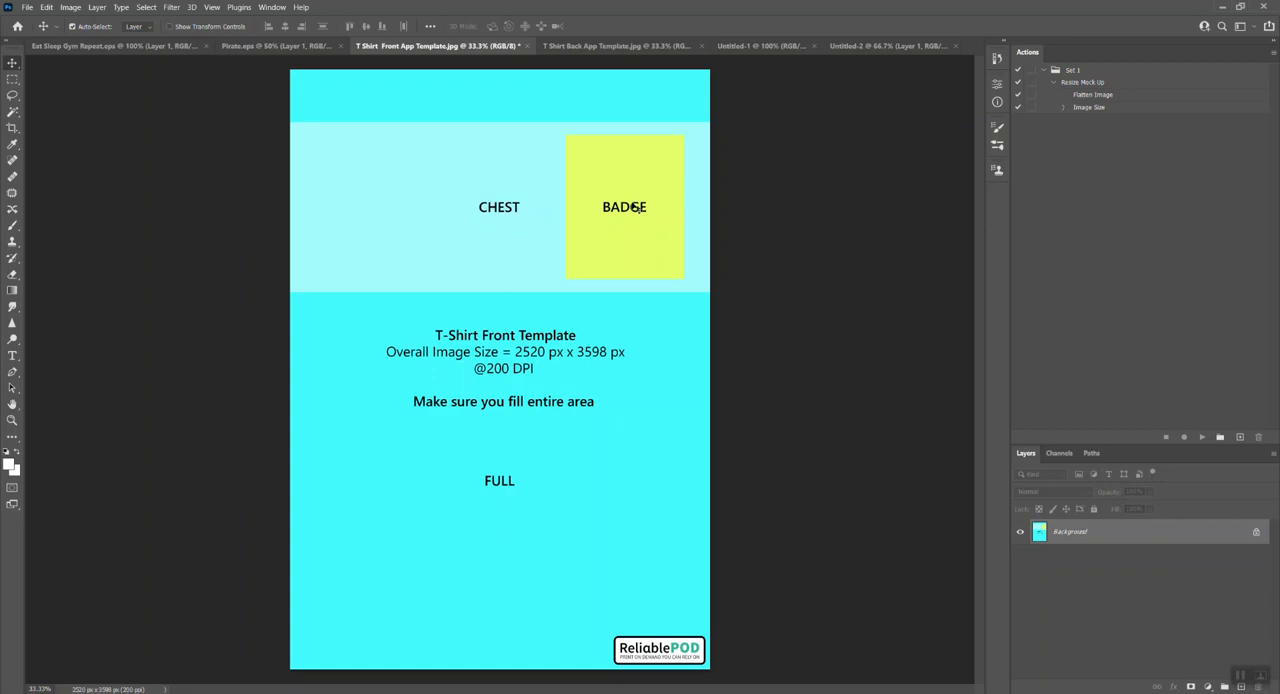
pyautogui.moveTo(770, 338)
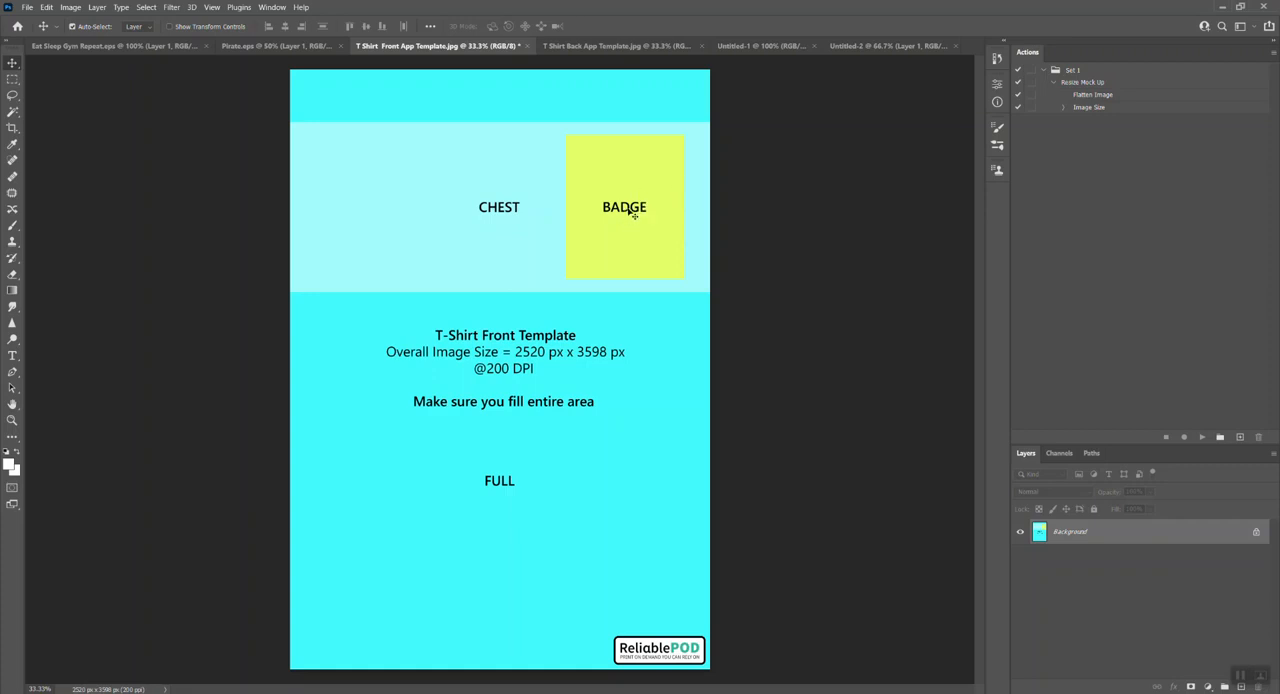
pyautogui.moveTo(647, 181)
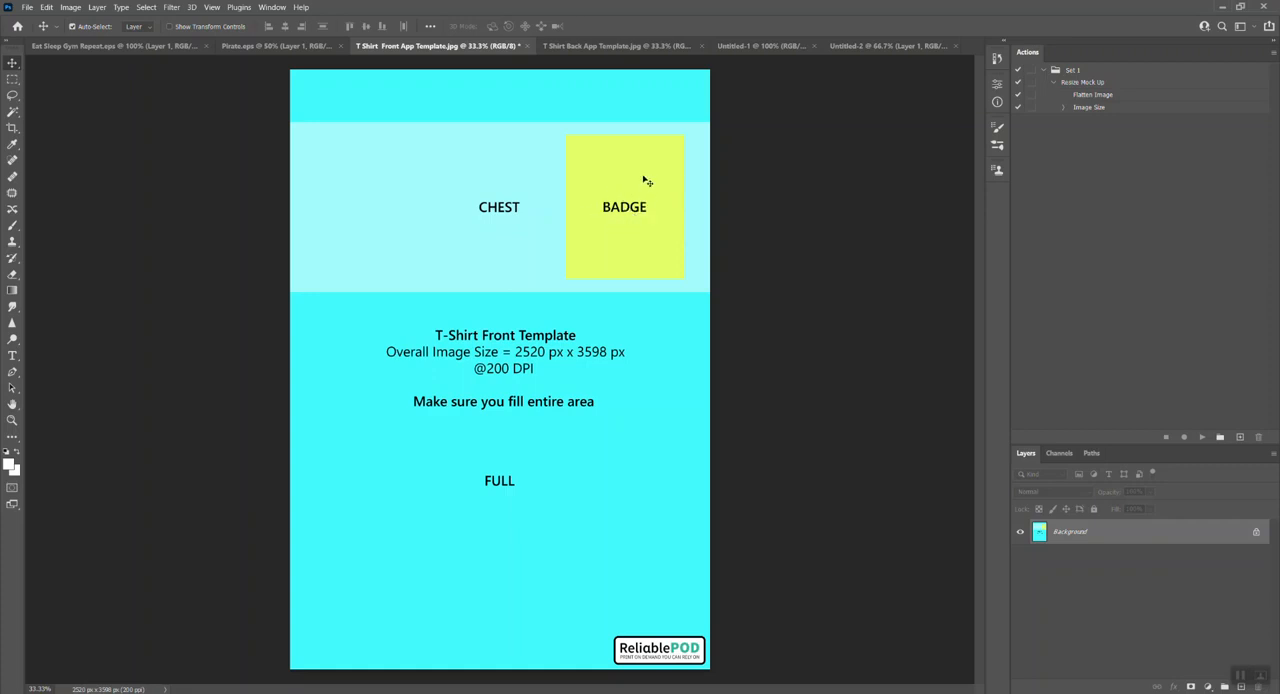
pyautogui.moveTo(775, 84)
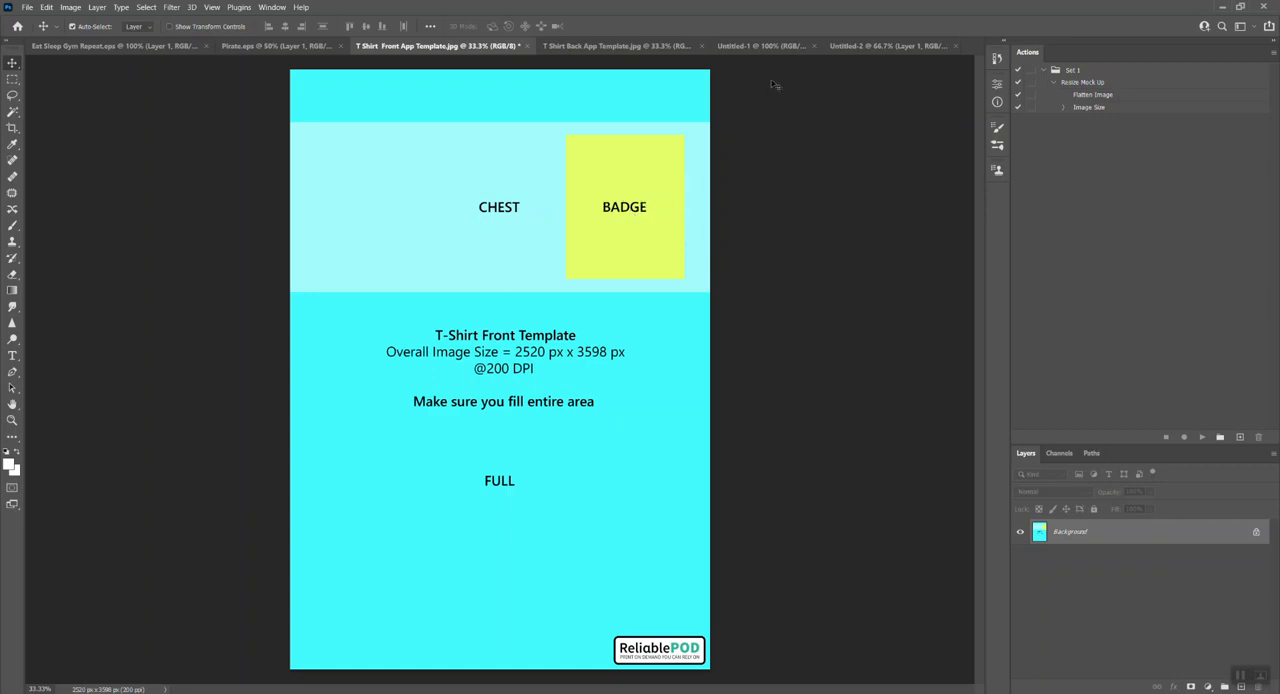
# - Bring up the Untitled-1 document holding the Pirates skull logo on transparency
pyautogui.click(760, 46)
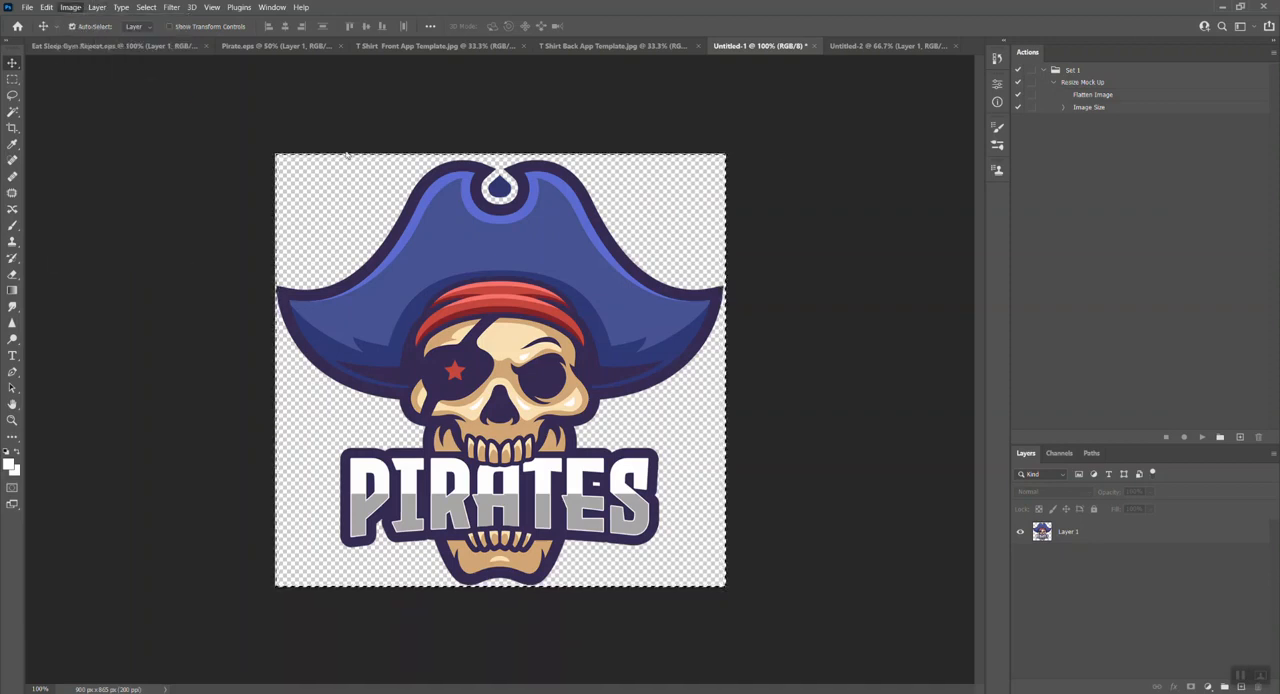
pyautogui.click(70, 7)
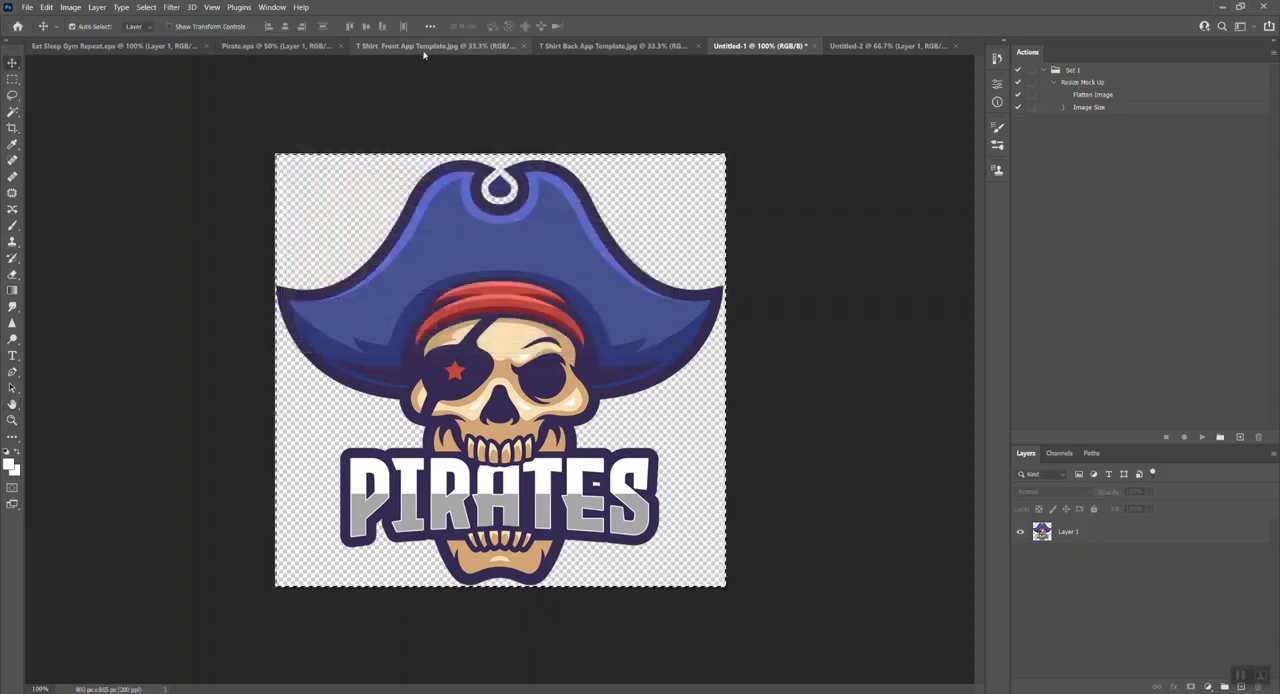
# - Place the pasted Pirates logo over the yellow BADGE square of the front template
pyautogui.click(438, 45)
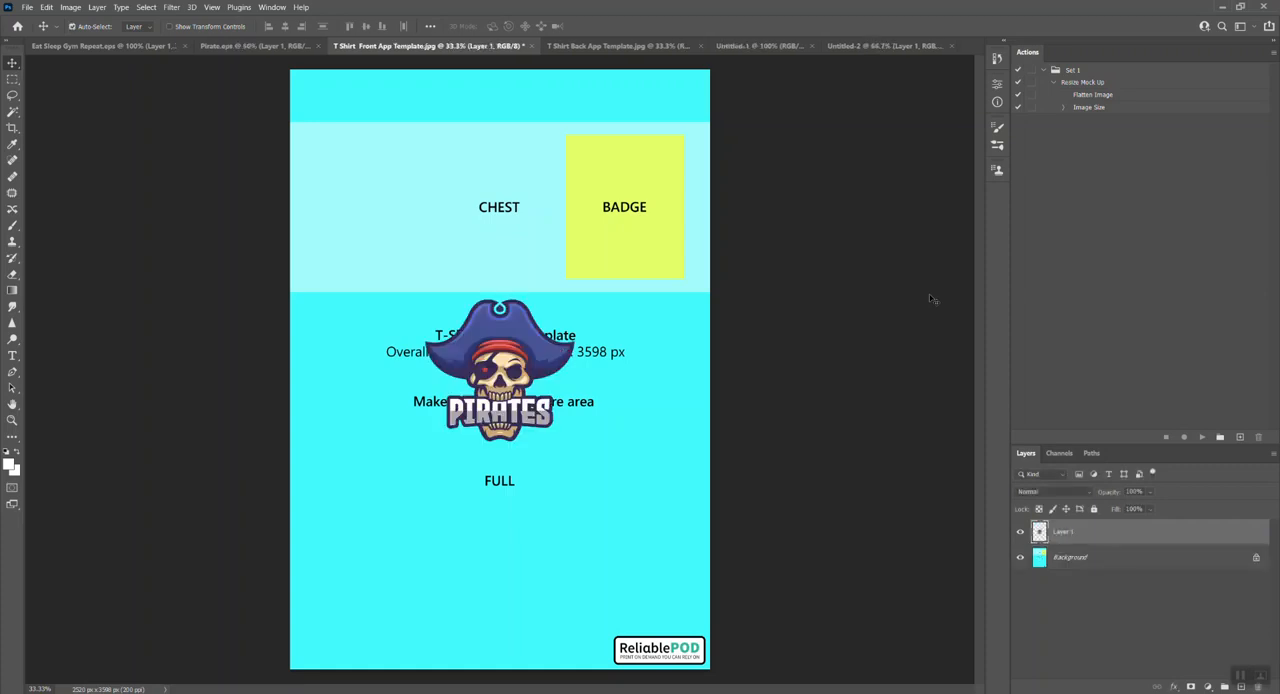
pyautogui.moveTo(500, 370); pyautogui.dragTo(565, 320)
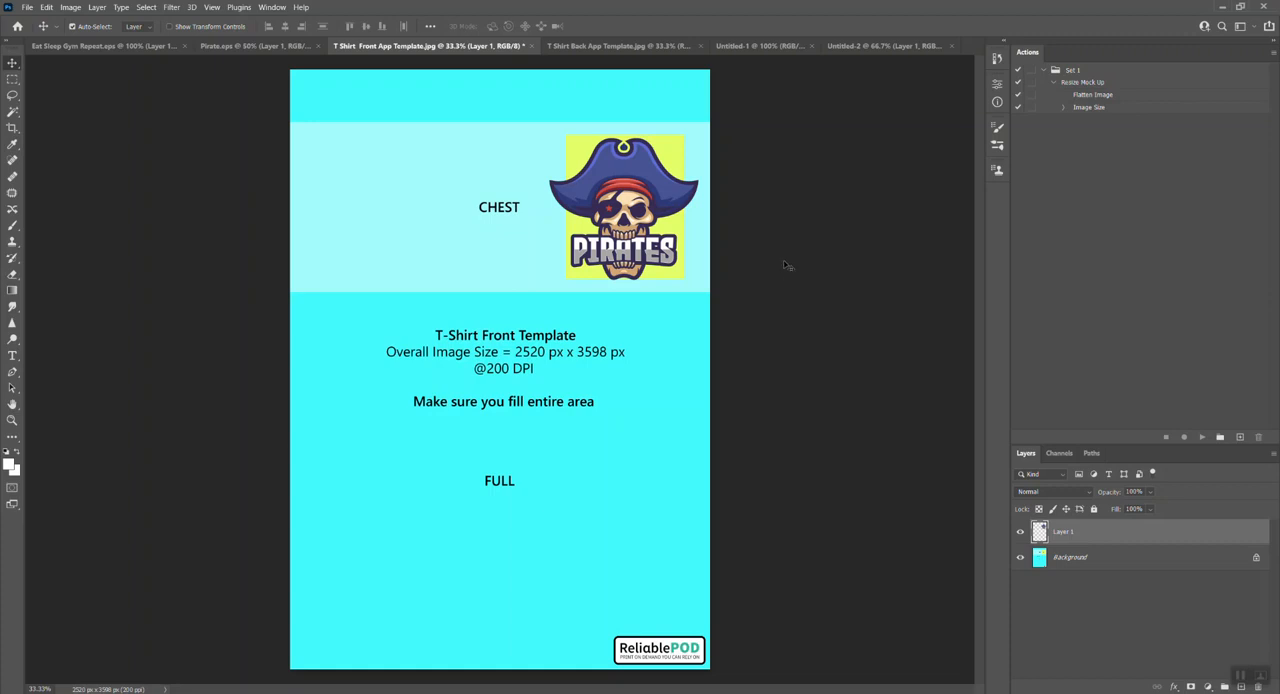
pyautogui.moveTo(788, 263)
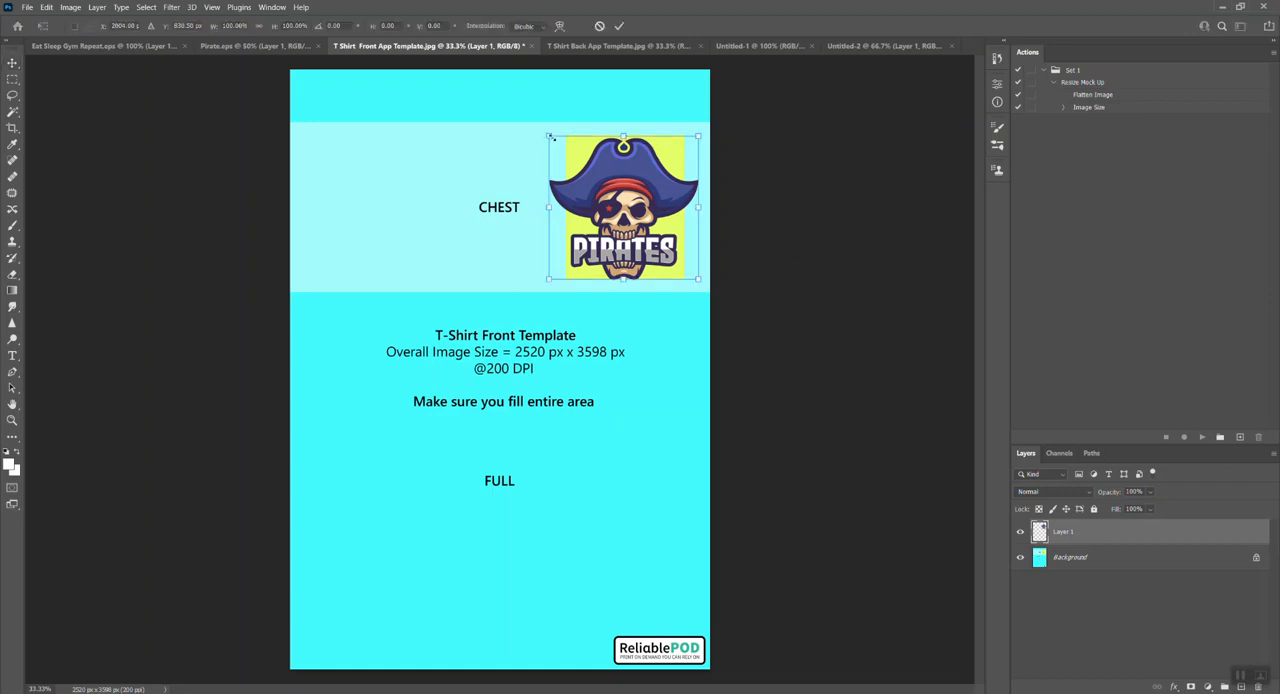
# - Scale the Pirates logo up with Free Transform until it overhangs the BADGE square
pyautogui.moveTo(548, 135); pyautogui.dragTo(537, 127)
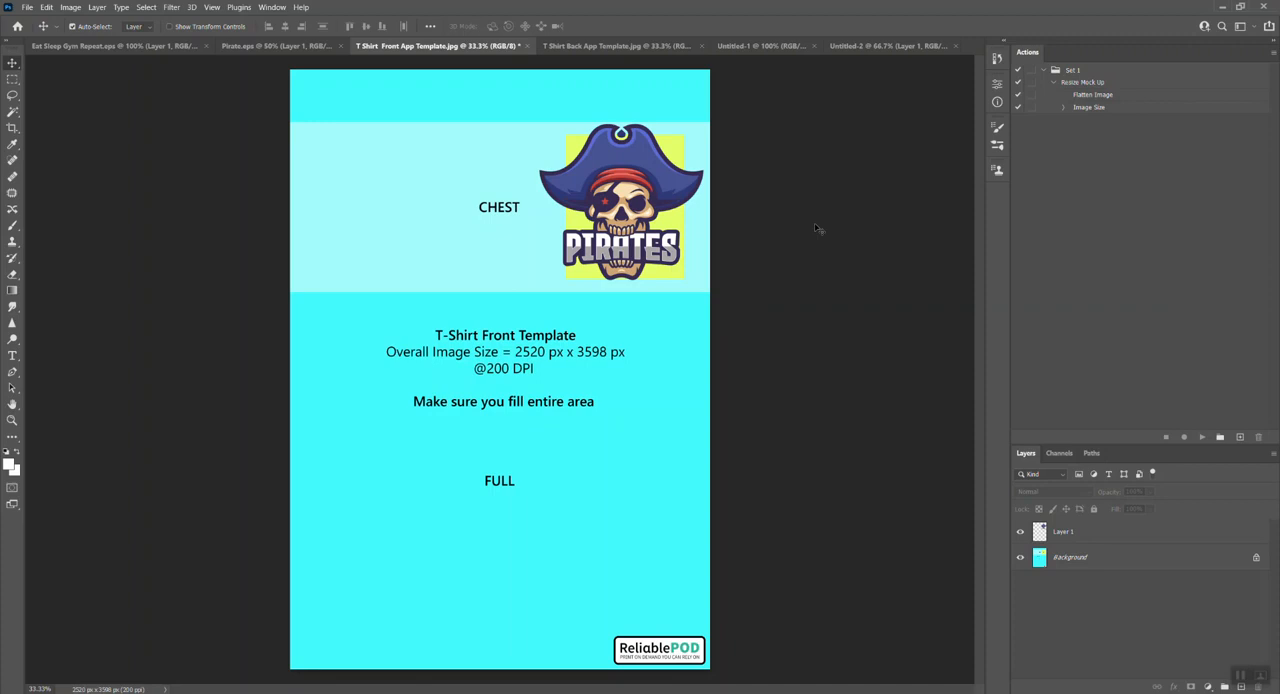
pyautogui.moveTo(850, 280)
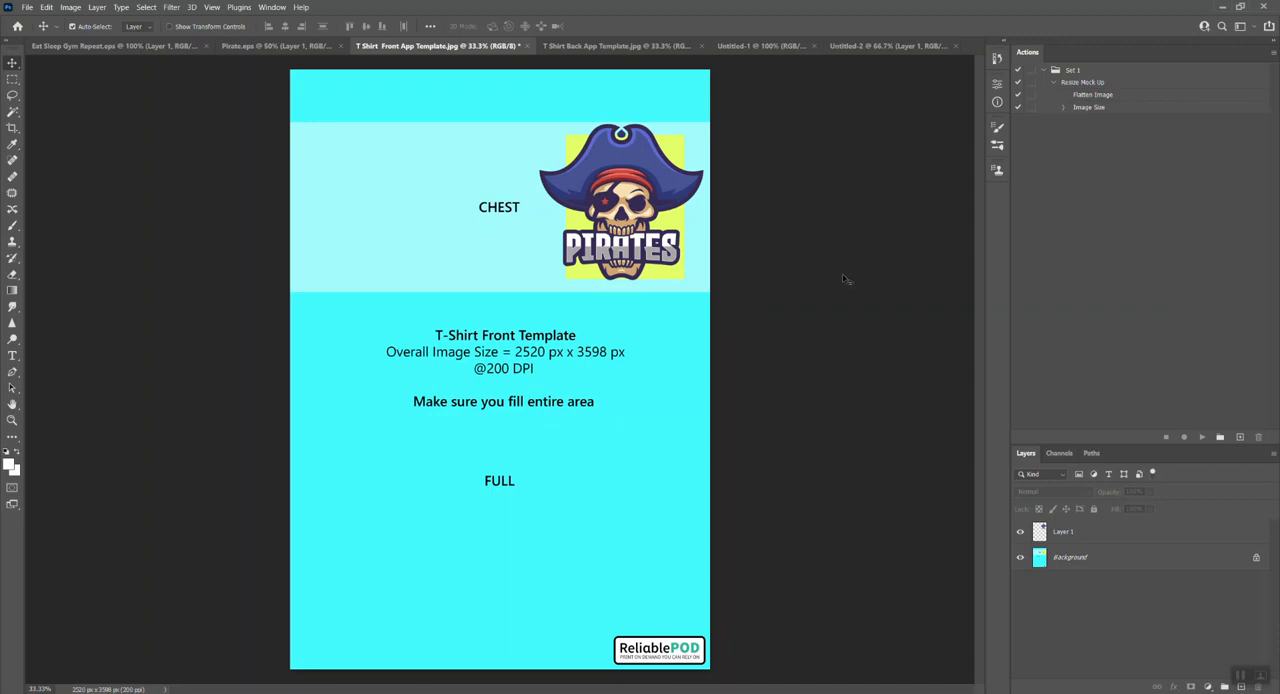
pyautogui.moveTo(686, 408)
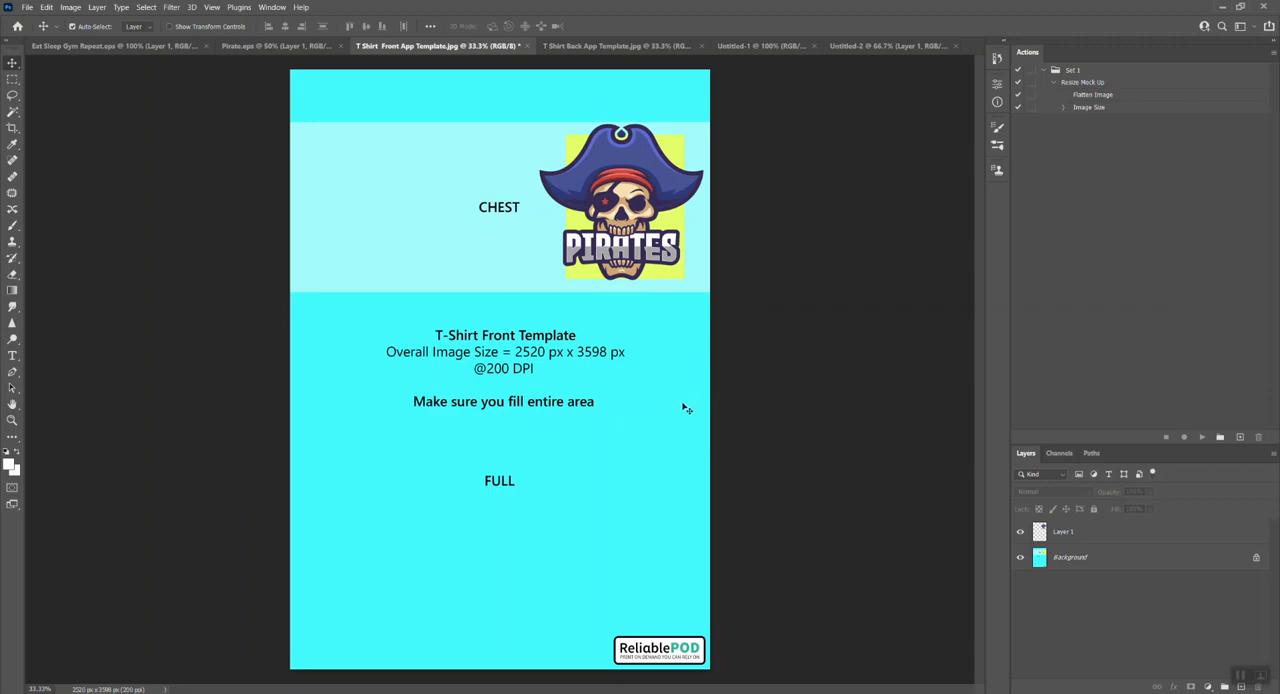
pyautogui.moveTo(708, 400)
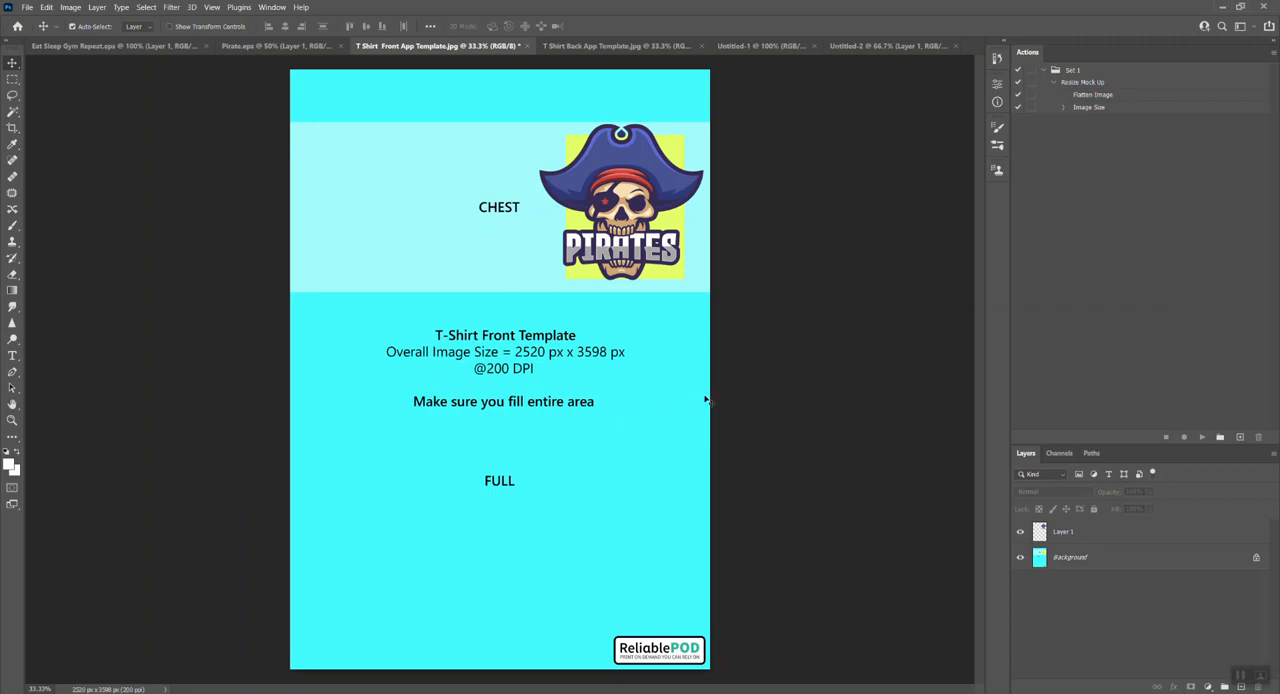
# - Remove the Pirates logo layer, keeping only the unlocked template layer
pyautogui.click(1100, 557)
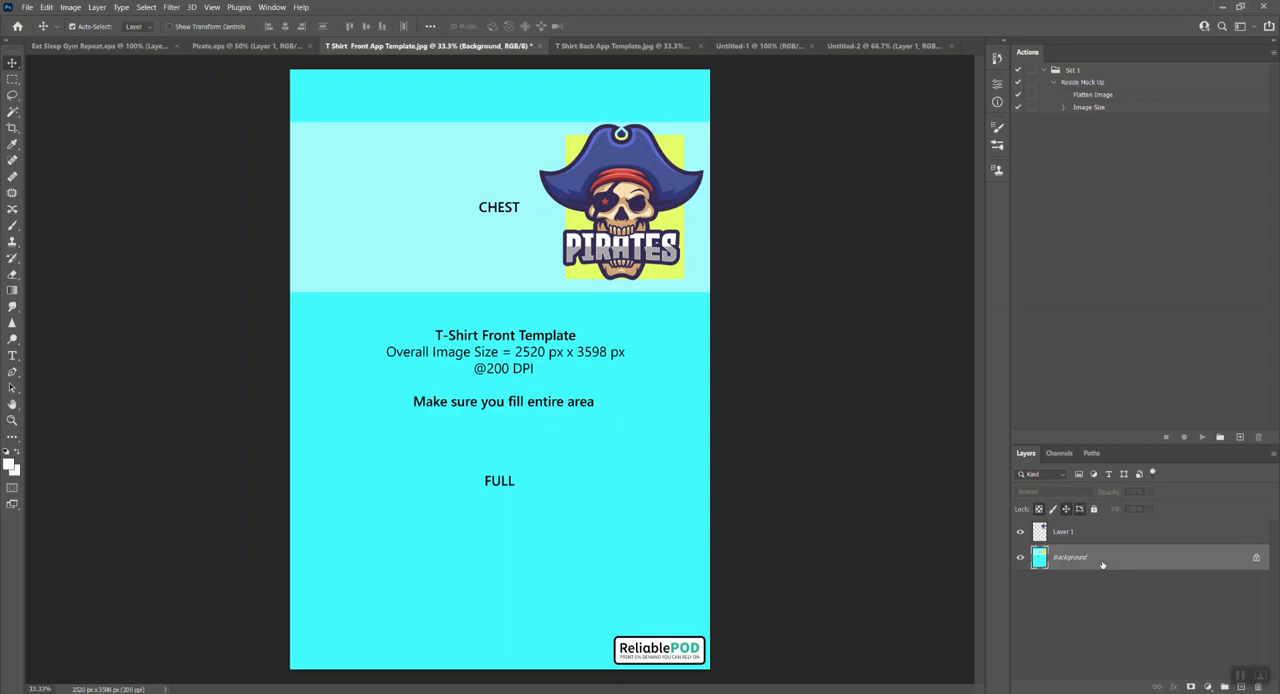
pyautogui.moveTo(1258, 560)
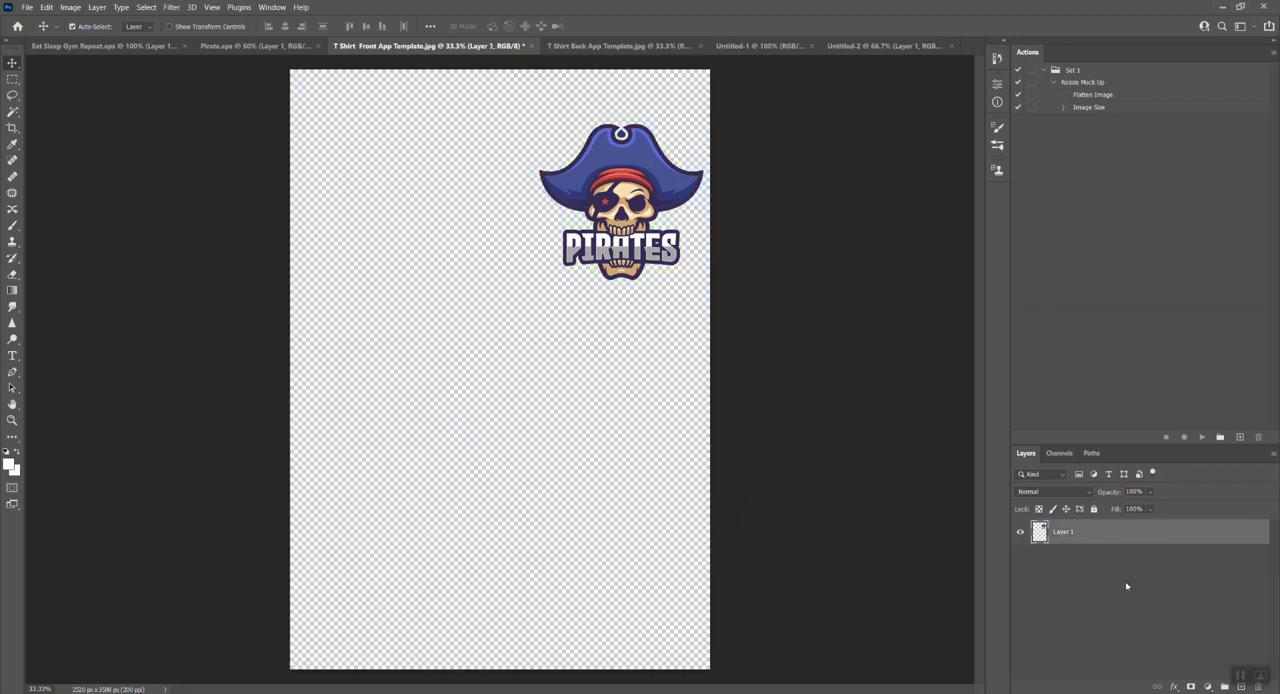
pyautogui.moveTo(60, 147)
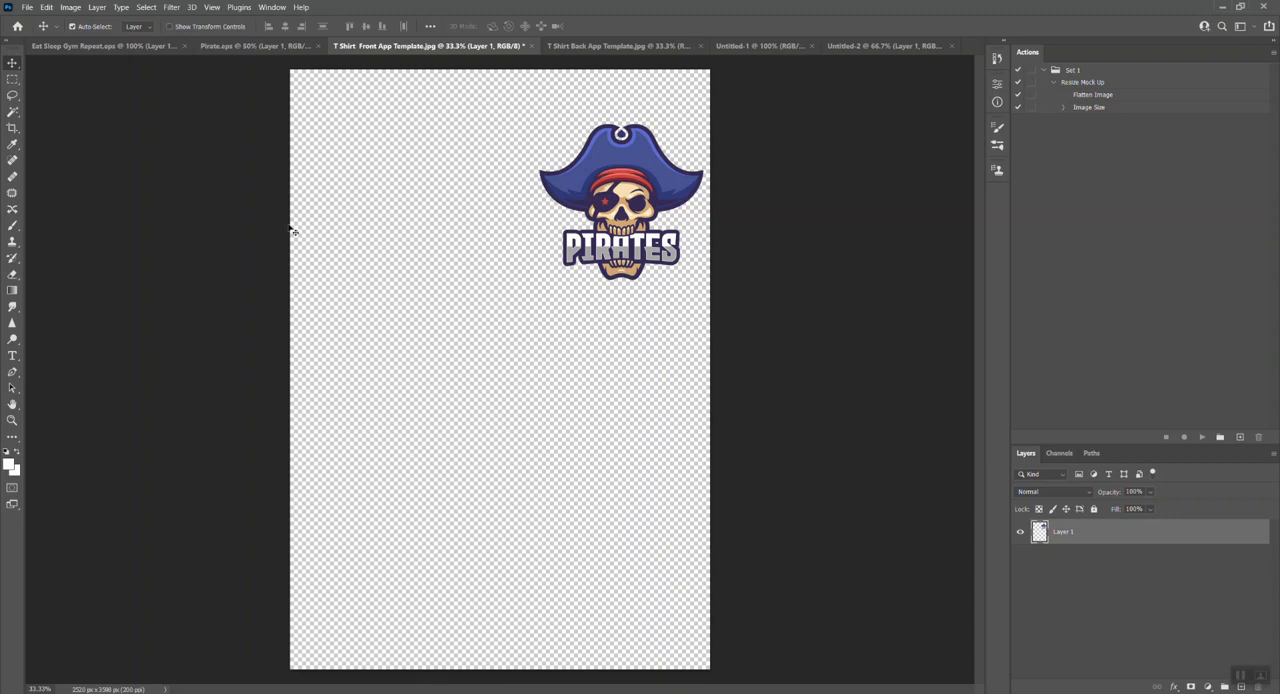
pyautogui.moveTo(277, 100)
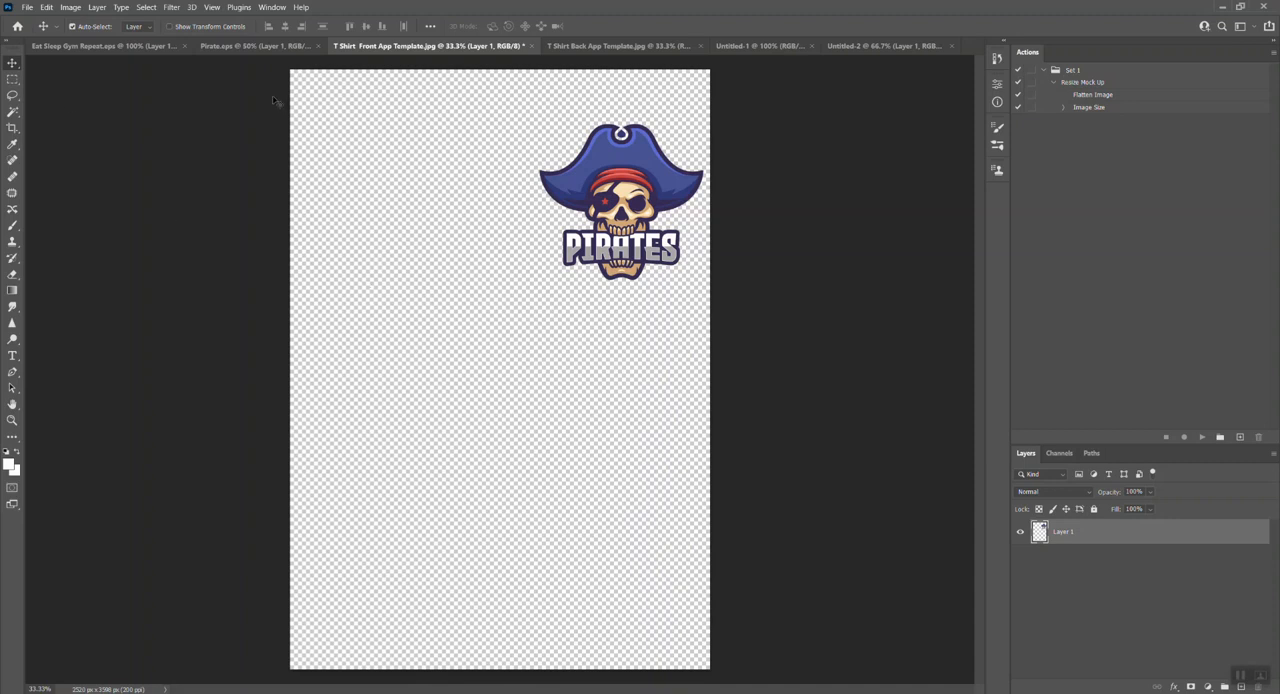
pyautogui.moveTo(703, 80)
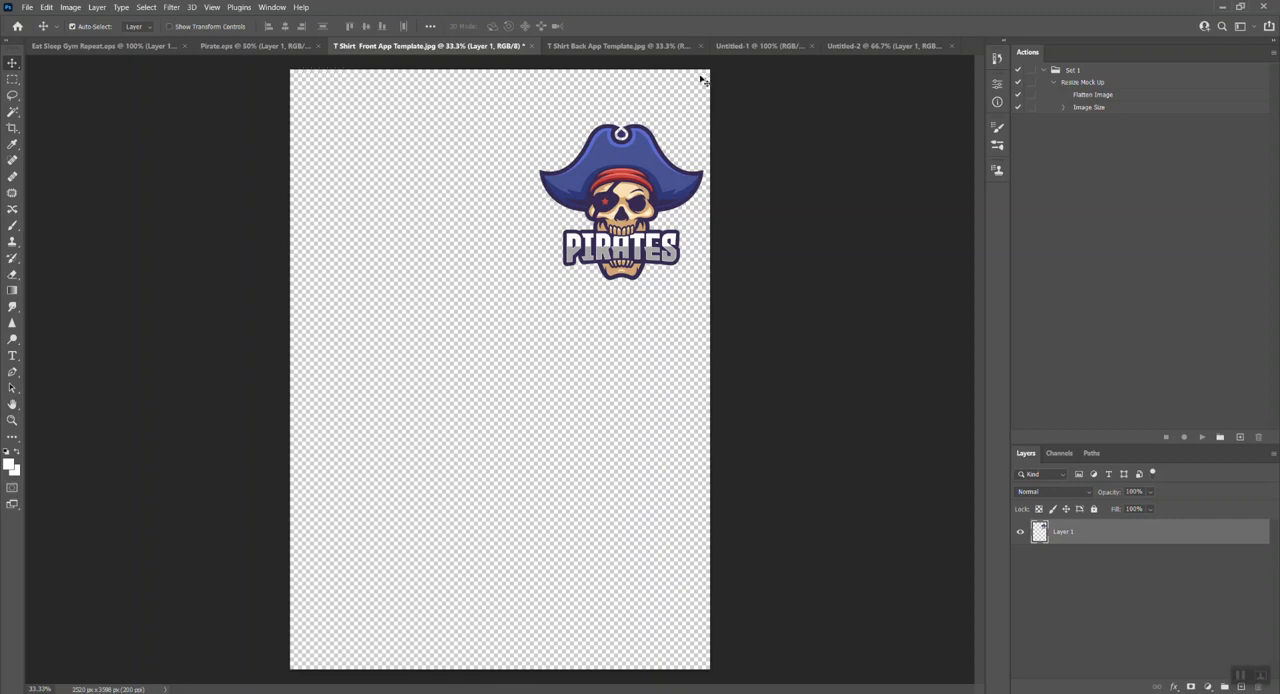
pyautogui.moveTo(270, 147)
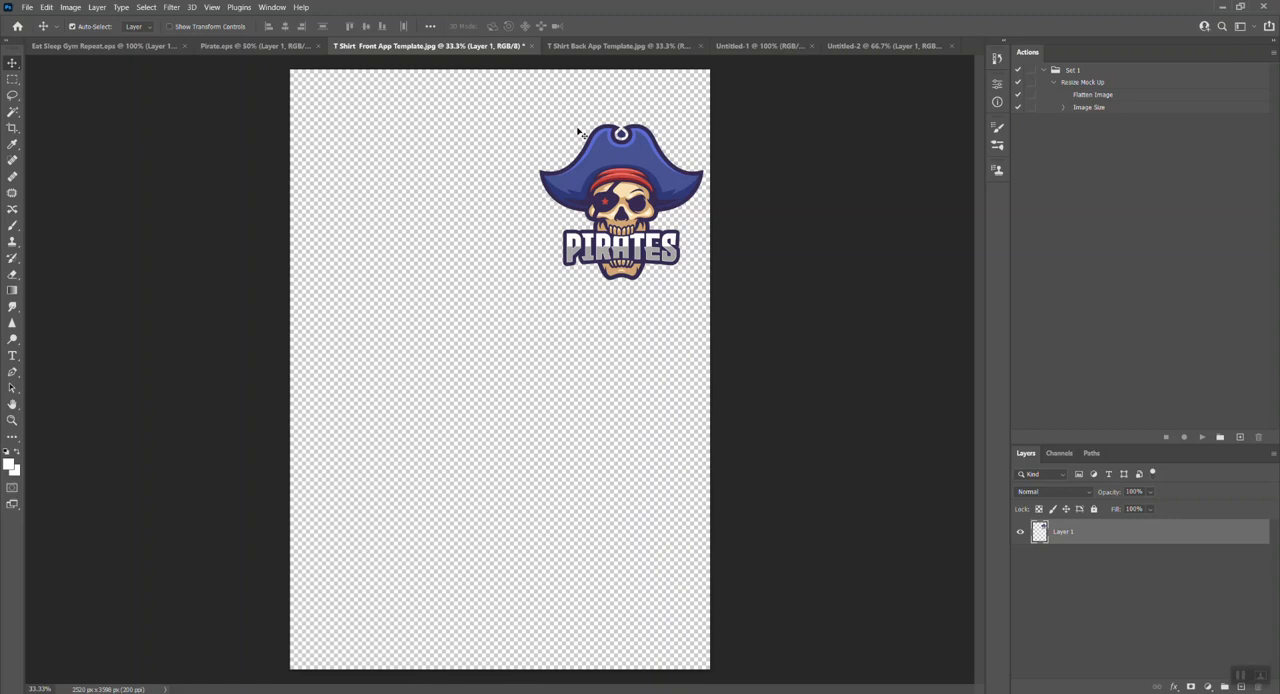
pyautogui.moveTo(676, 148)
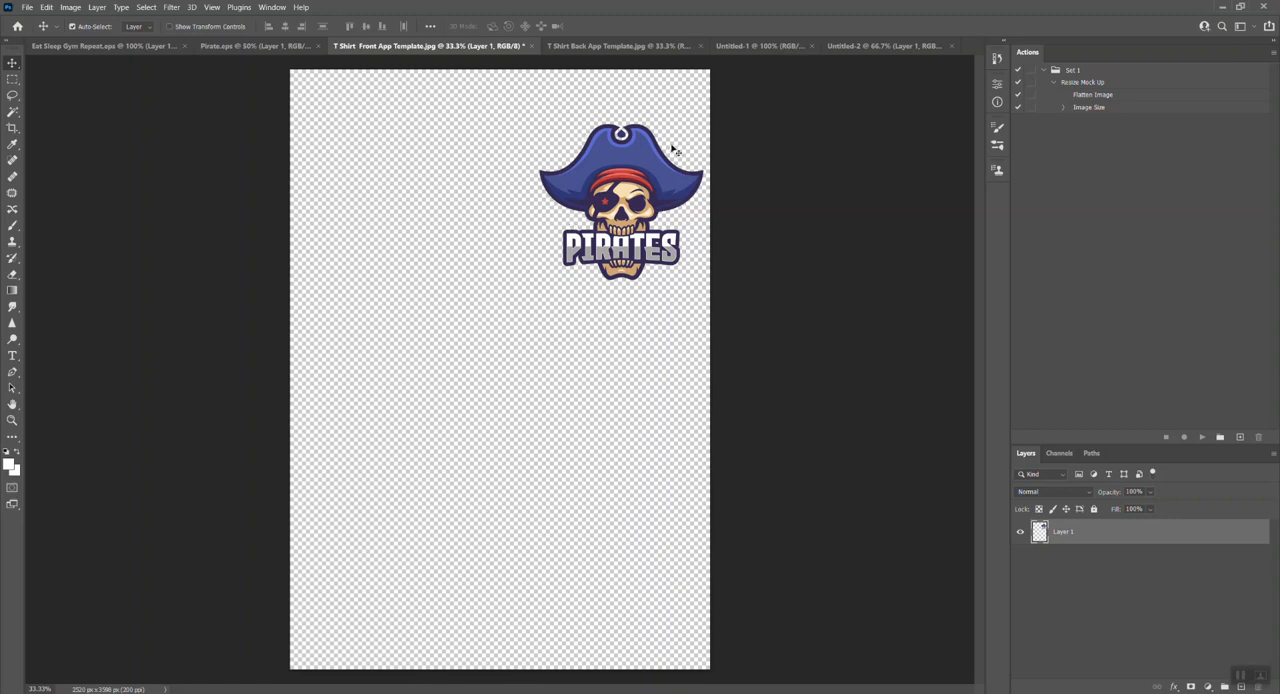
pyautogui.moveTo(766, 152)
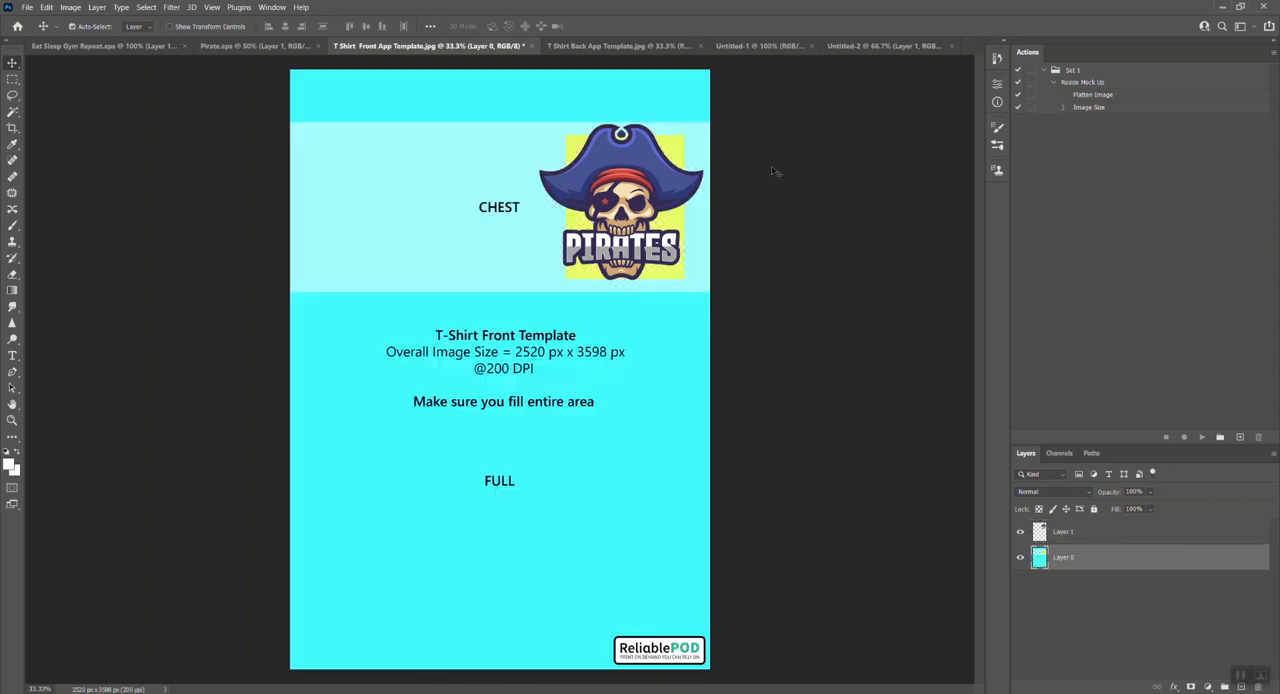
pyautogui.moveTo(1124, 517)
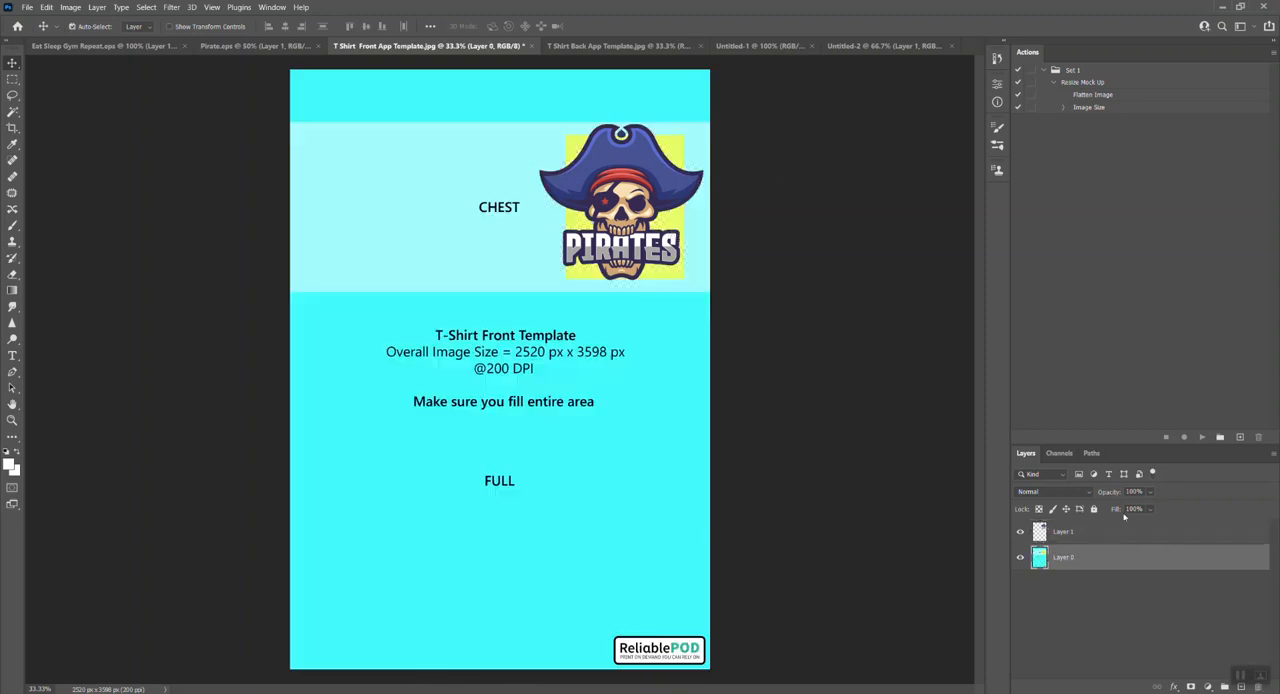
pyautogui.click(1100, 531)
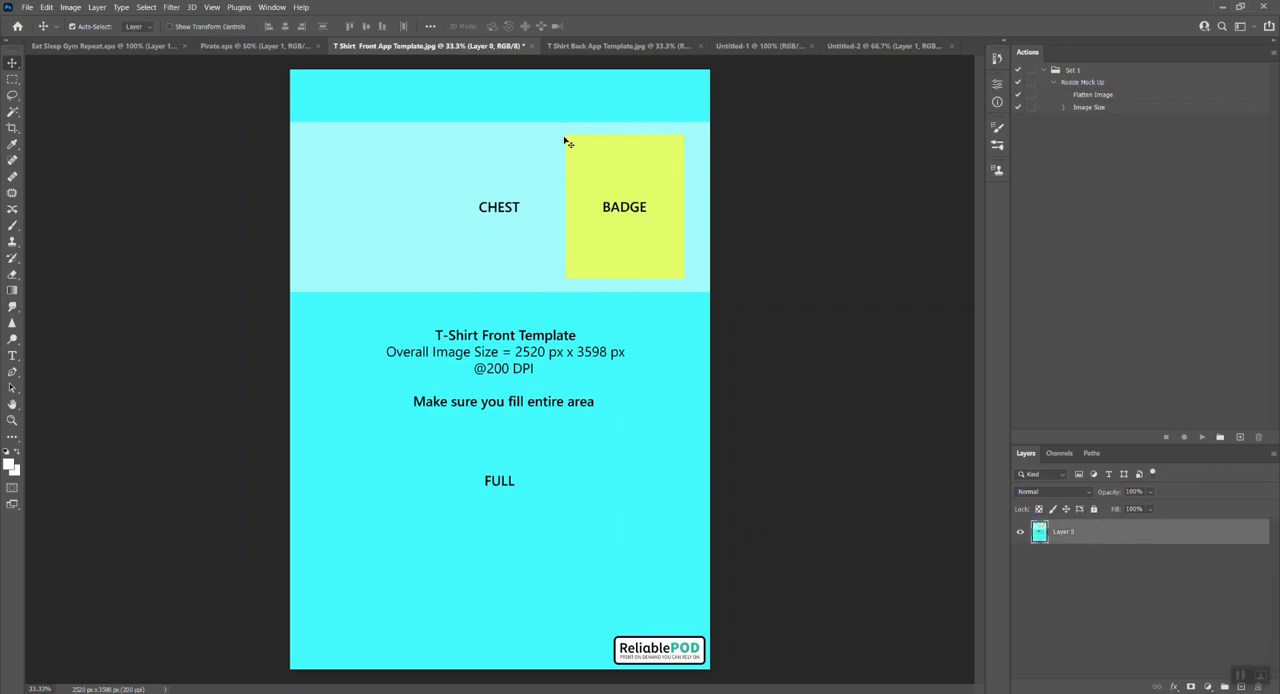
# - Bring up the two-logo Untitled-2 document and check its Image Size without changes
pyautogui.click(760, 45)
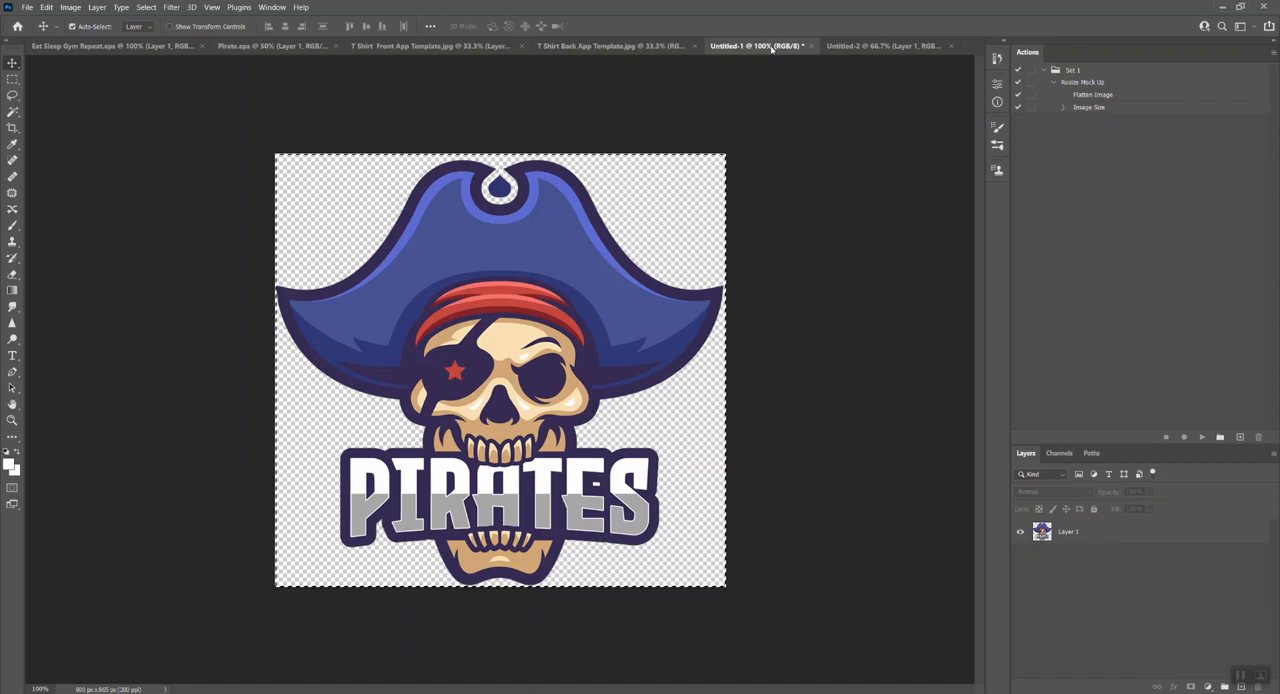
pyautogui.click(880, 46)
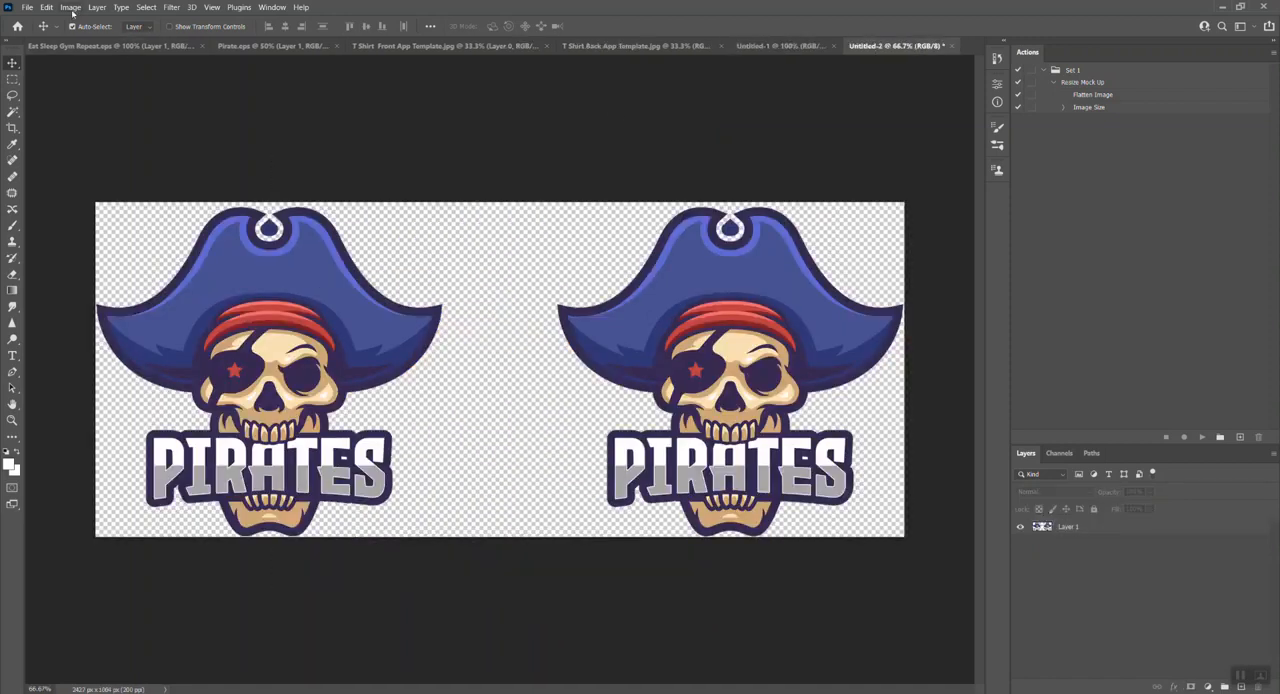
pyautogui.click(70, 7)
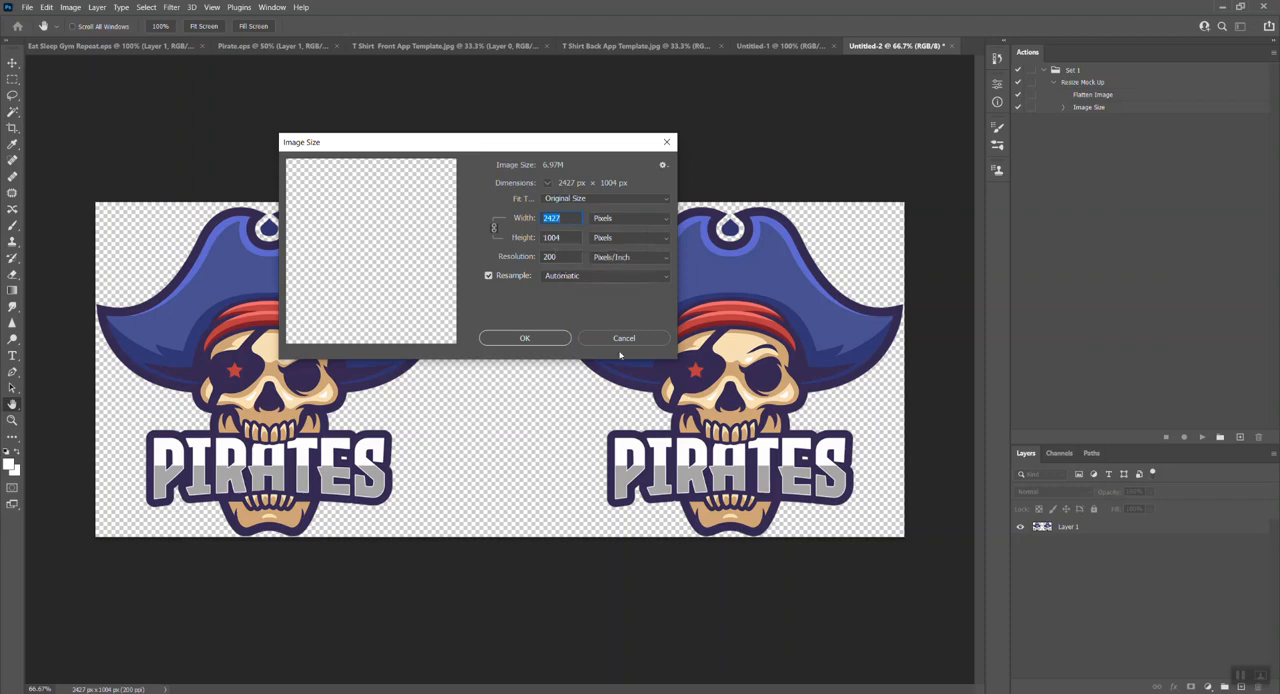
pyautogui.click(623, 337)
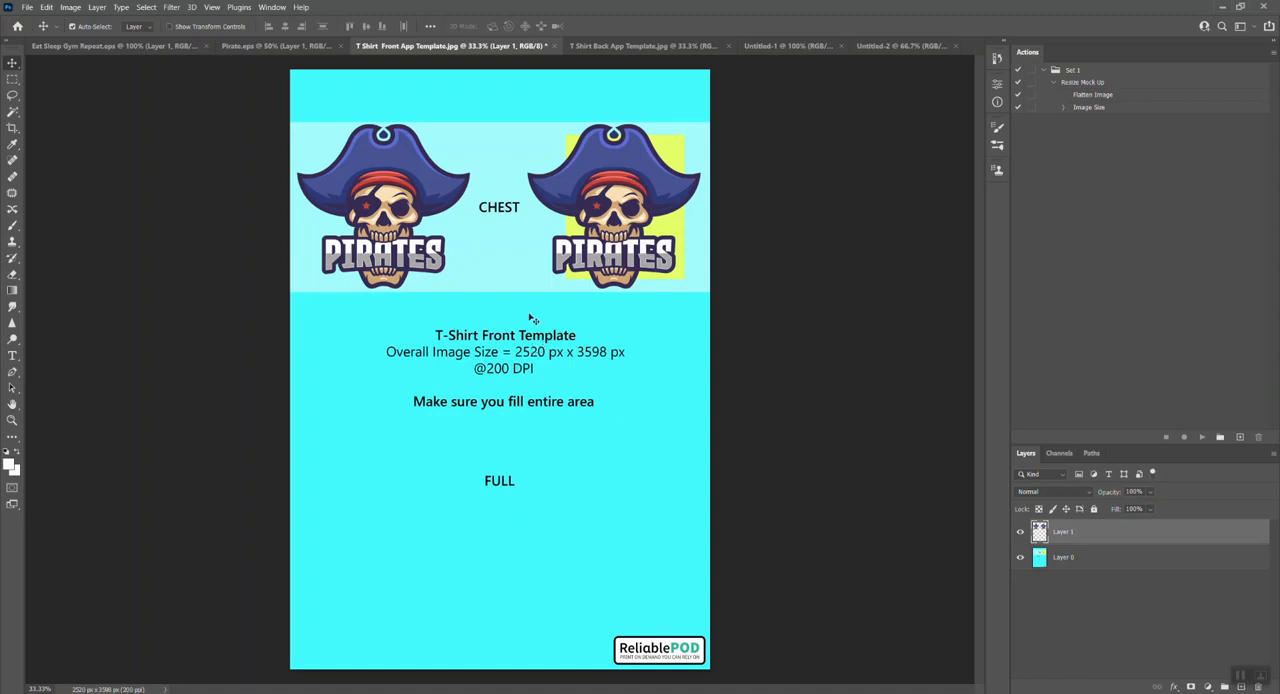
pyautogui.moveTo(295, 183)
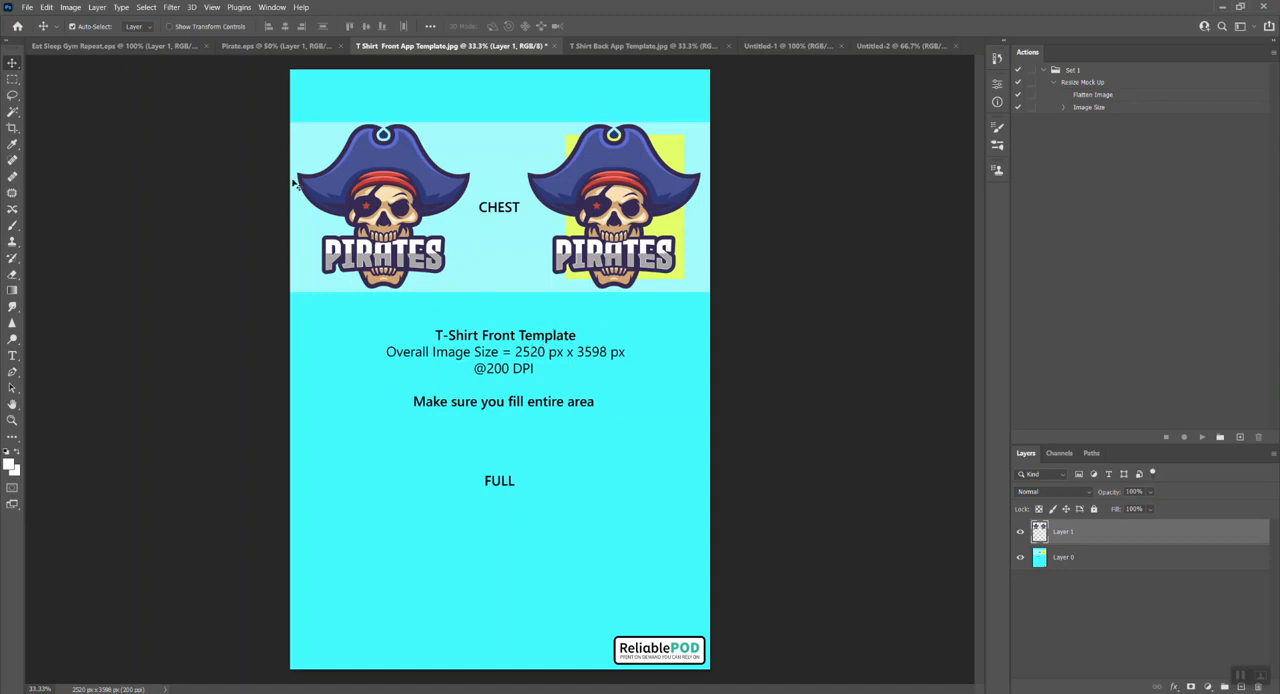
pyautogui.moveTo(680, 250)
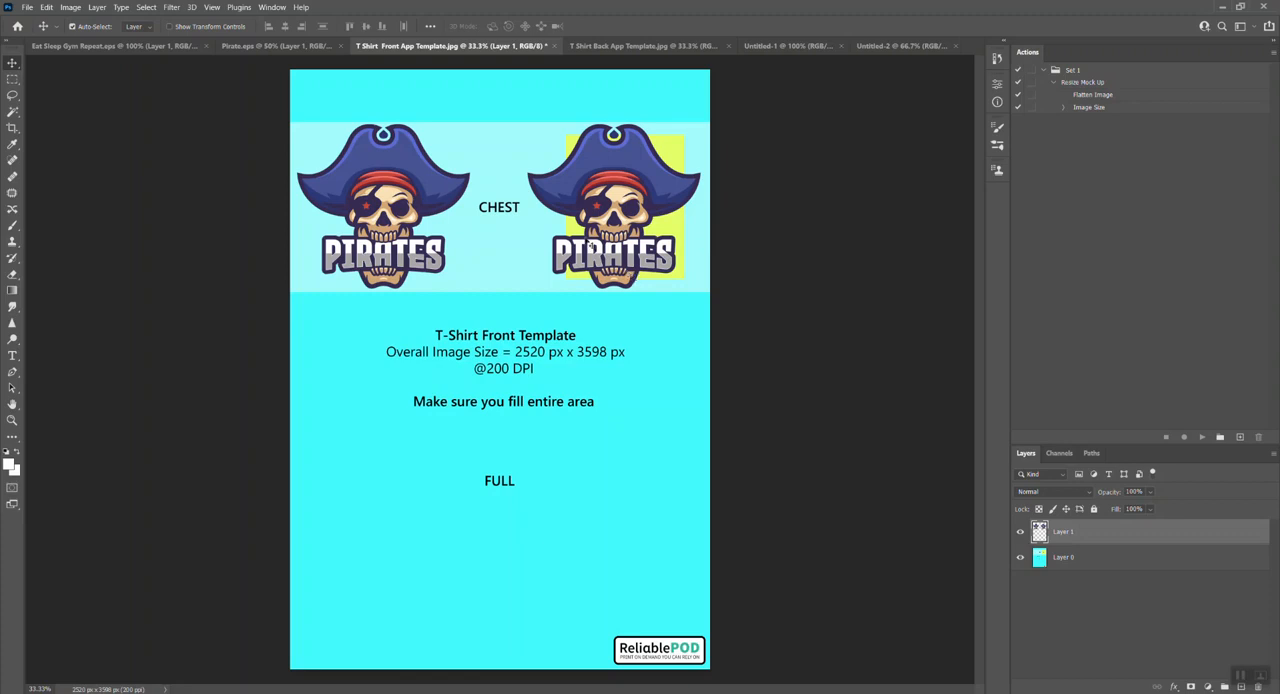
pyautogui.moveTo(588, 245)
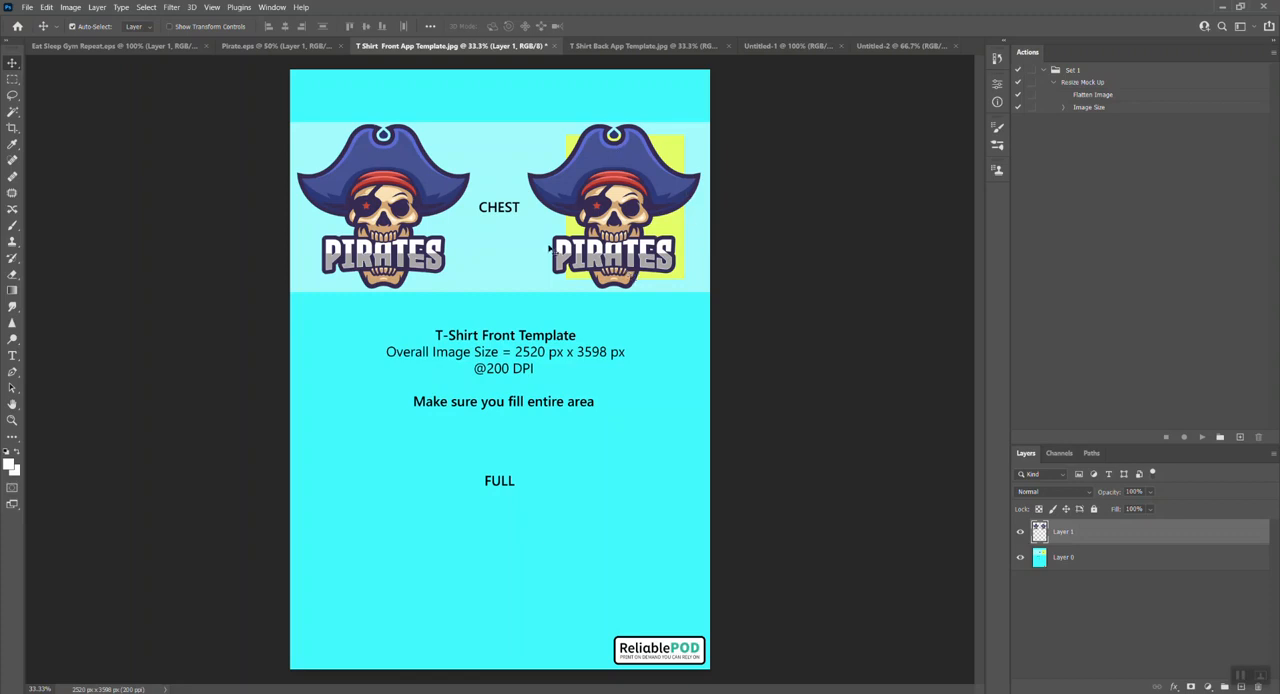
pyautogui.moveTo(260, 408)
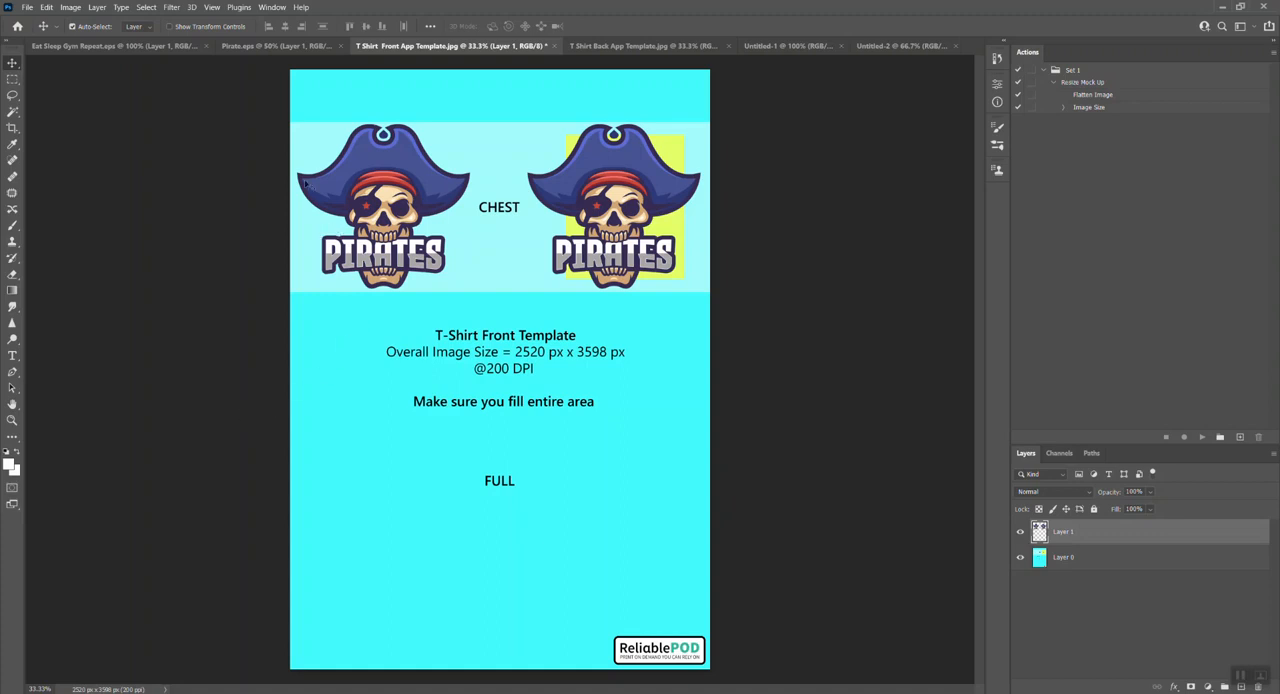
pyautogui.moveTo(665, 137)
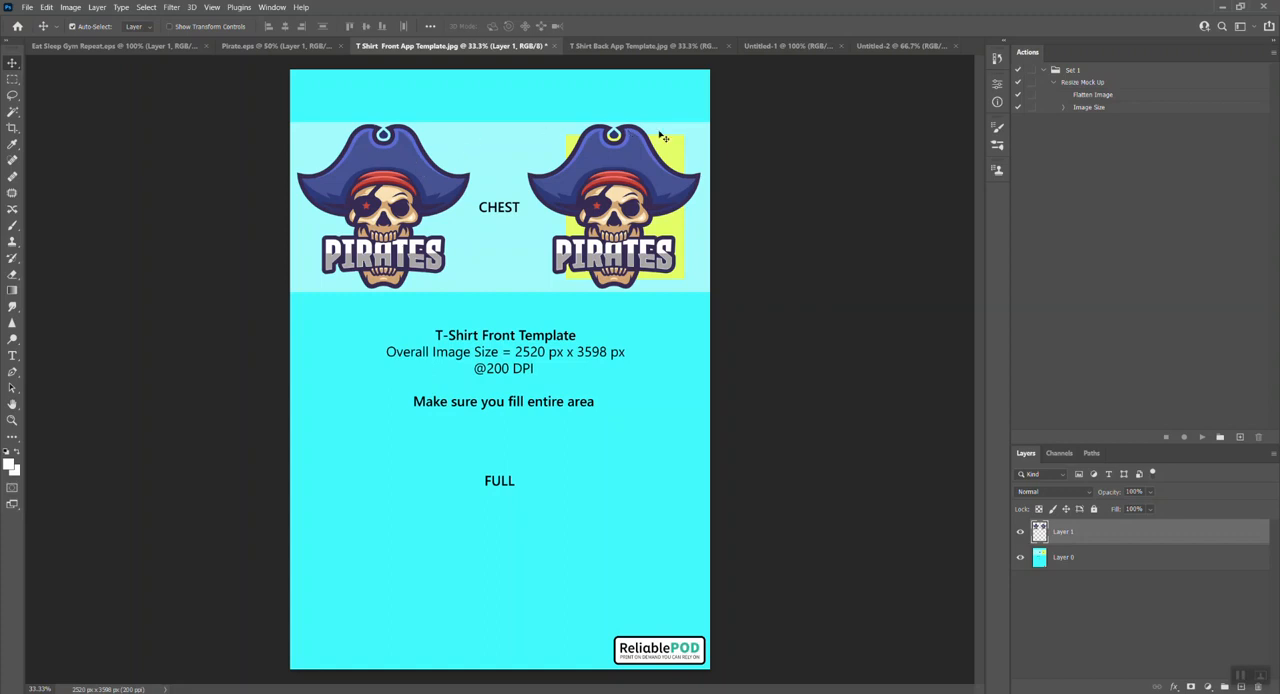
pyautogui.moveTo(798, 425)
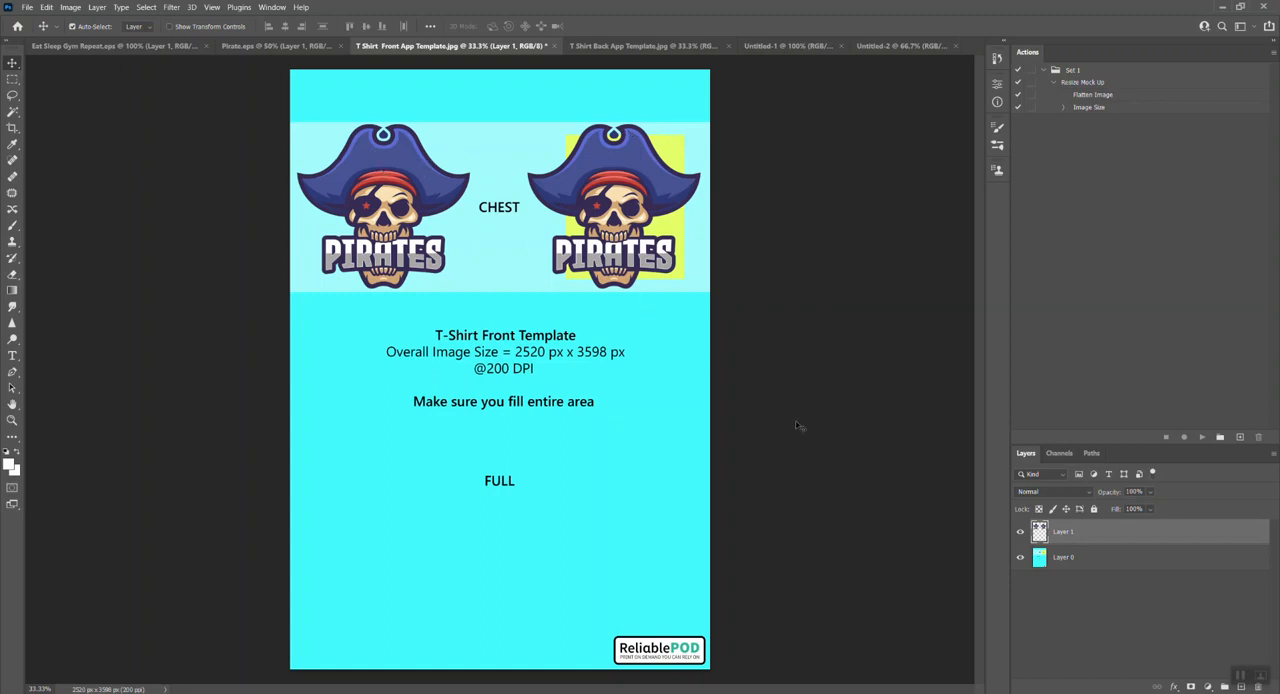
pyautogui.moveTo(730, 480)
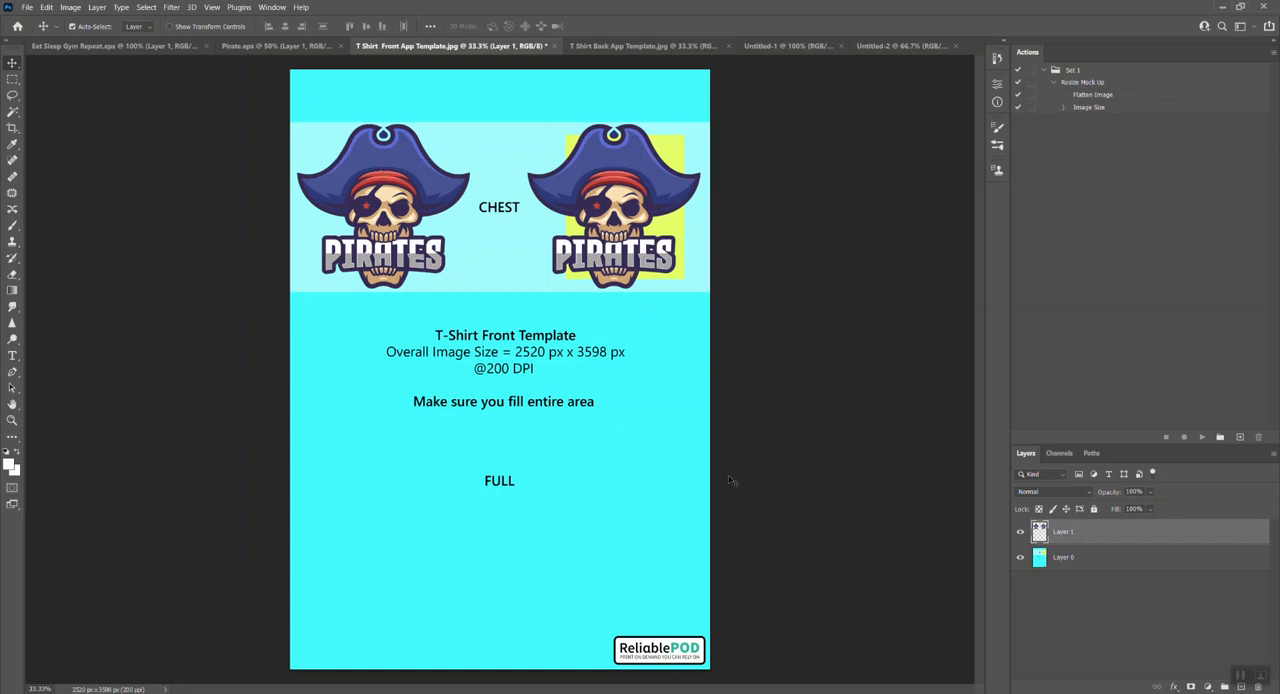
# - Delete the template background layer behind the two chest logos
pyautogui.click(1075, 557)
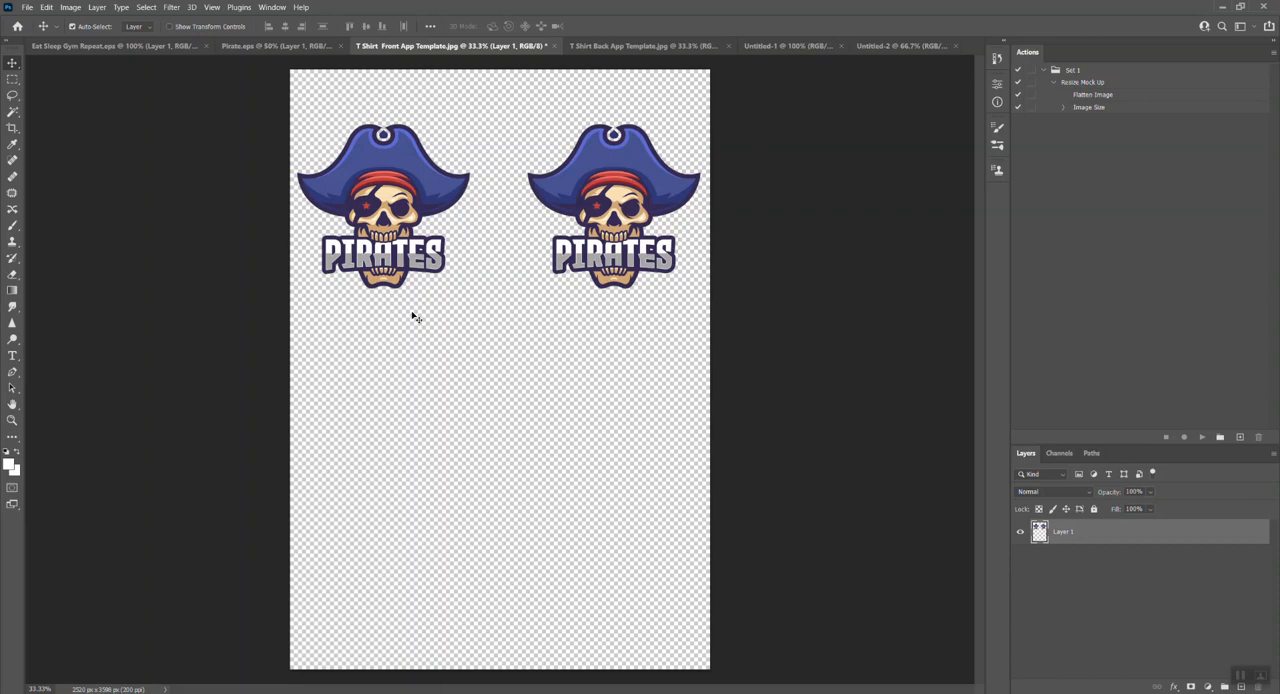
pyautogui.moveTo(73, 101)
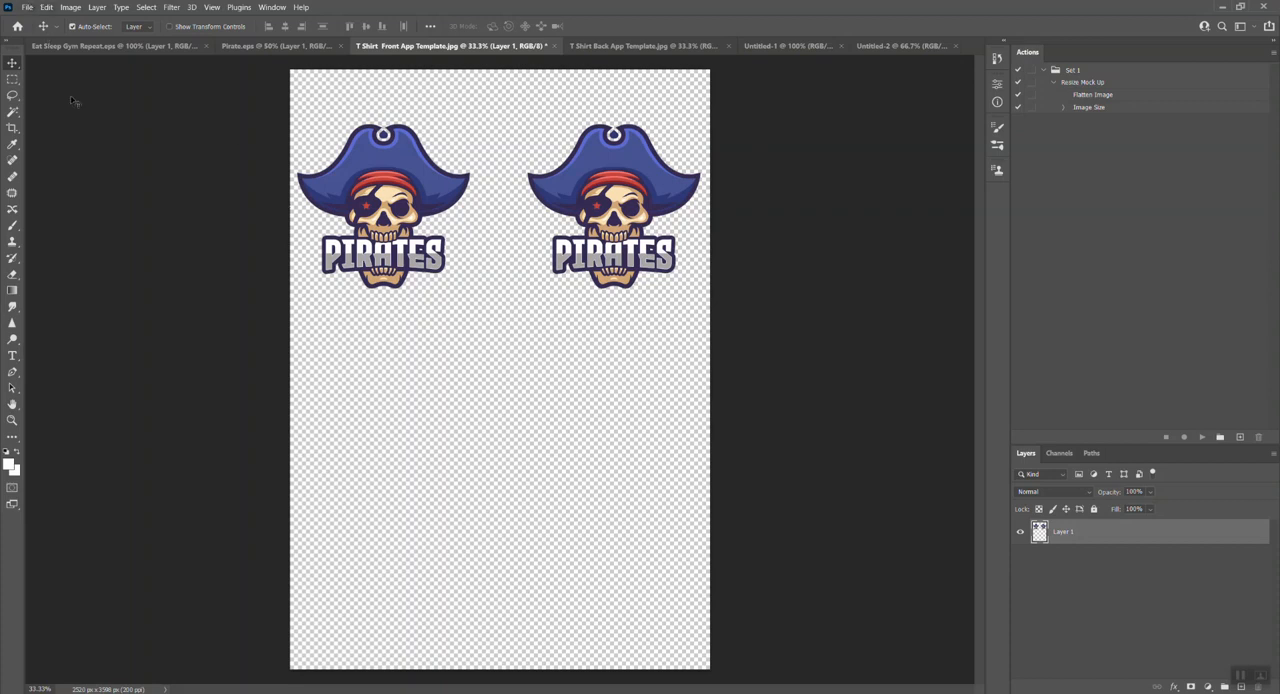
pyautogui.moveTo(560, 183)
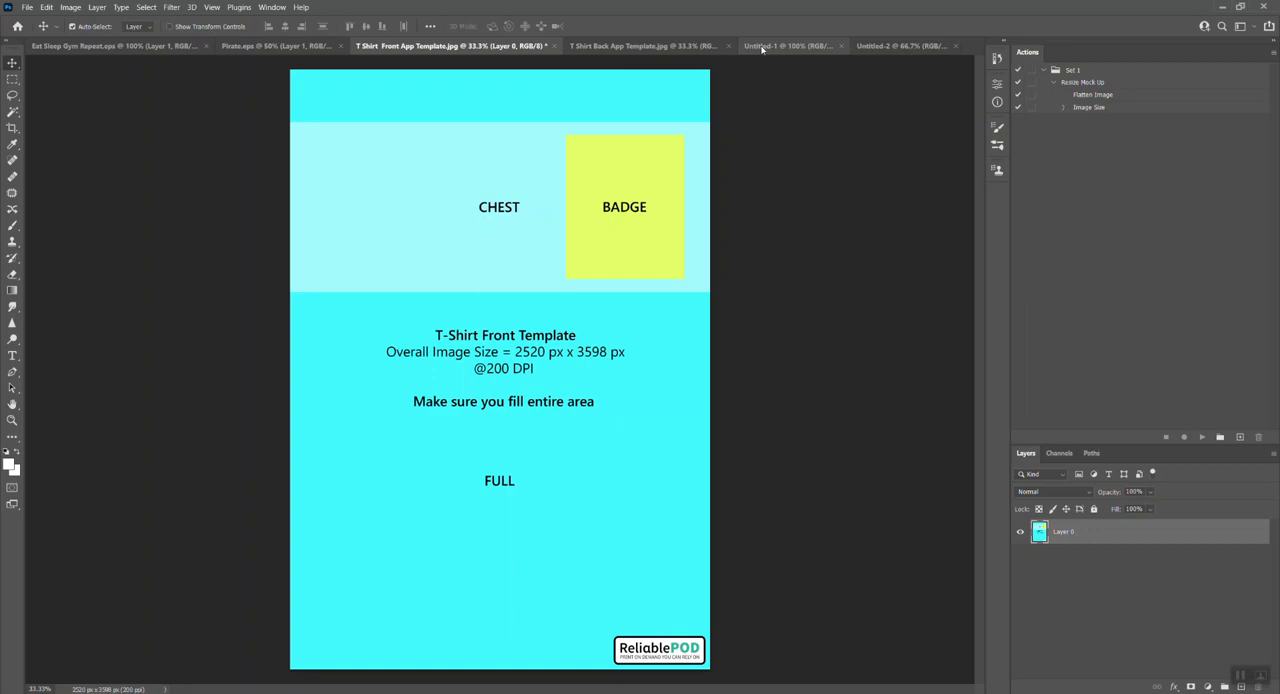
# - Paste the single Pirates logo into the front template and enlarge it over the FULL area
pyautogui.click(615, 46)
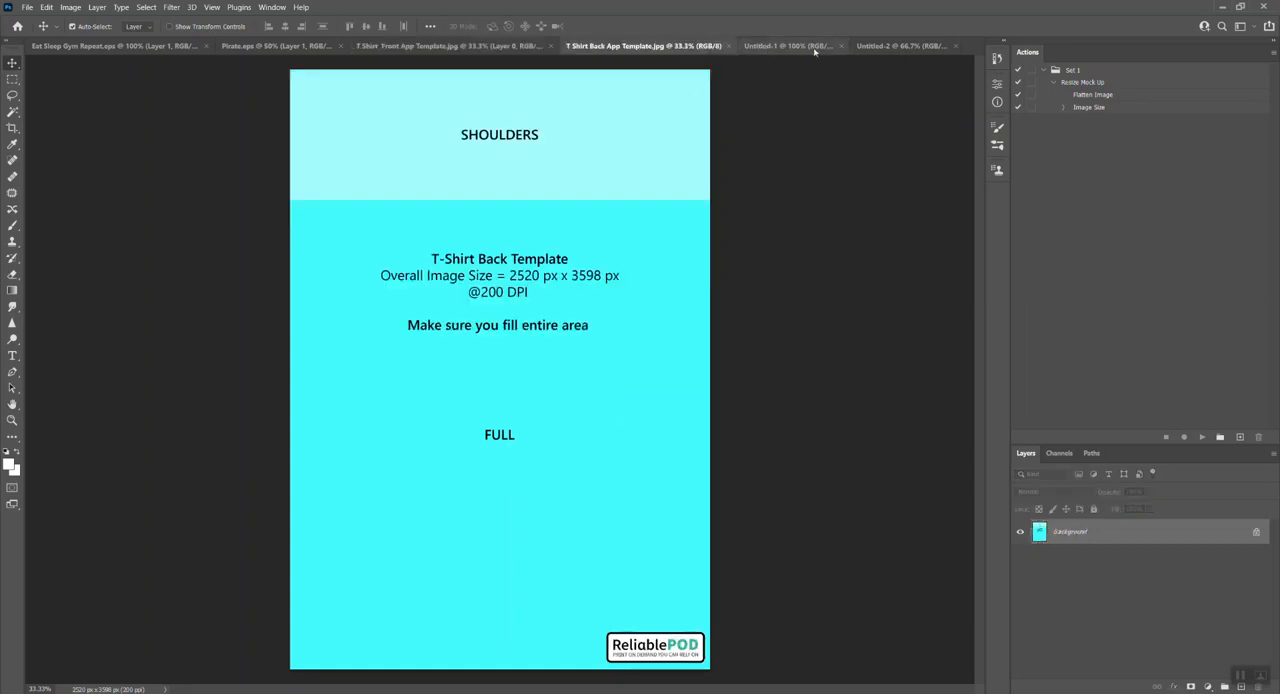
pyautogui.click(785, 46)
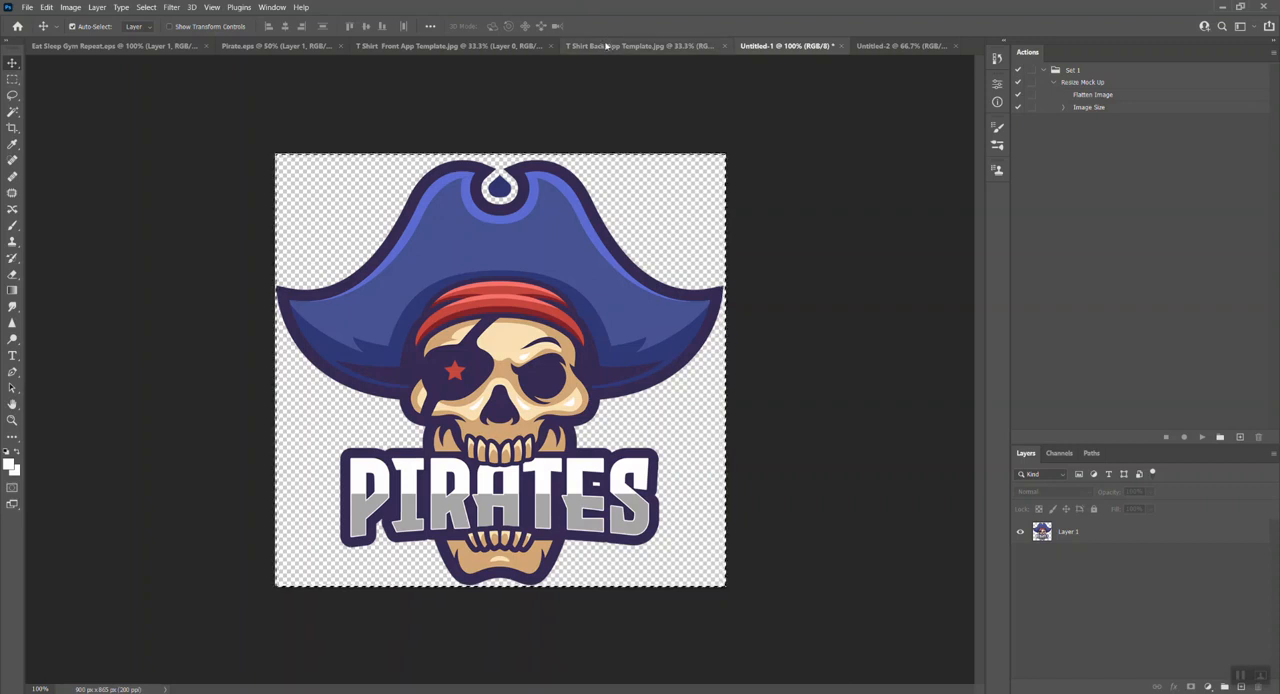
pyautogui.click(448, 46)
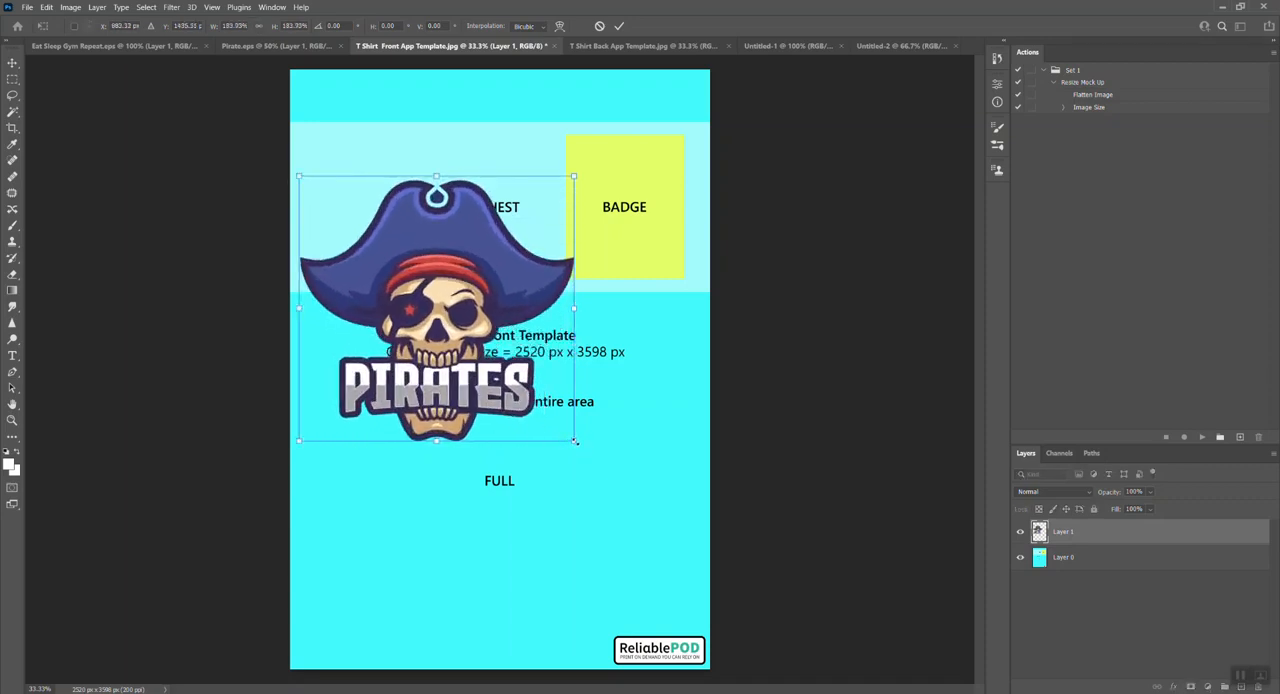
pyautogui.moveTo(575, 440); pyautogui.dragTo(693, 556)
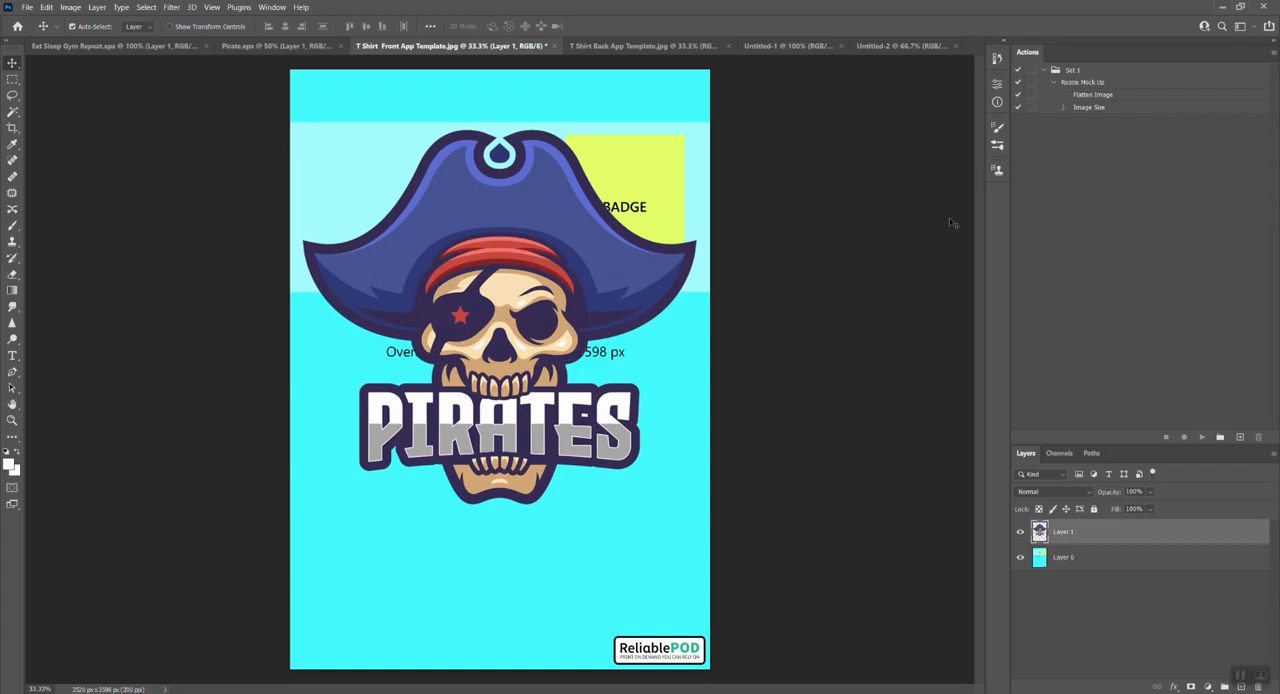
pyautogui.moveTo(879, 312)
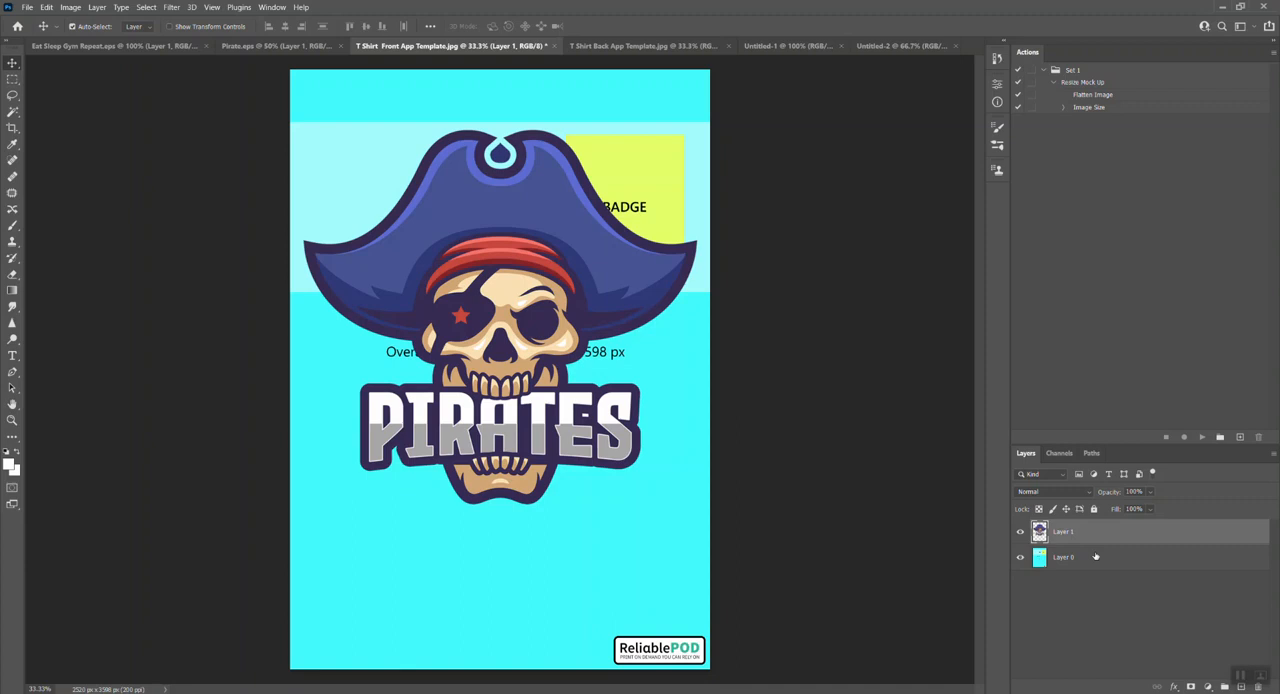
# - Delete the front template's Layer 0 background, then bring up the back template
pyautogui.click(1090, 557)
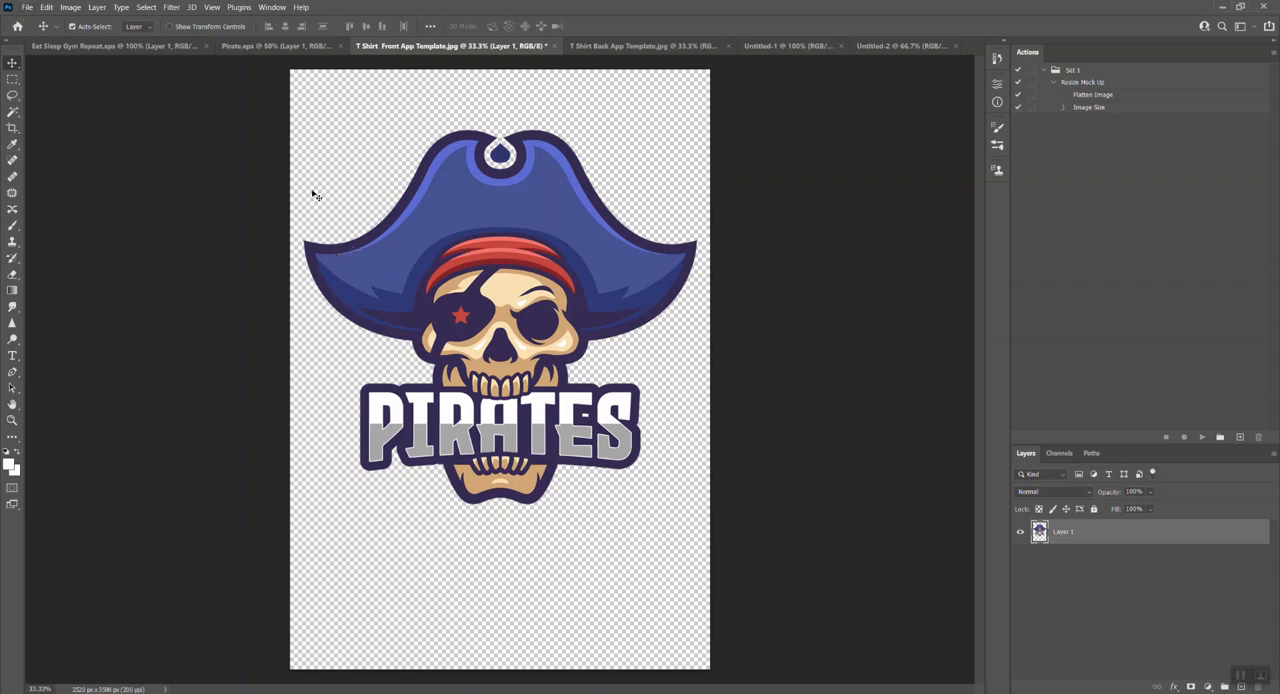
pyautogui.moveTo(585, 90)
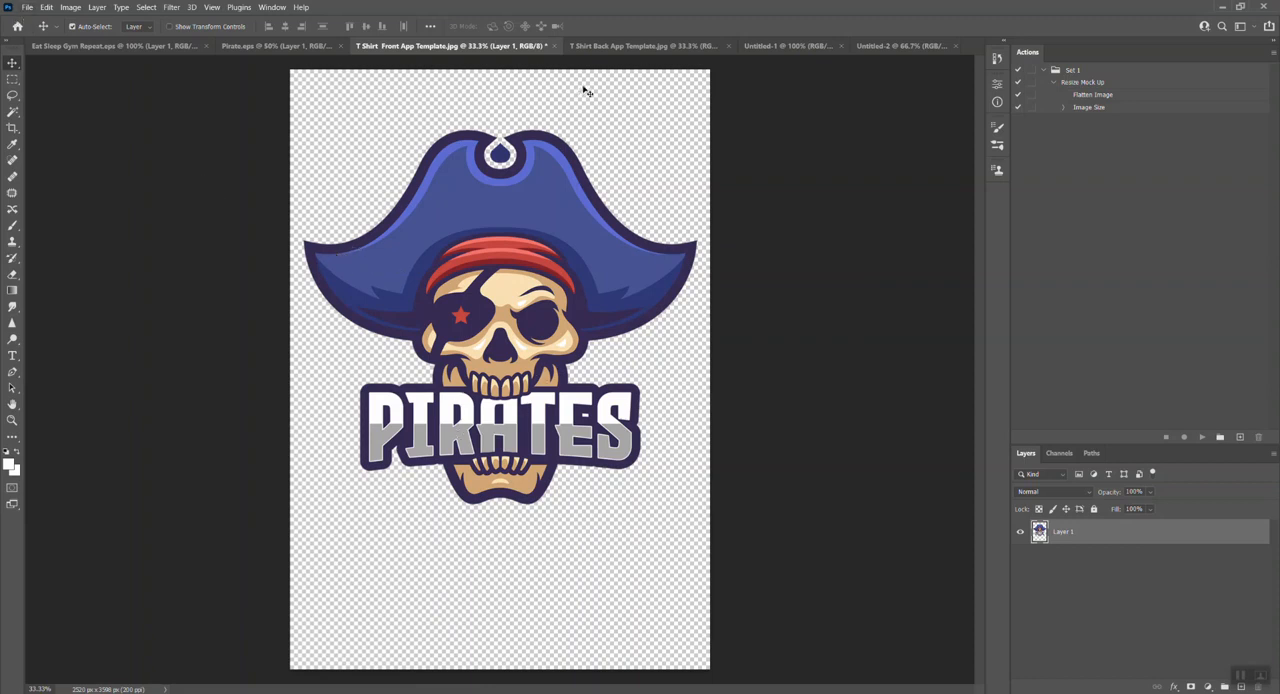
pyautogui.click(643, 45)
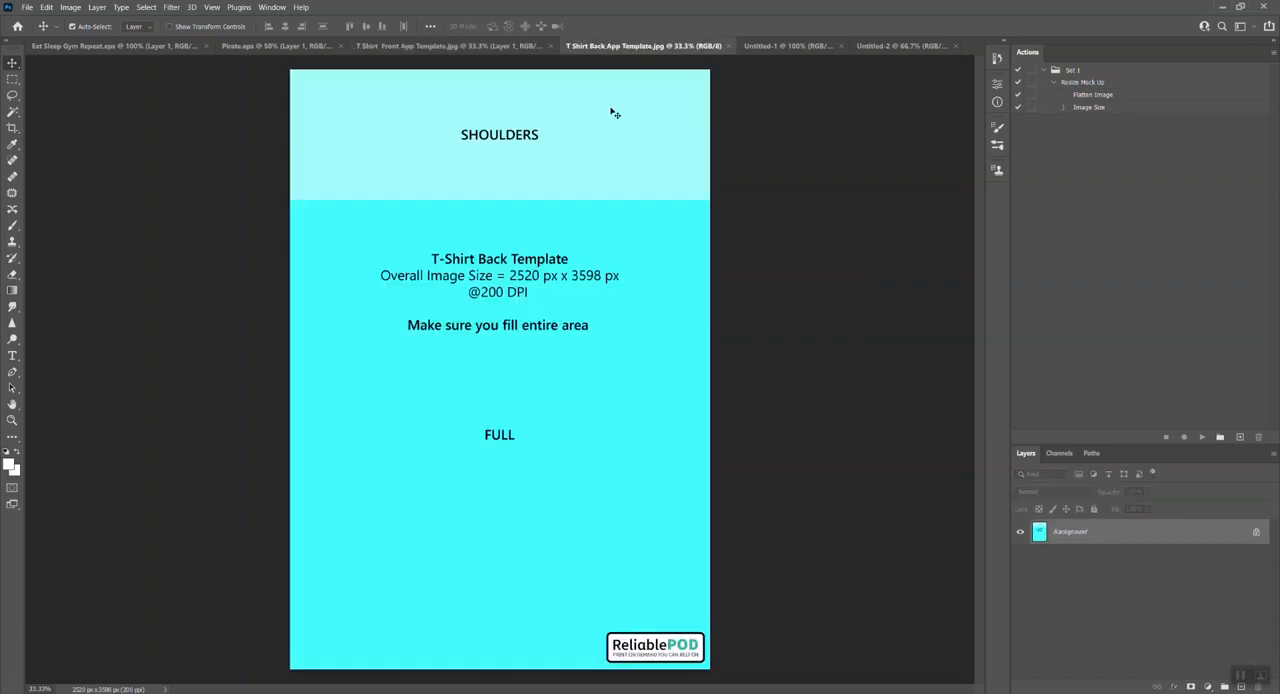
pyautogui.moveTo(350, 75)
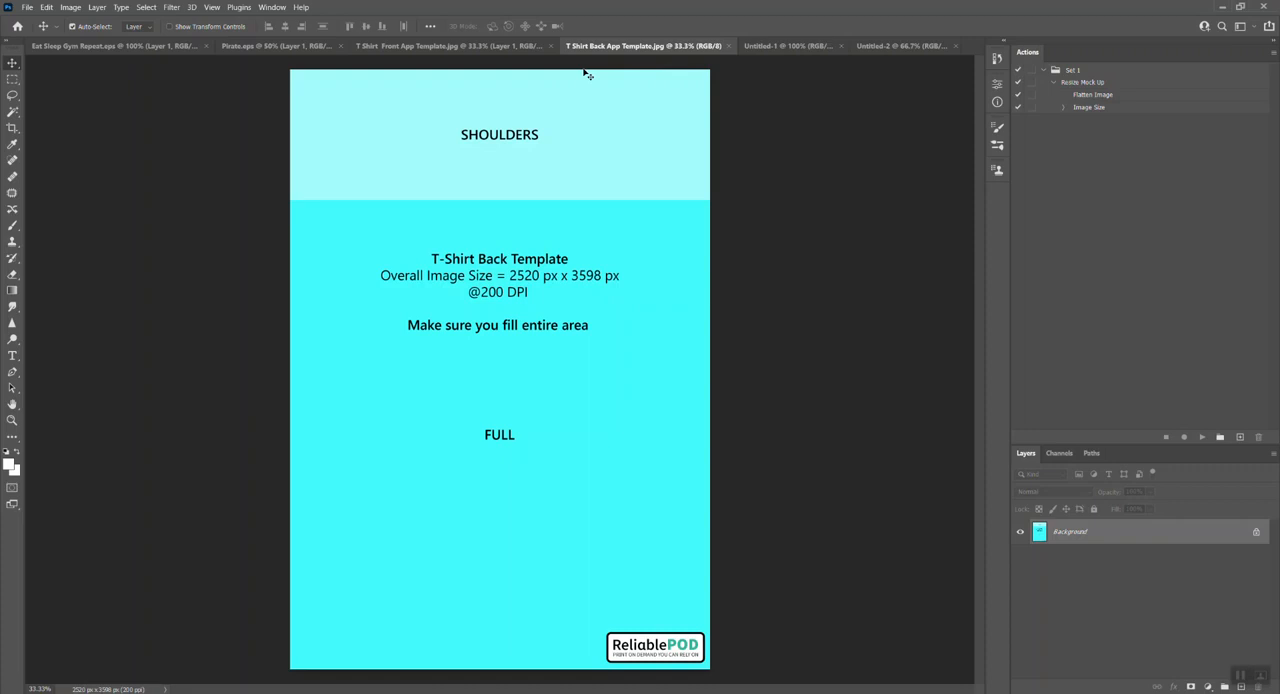
pyautogui.moveTo(820, 90)
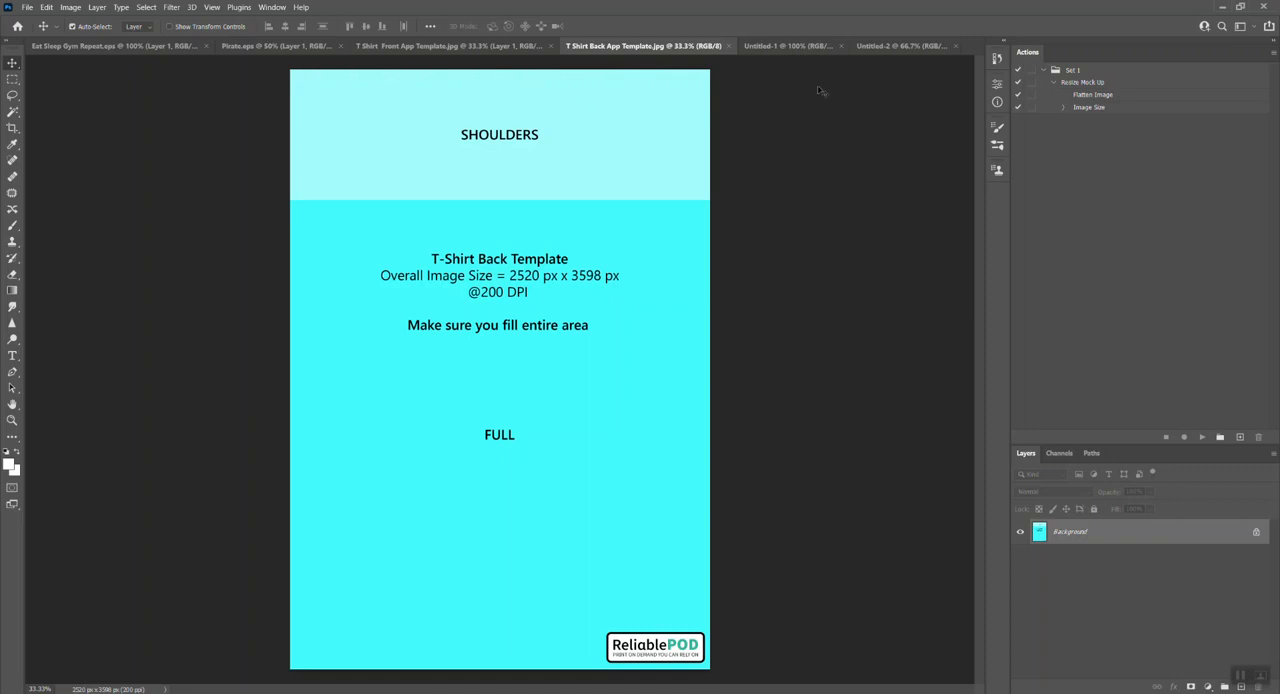
# - Paste the two-logo image into the back template and move it up onto the SHOULDERS band
pyautogui.click(895, 45)
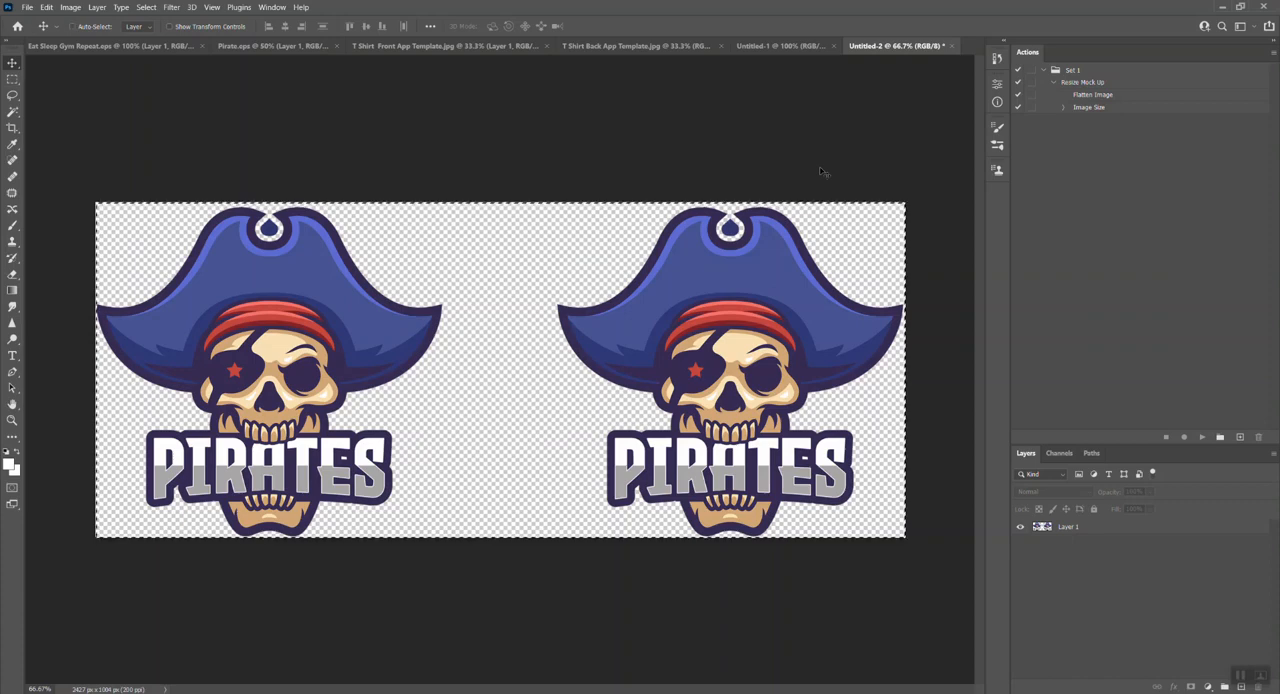
pyautogui.click(640, 46)
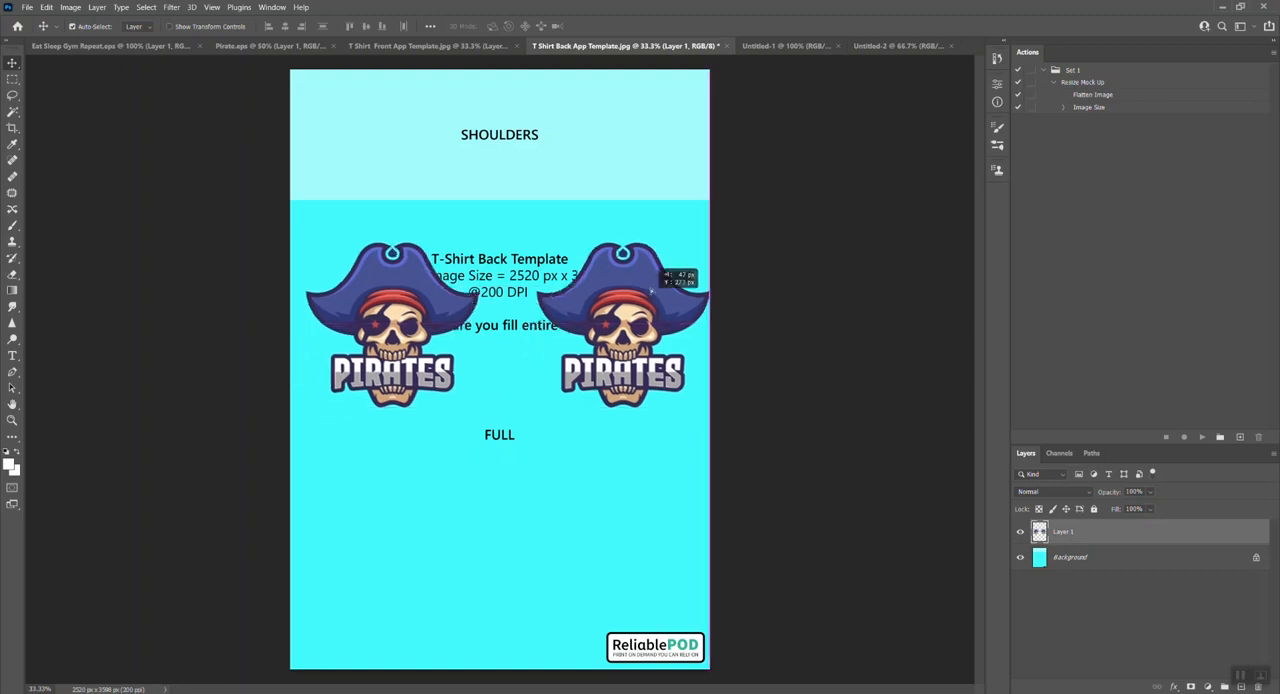
pyautogui.moveTo(500, 320); pyautogui.dragTo(500, 170)
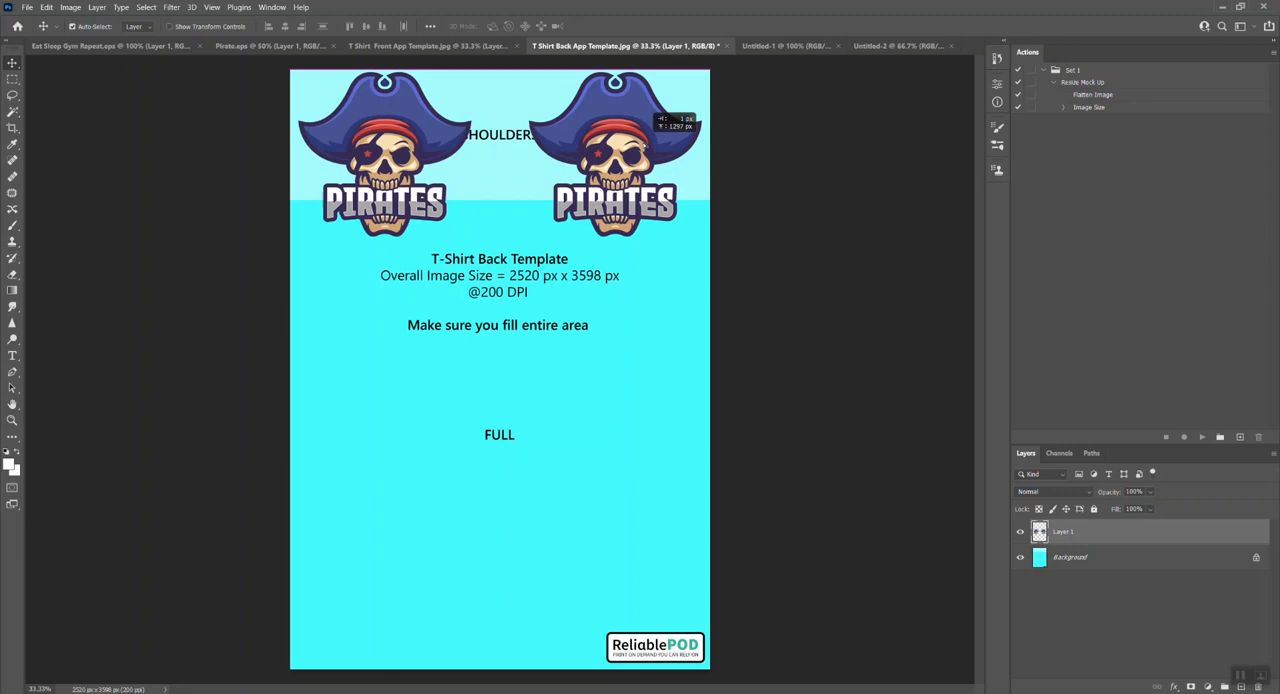
pyautogui.moveTo(805, 285)
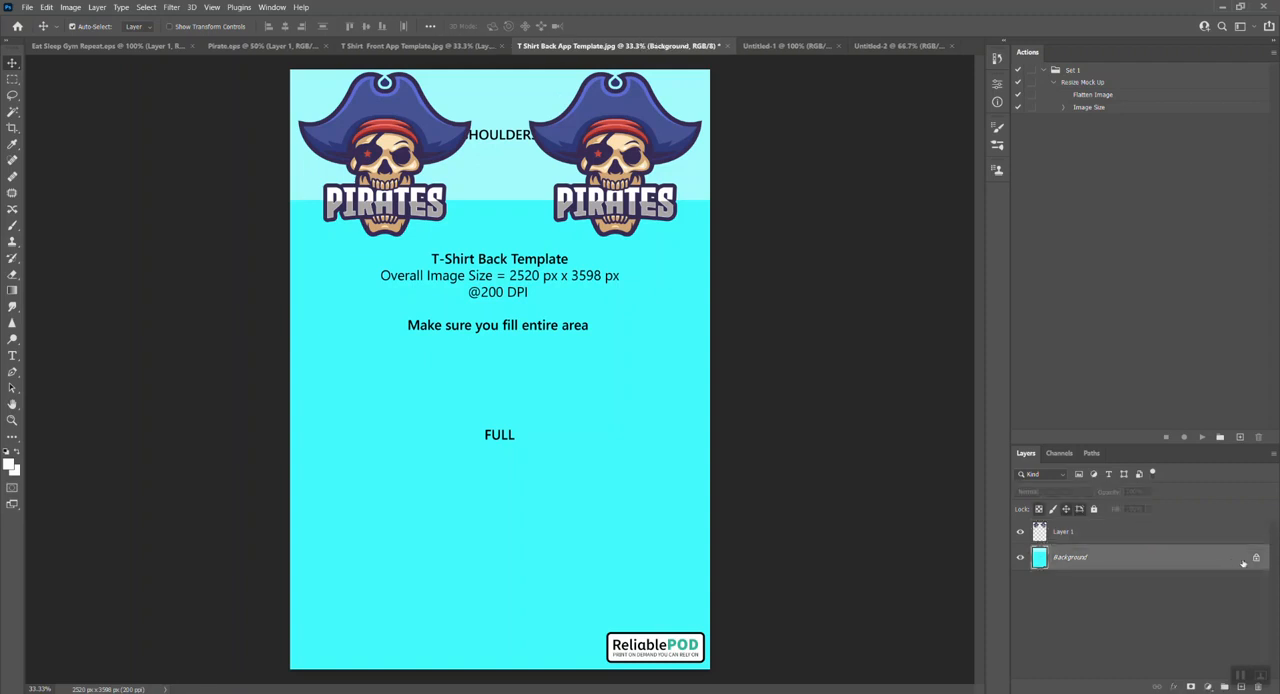
# - Unlock the back template's Background layer and delete it, leaving the two shoulder logos
pyautogui.doubleClick(1100, 557)
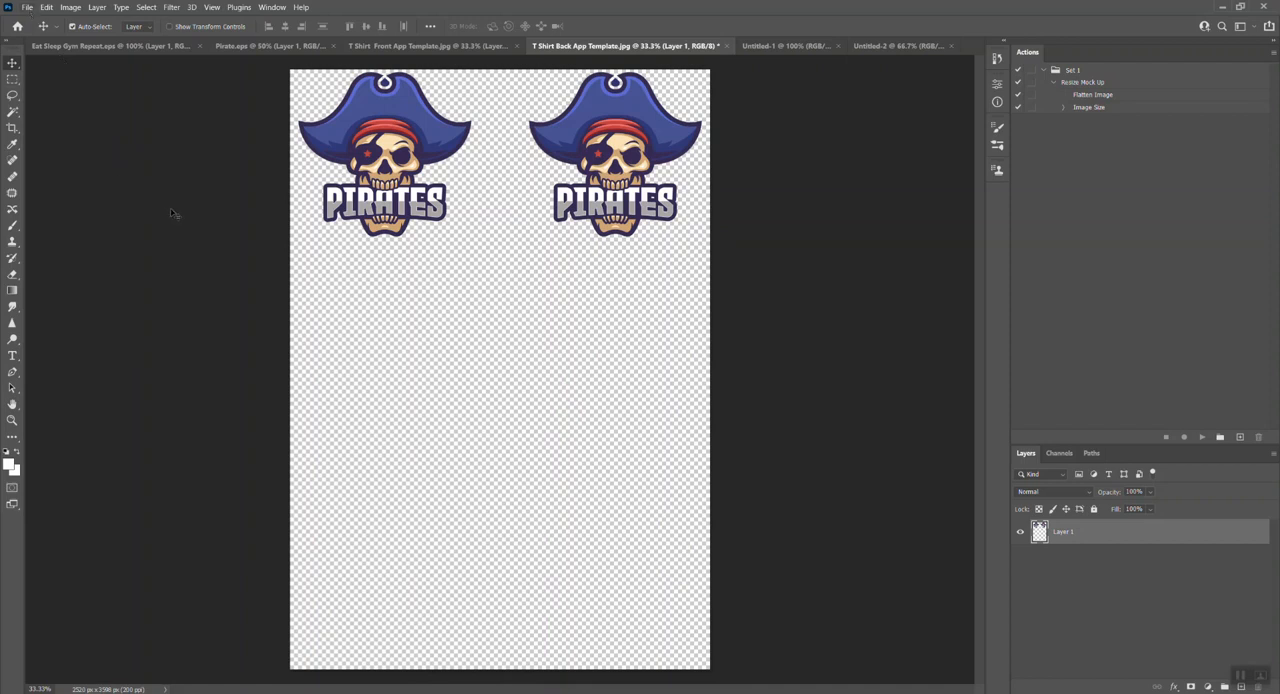
pyautogui.moveTo(647, 73)
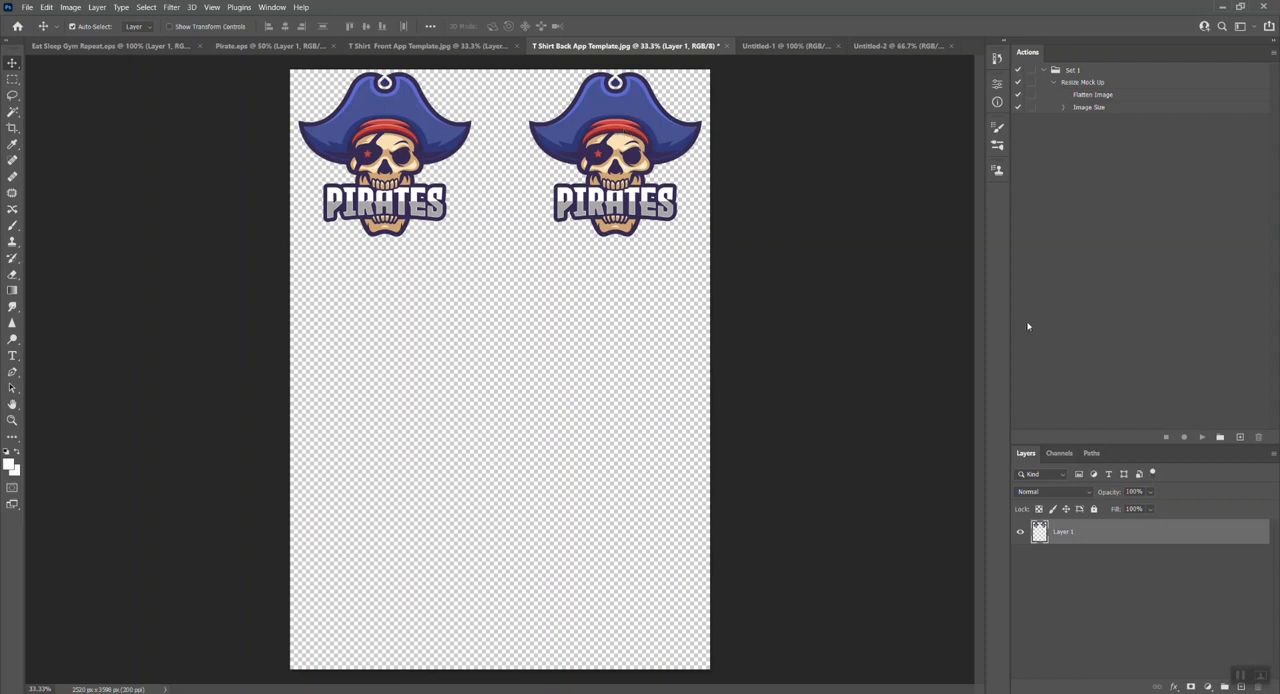
pyautogui.moveTo(344, 147)
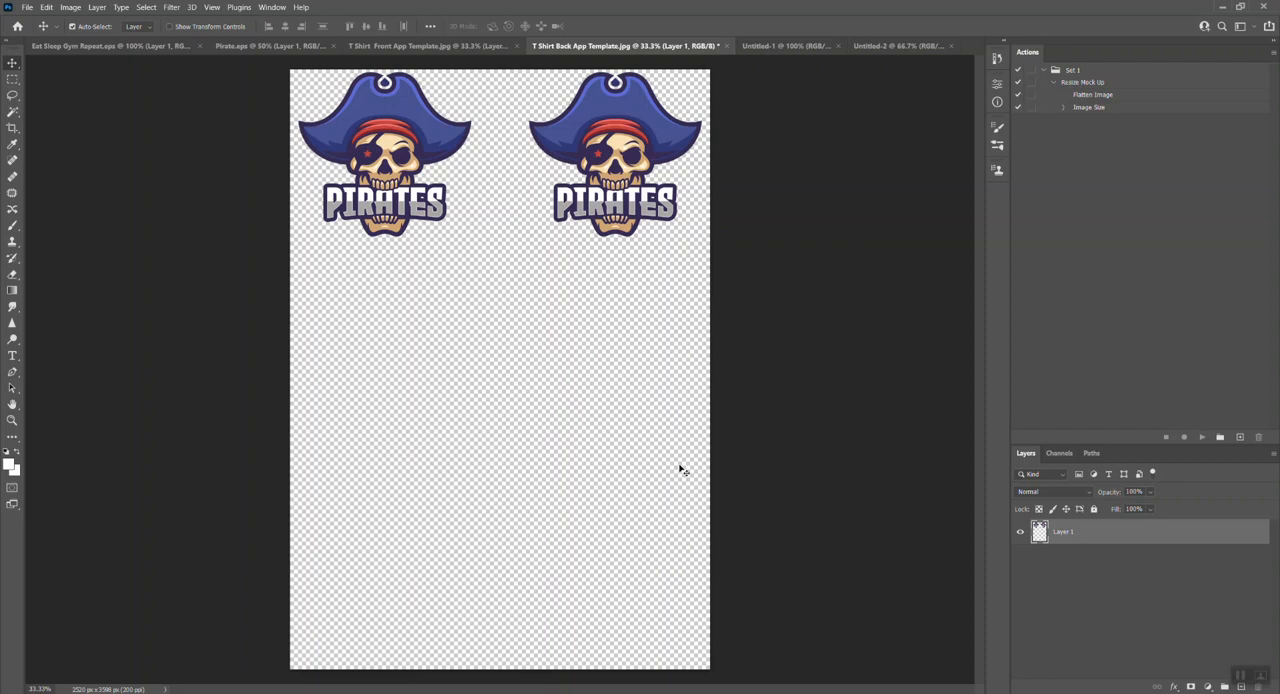
pyautogui.moveTo(587, 590)
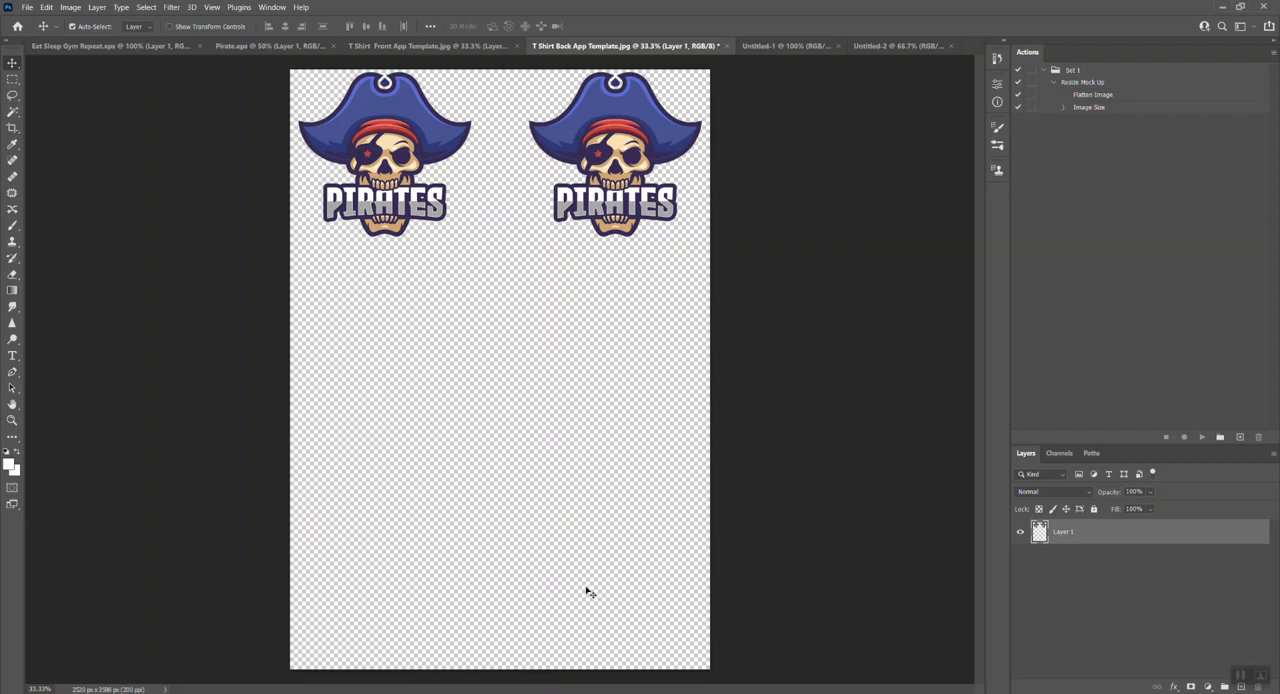
pyautogui.moveTo(1024, 592)
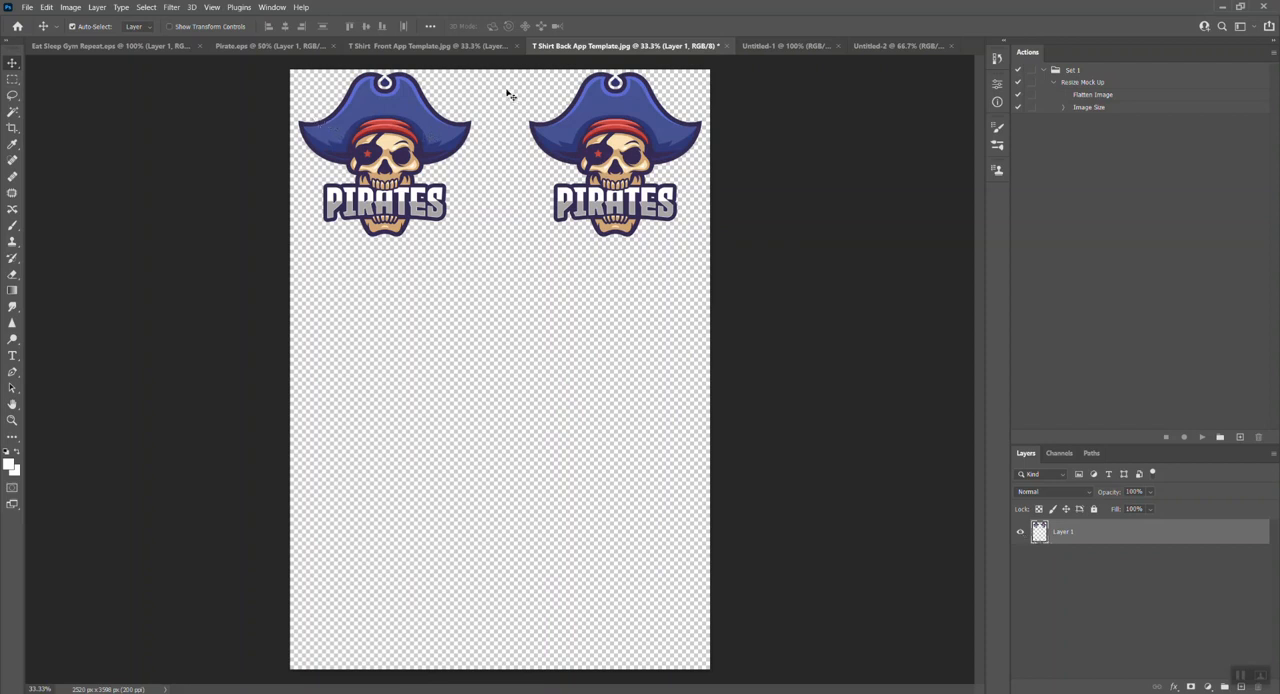
pyautogui.moveTo(465, 497)
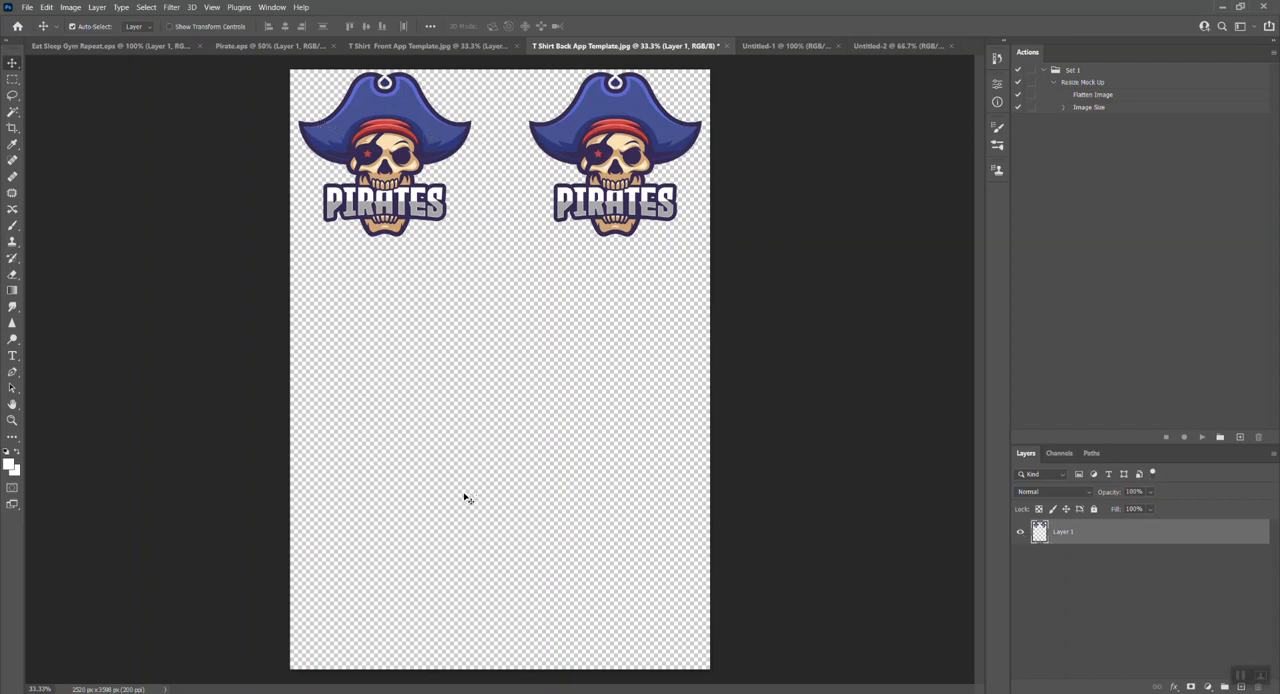
pyautogui.moveTo(803, 320)
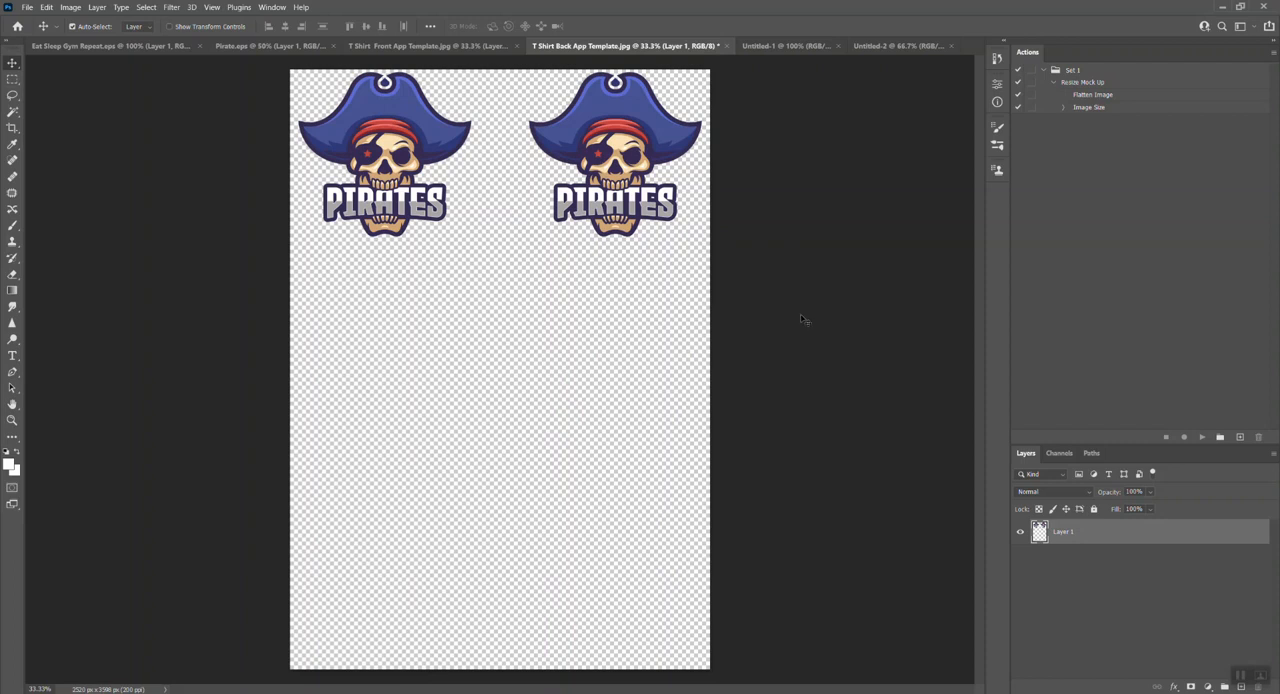